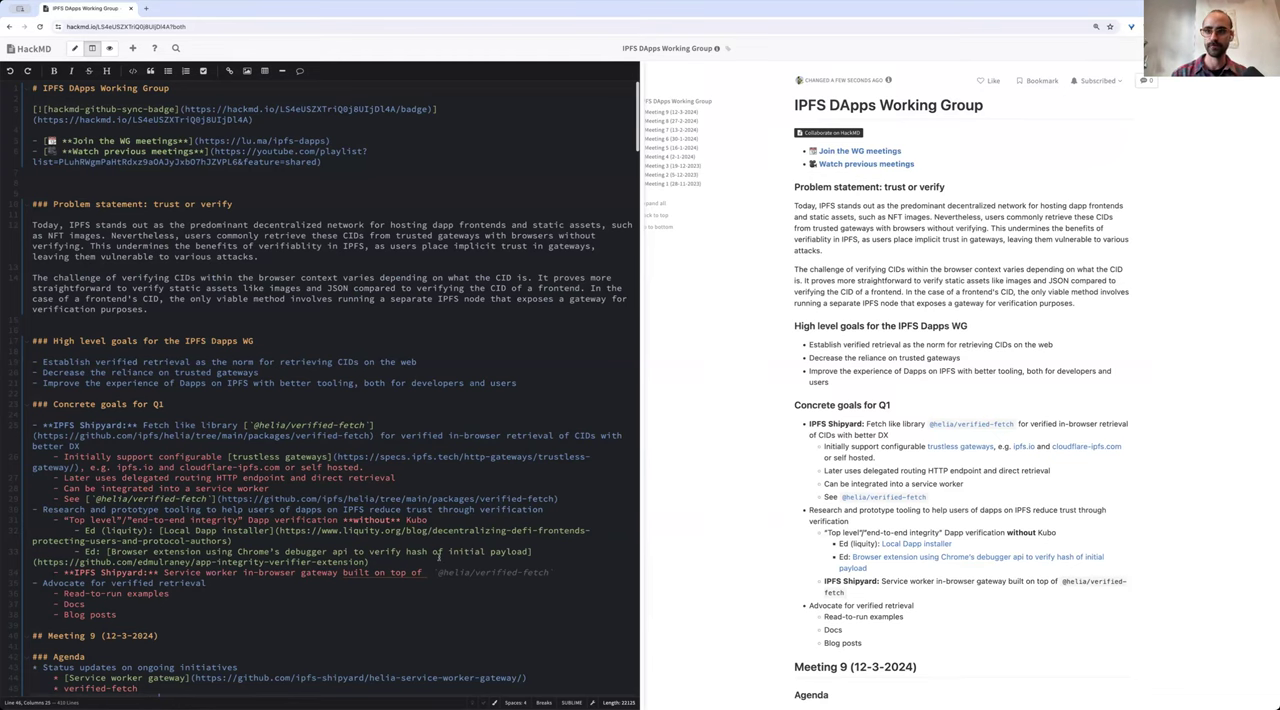
Add a '(HAMT supp...)' note under the Service worker gateway item in the Meeting 9 agenda.
{"action": "scroll", "scroll_direction": "down", "scroll_amount": 3}
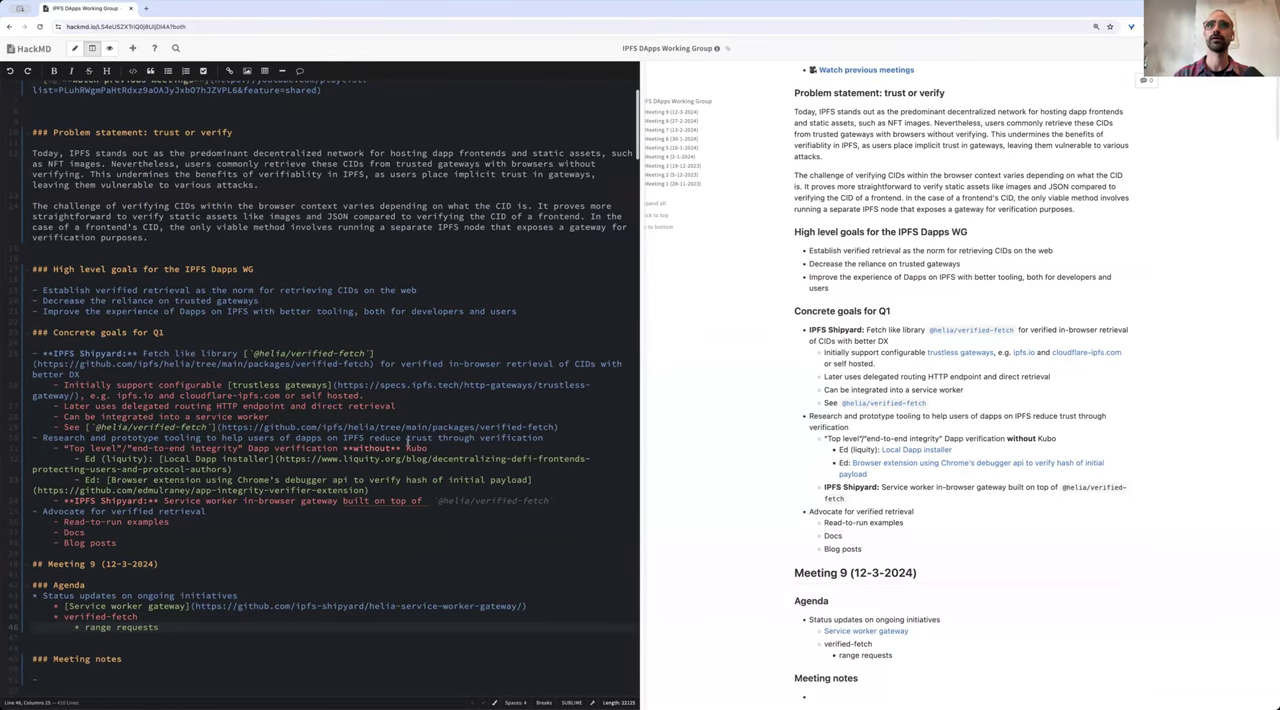
{"action": "scroll", "scroll_direction": "down", "scroll_amount": 3}
{"action": "type", "text": "[@helia/"}
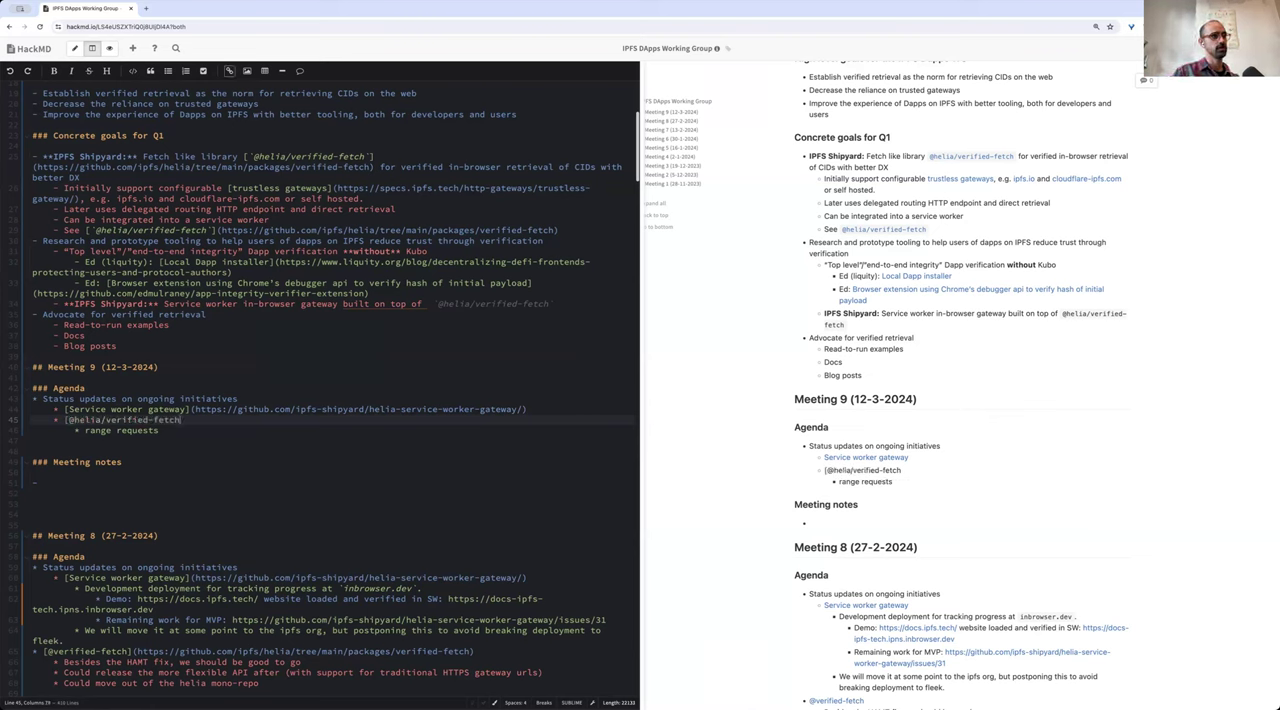
{"action": "type", "text": "()"}
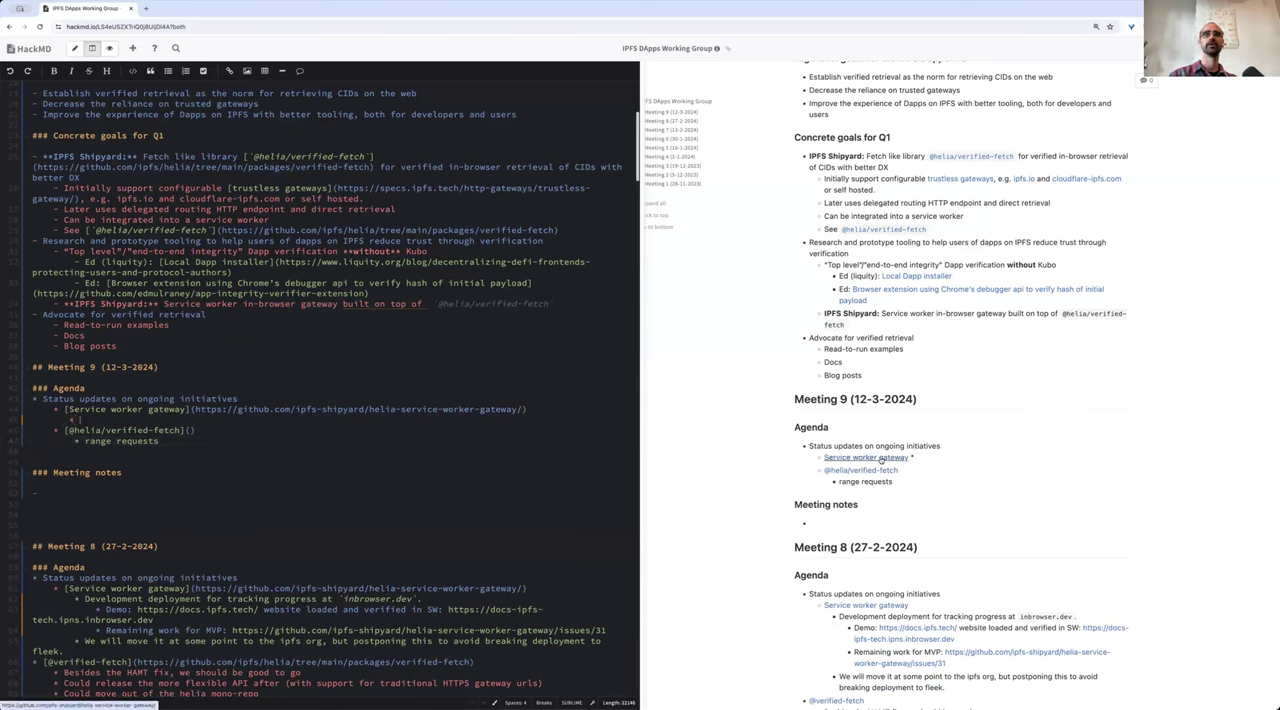
{"action": "type", "text": "HAMT"}
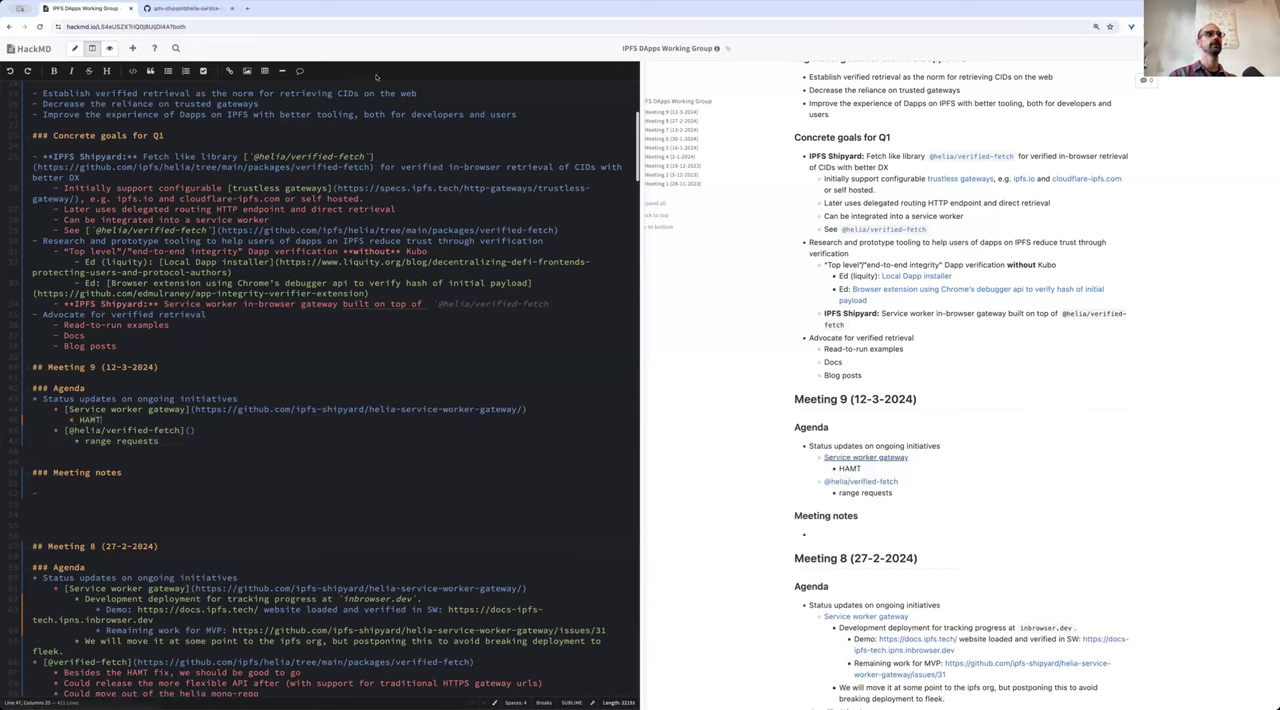
{"action": "type", "text": "support"}
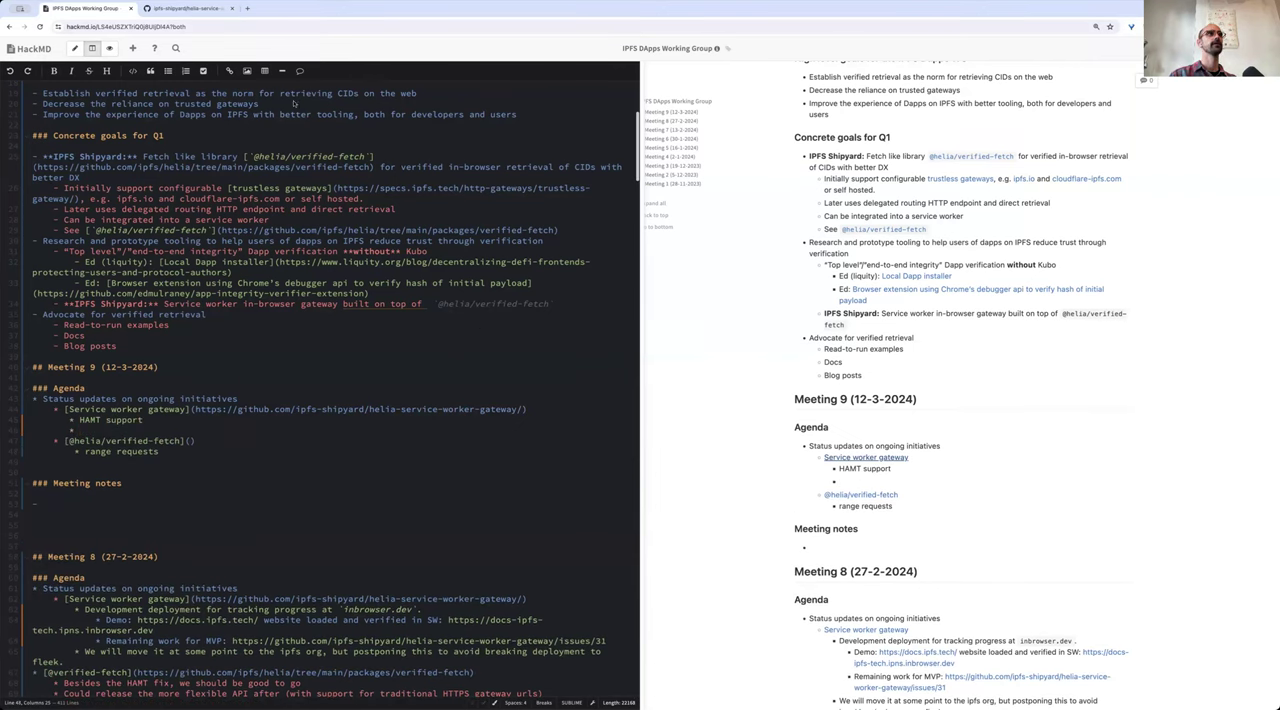
Navigate from the service worker gateway repo to its Issues list and open the Productionisation epic #31.
{"action": "left_click", "coordinate": [196, 8]}
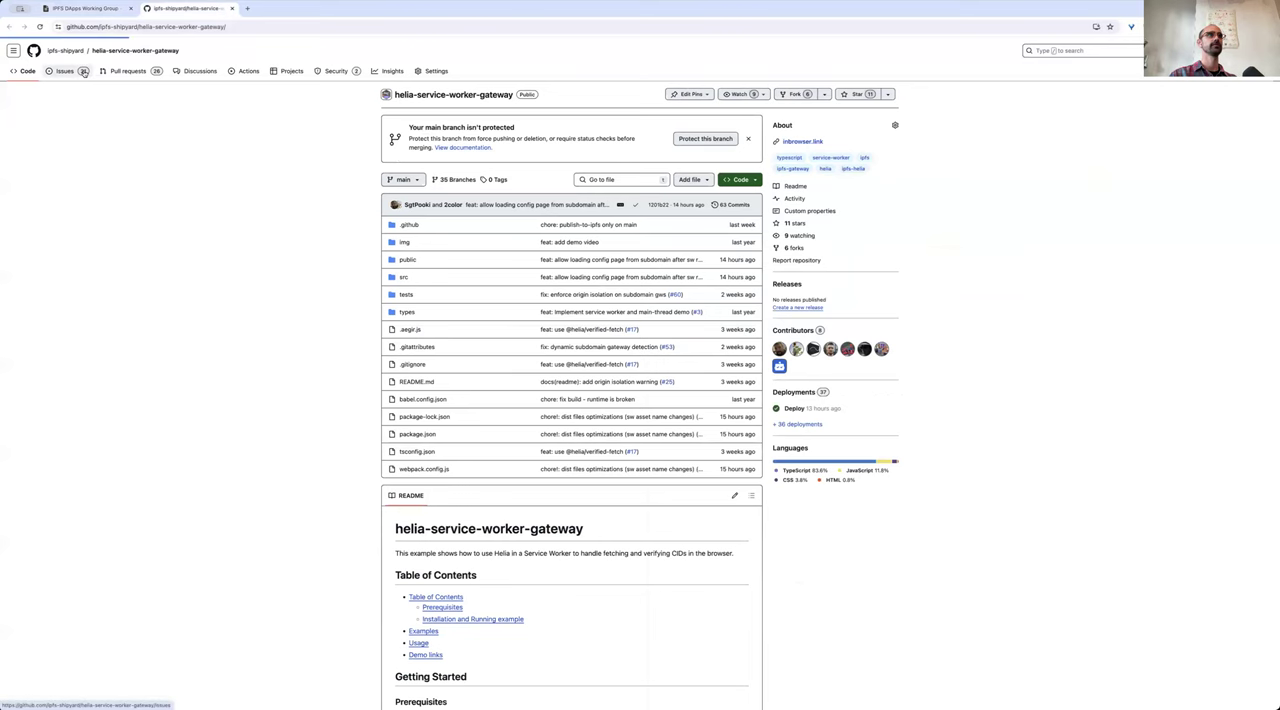
{"action": "left_click", "coordinate": [66, 72]}
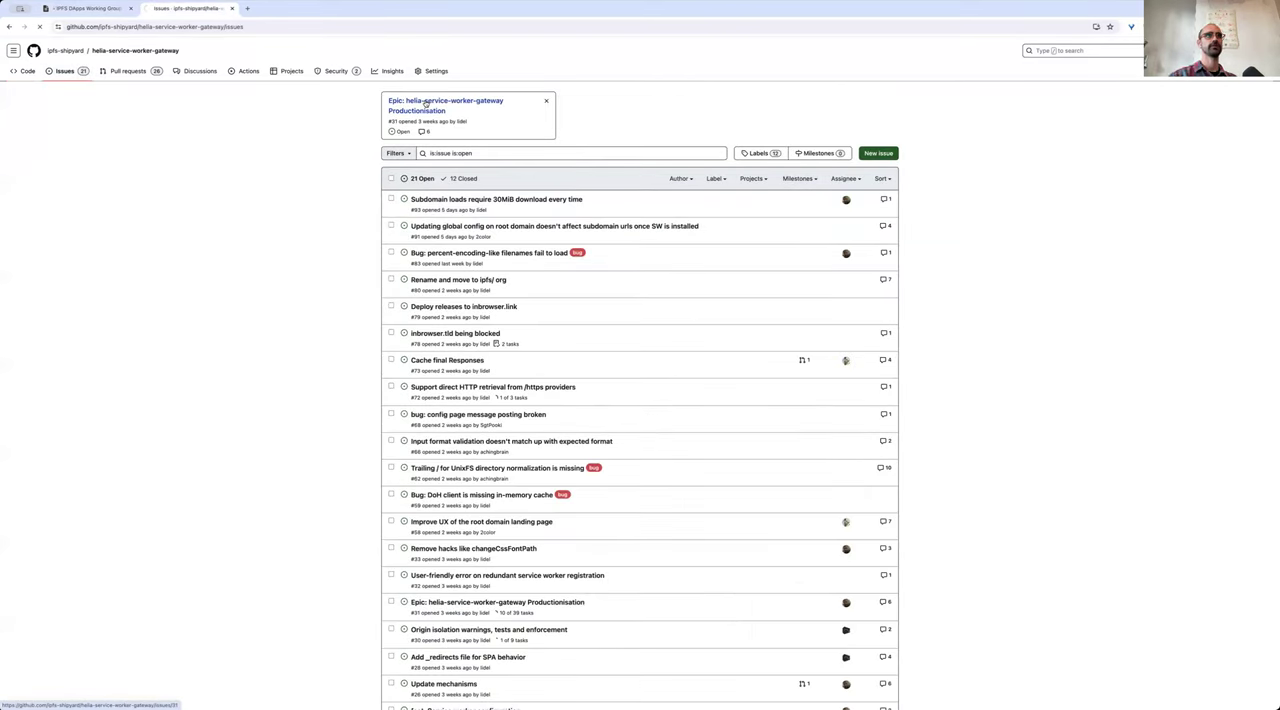
{"action": "left_click", "coordinate": [440, 100]}
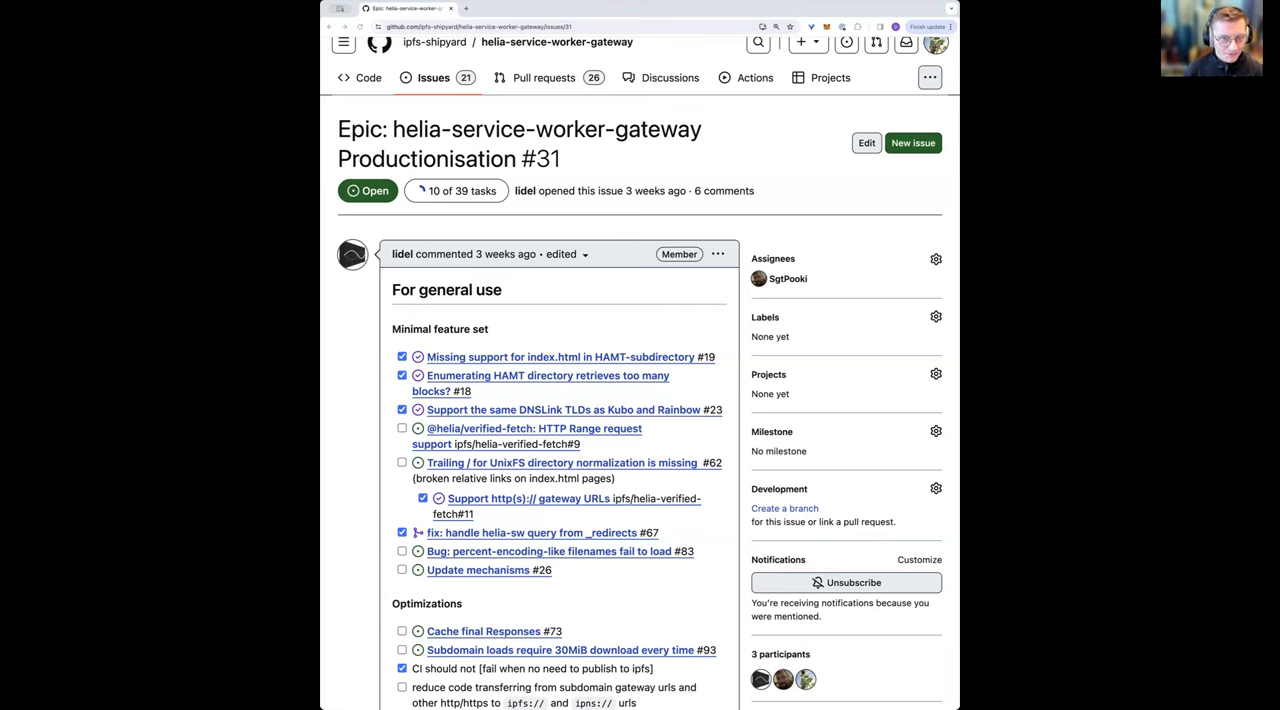
{"action": "mouse_move", "coordinate": [614, 246]}
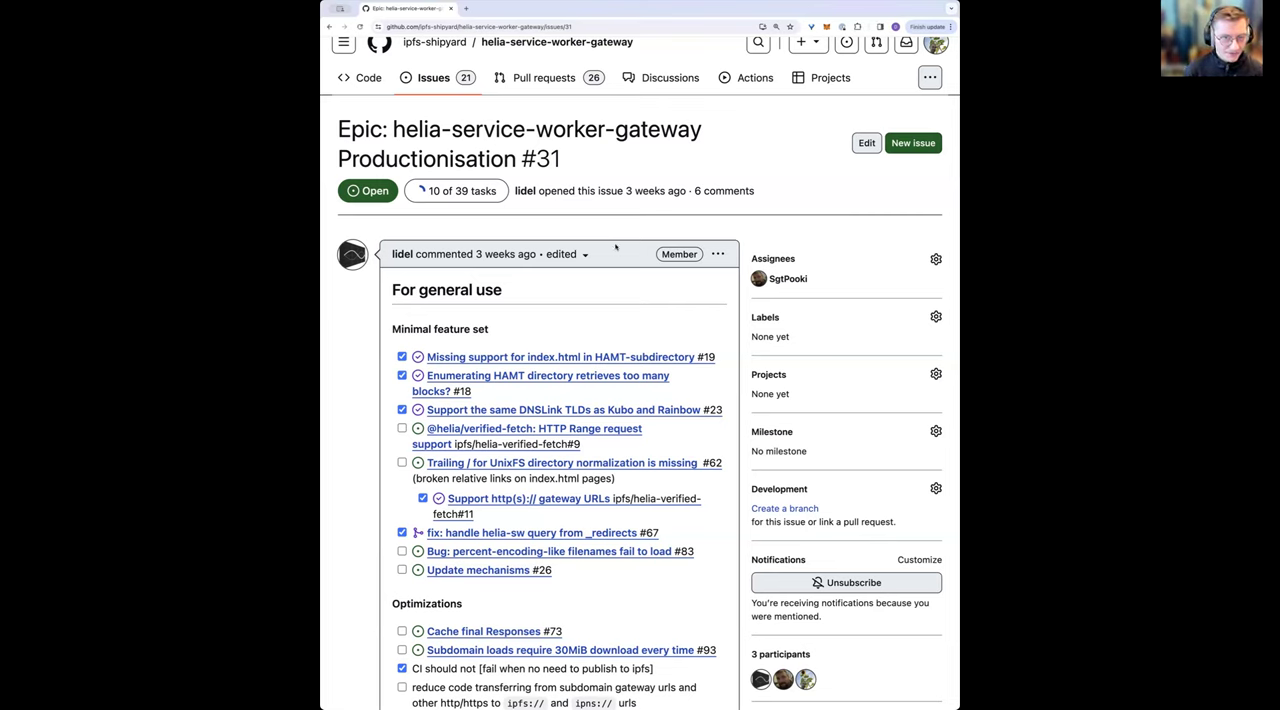
{"action": "scroll", "scroll_direction": "down", "scroll_amount": 3}
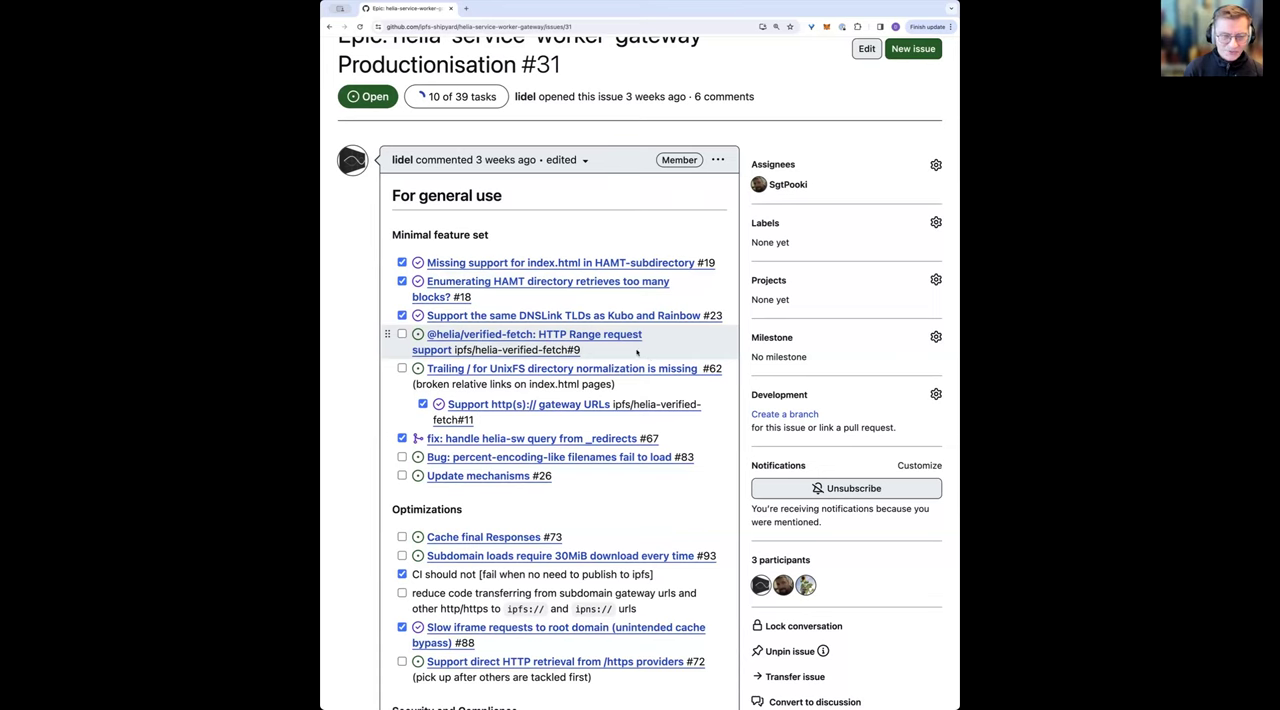
{"action": "mouse_move", "coordinate": [528, 334]}
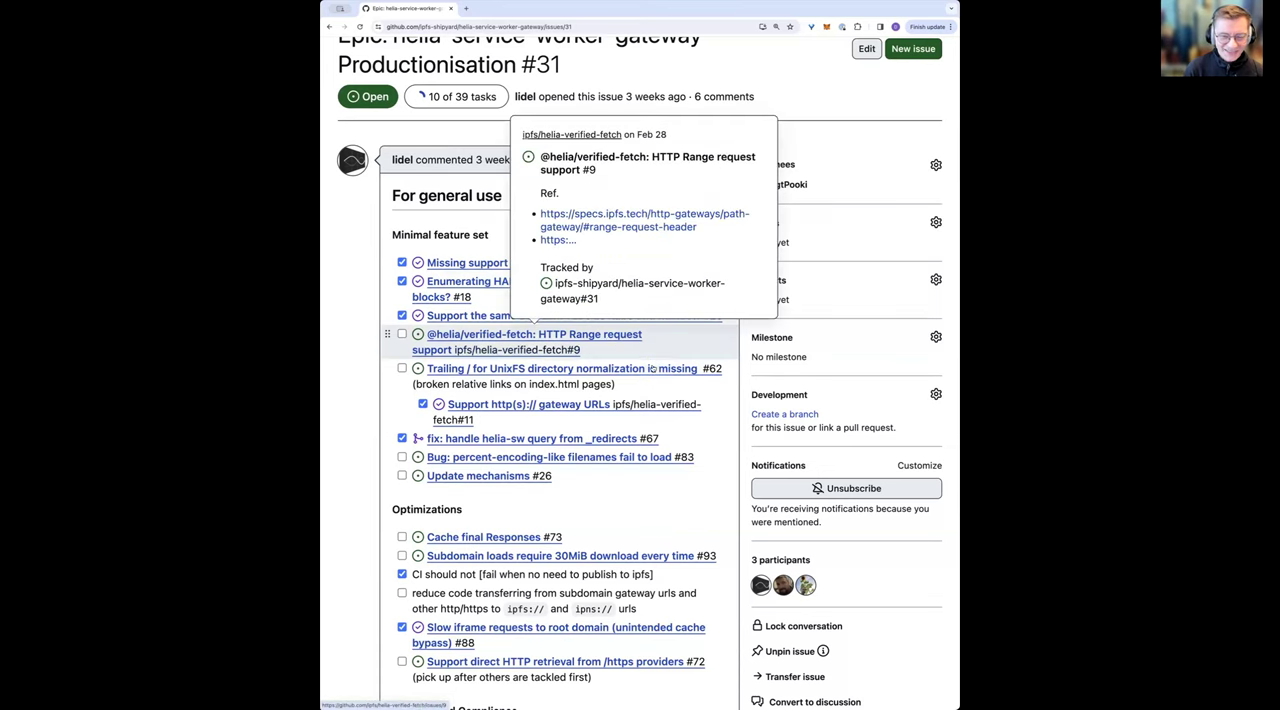
{"action": "mouse_move", "coordinate": [708, 360]}
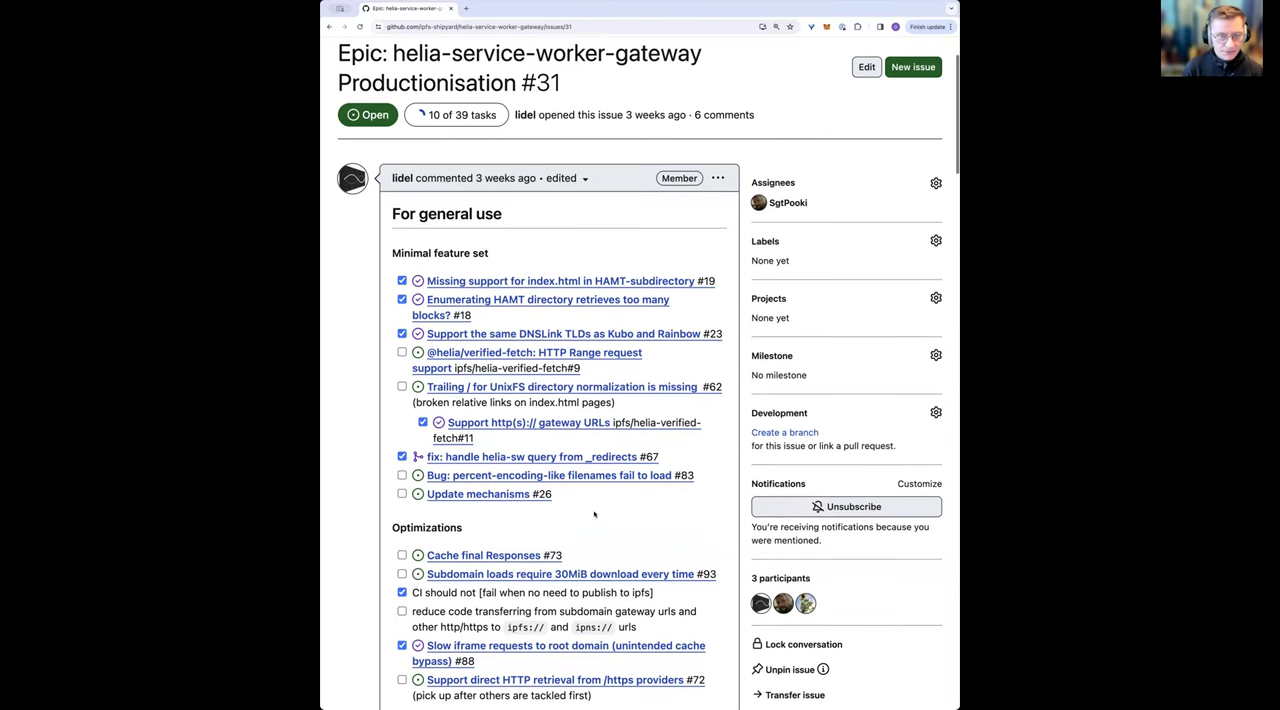
{"action": "scroll", "scroll_direction": "down", "scroll_amount": 3}
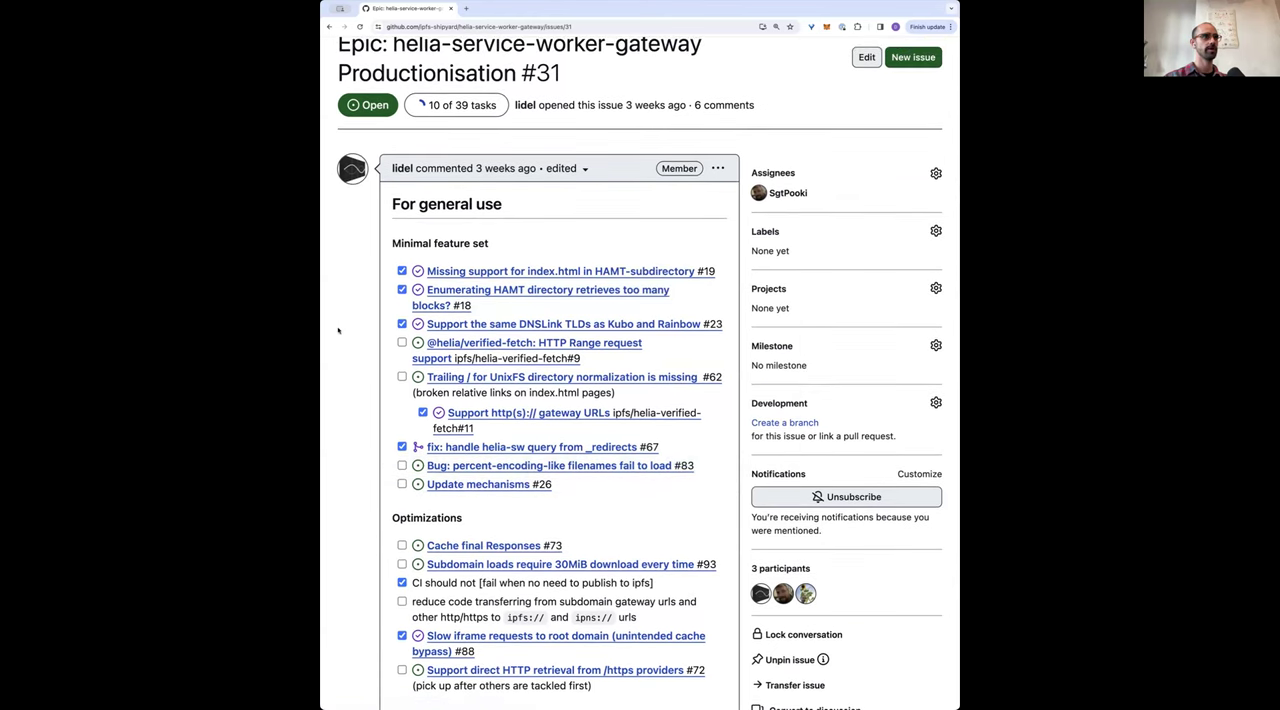
Open Range request issue #9, then its linked PR #10, and read through the review comments.
{"action": "left_click", "coordinate": [532, 342]}
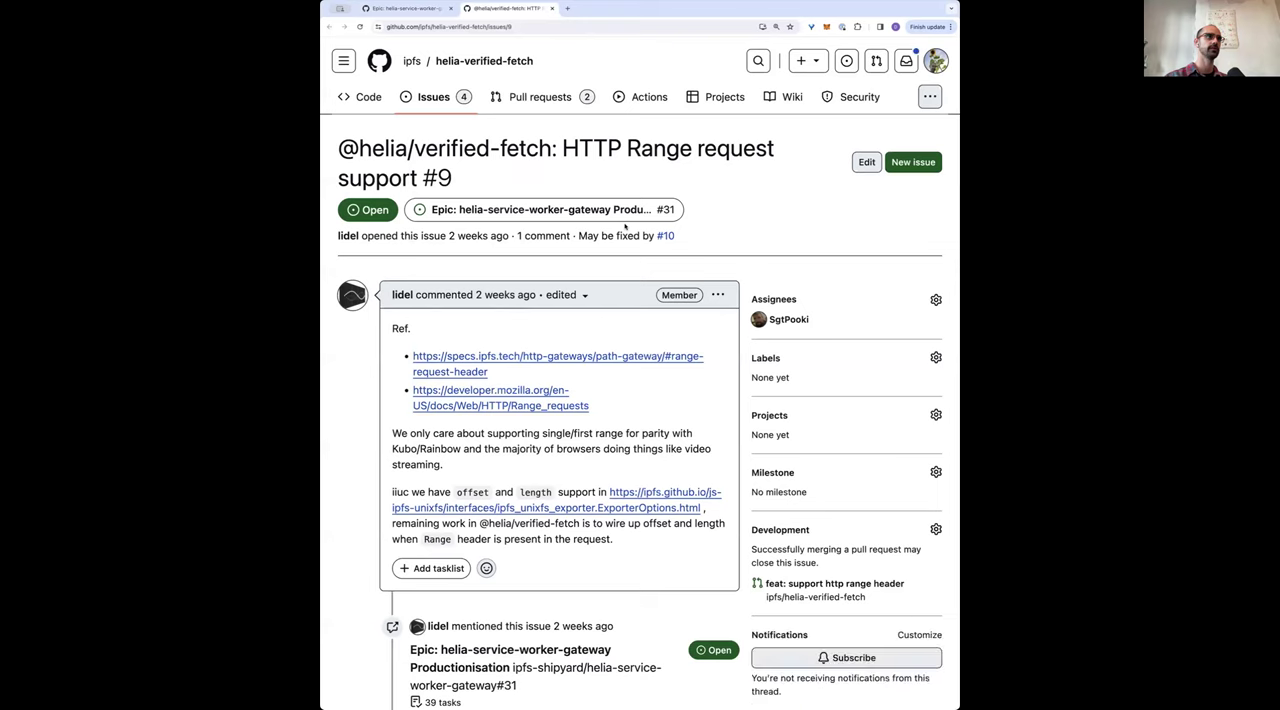
{"action": "scroll", "scroll_direction": "down", "scroll_amount": 3}
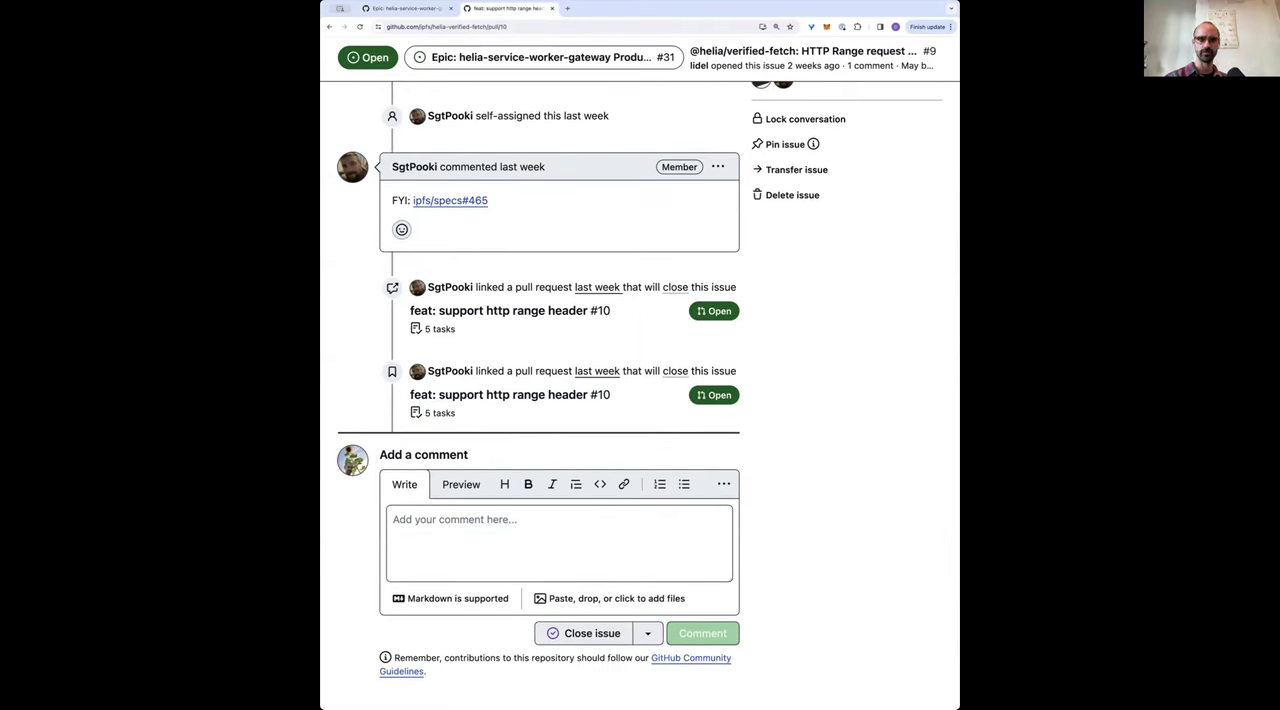
{"action": "left_click", "coordinate": [508, 310]}
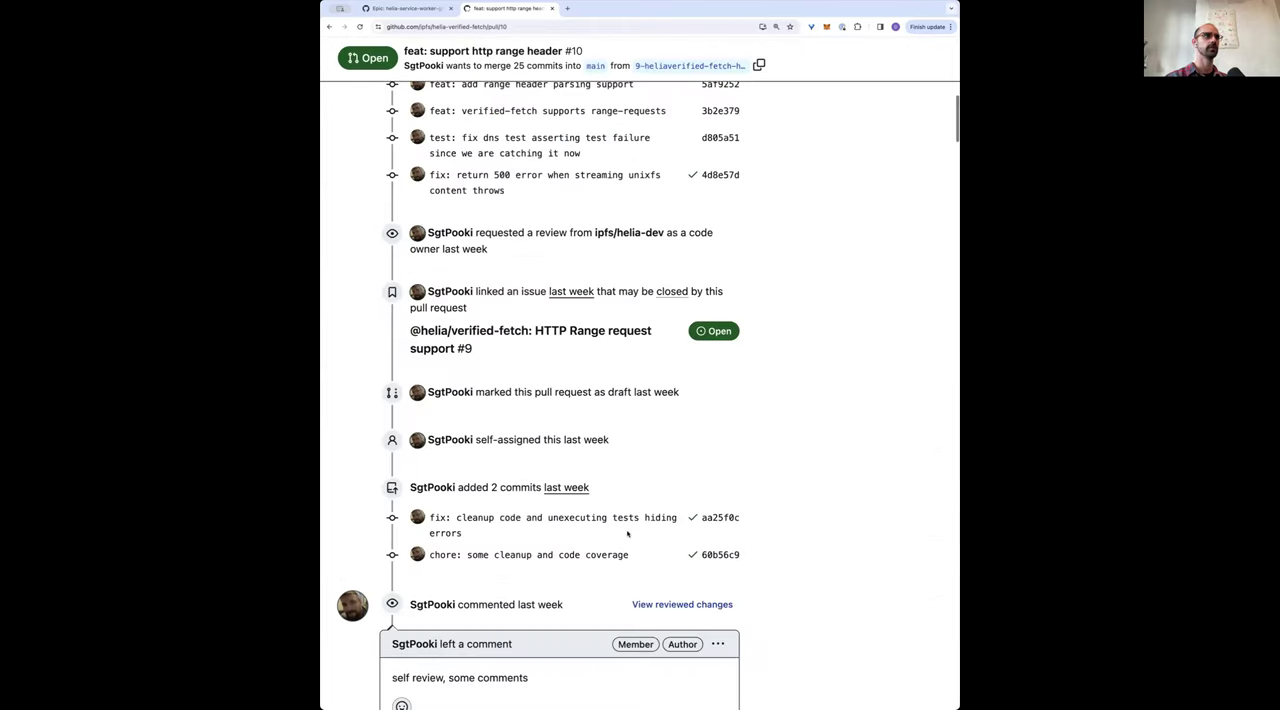
{"action": "scroll", "scroll_direction": "down", "scroll_amount": 3}
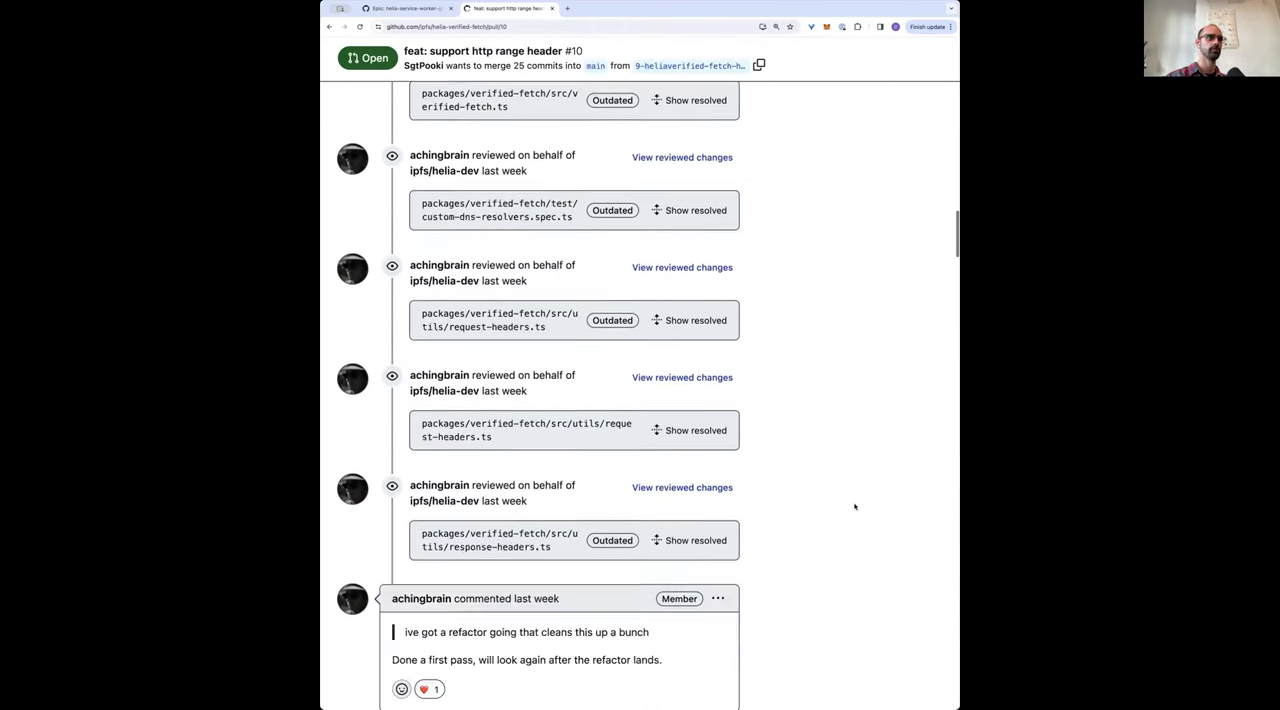
{"action": "scroll", "scroll_direction": "down", "scroll_amount": 3}
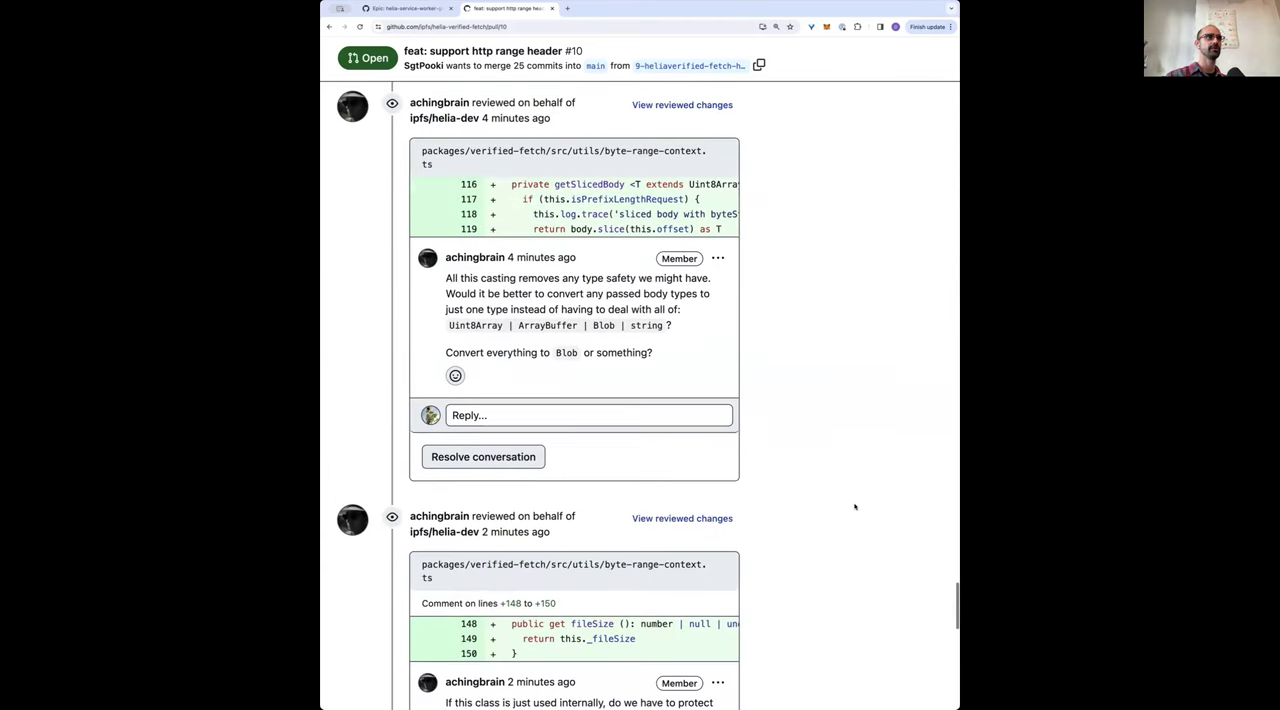
{"action": "scroll", "scroll_direction": "down", "scroll_amount": 3}
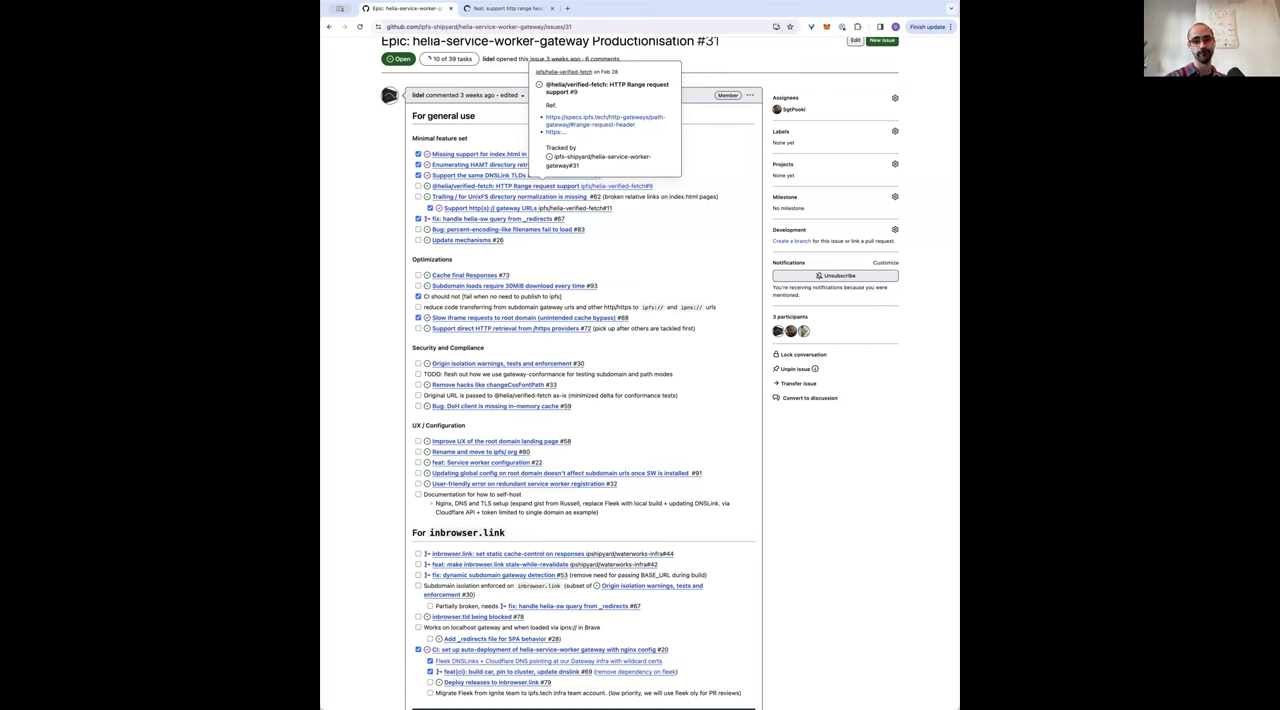
{"action": "mouse_move", "coordinate": [434, 260]}
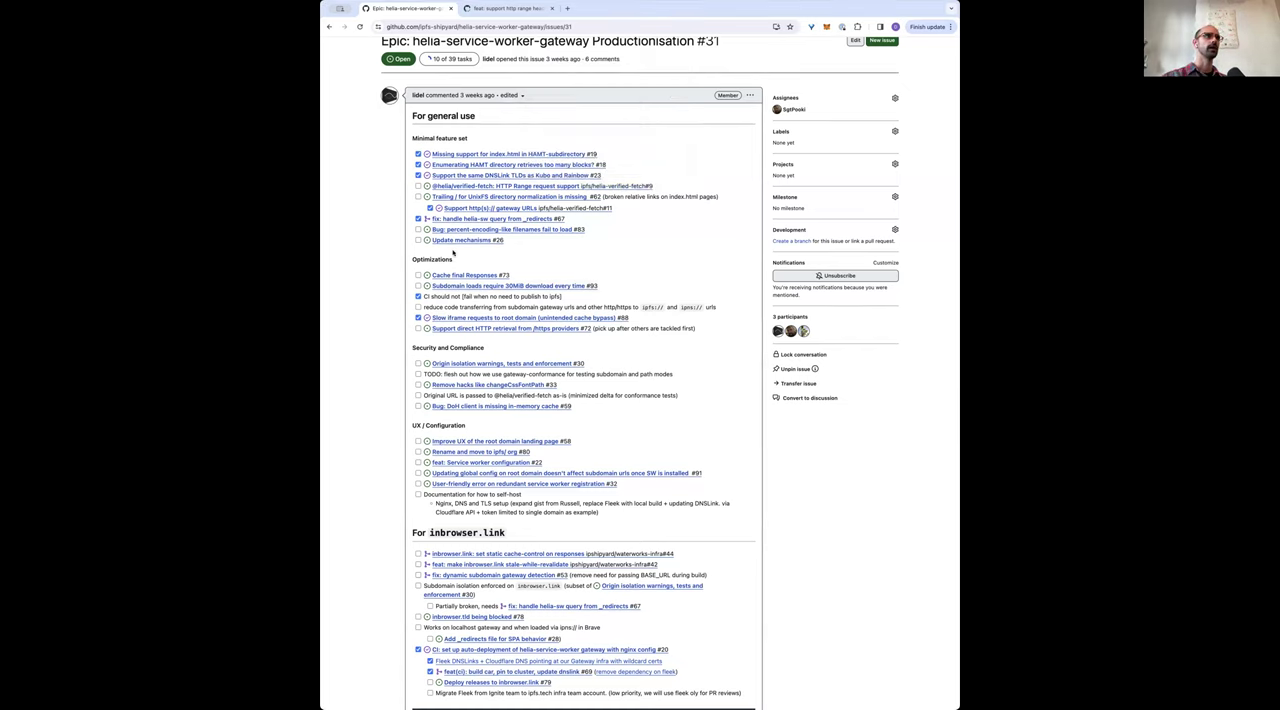
{"action": "mouse_move", "coordinate": [460, 276]}
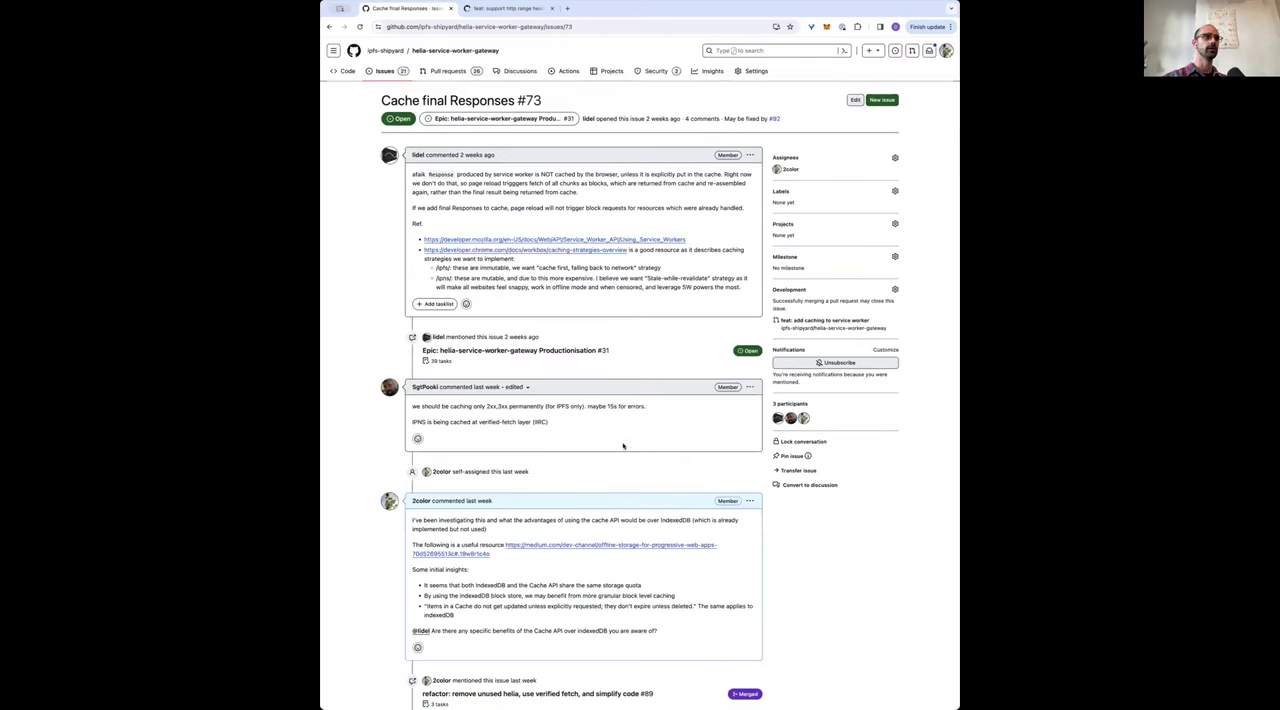
Open Cache final Responses issue #73, then the repo's pull requests and PR #92 adding caching.
{"action": "scroll", "scroll_direction": "down", "scroll_amount": 3}
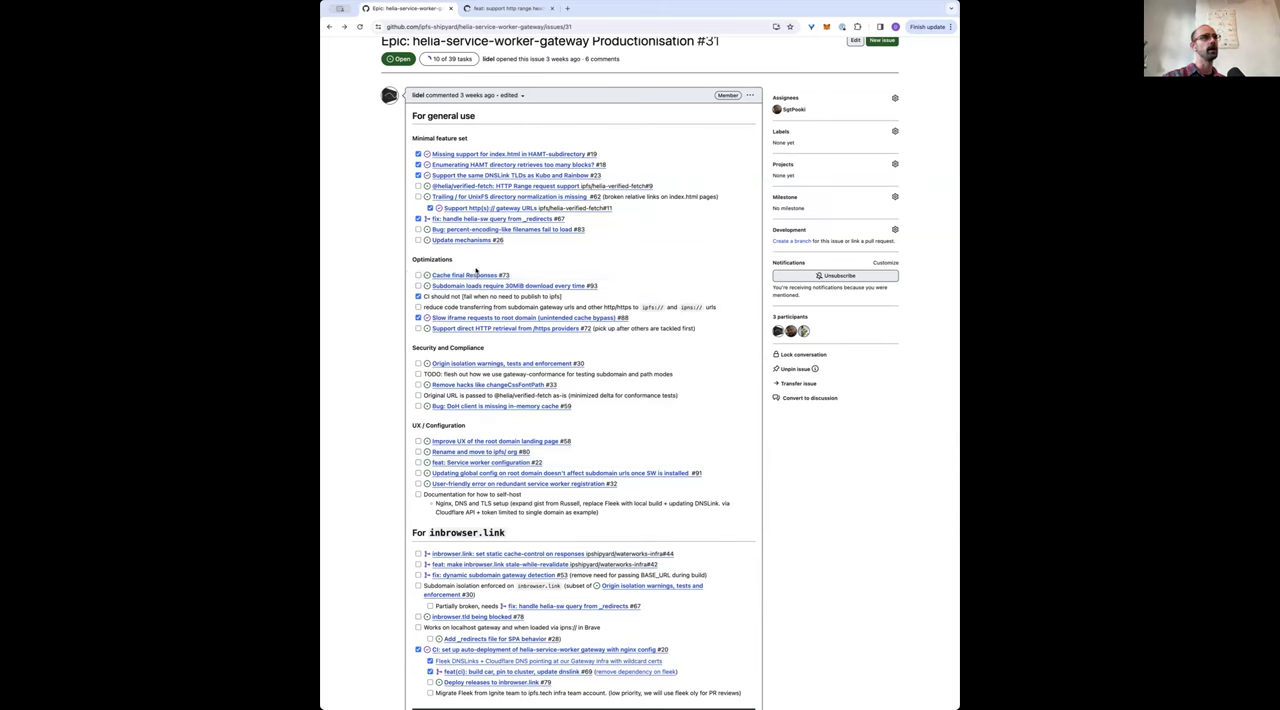
{"action": "left_click", "coordinate": [448, 276]}
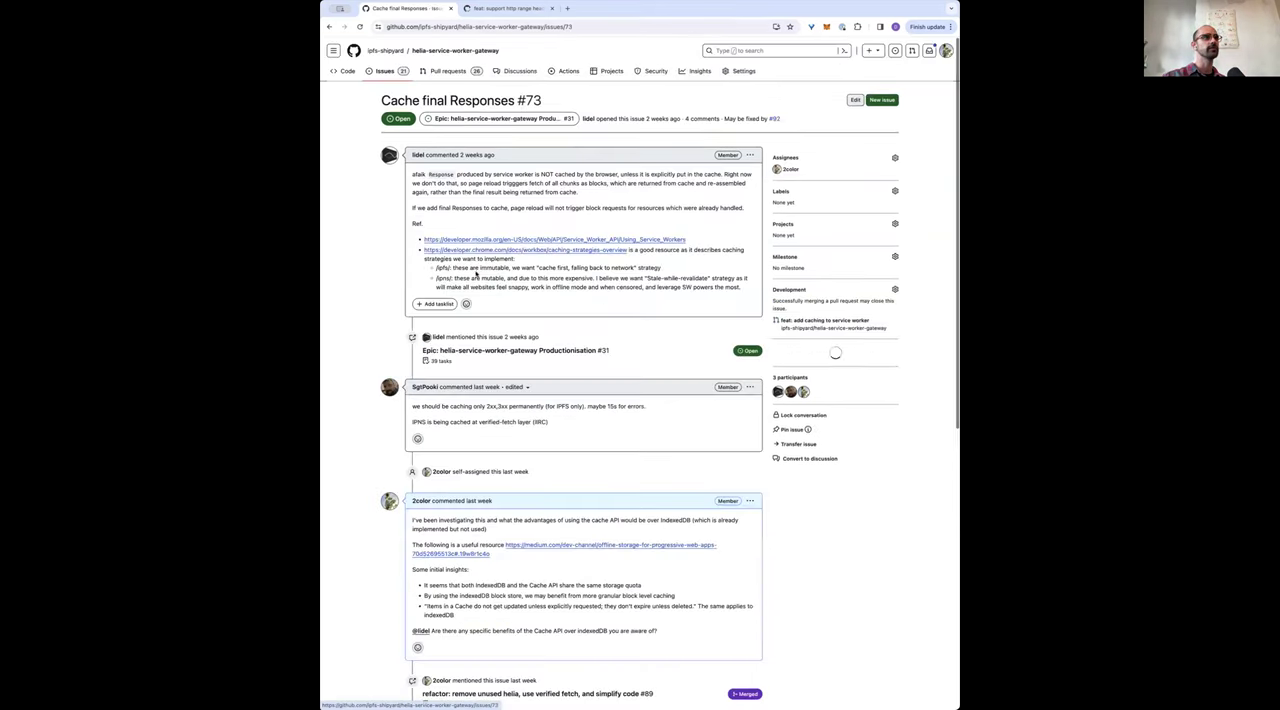
{"action": "scroll", "scroll_direction": "down", "scroll_amount": 3}
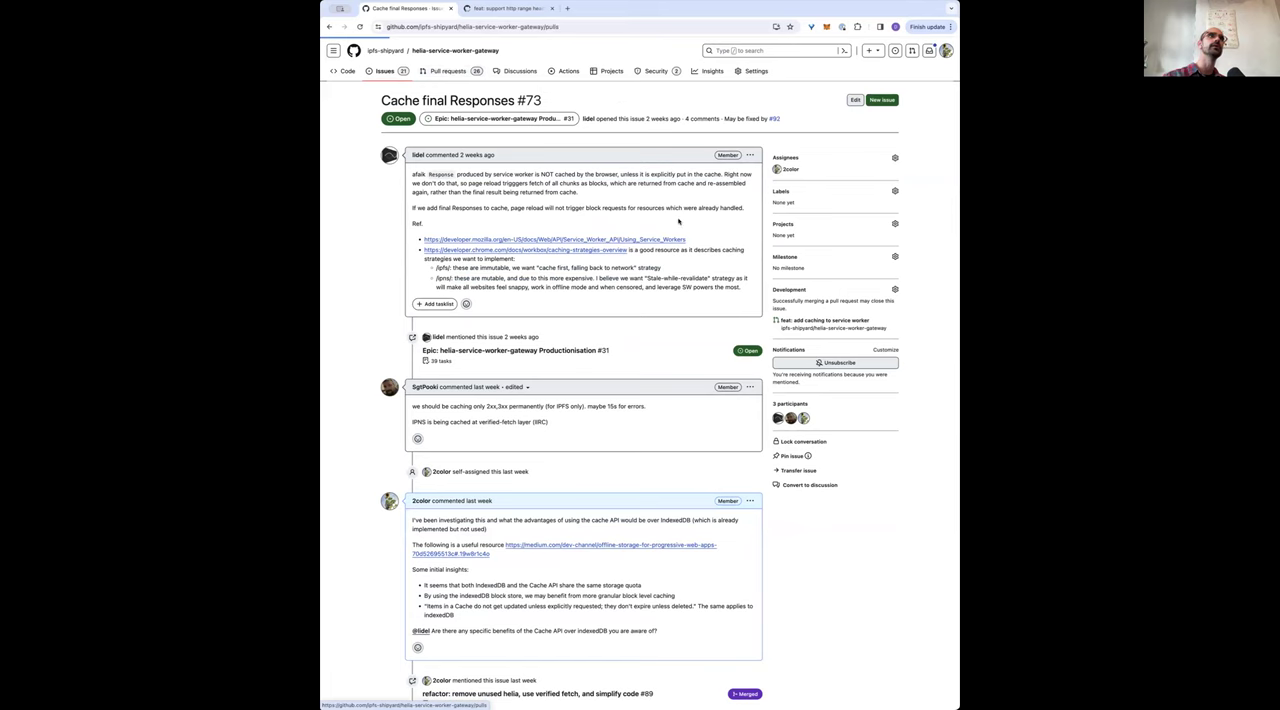
{"action": "left_click", "coordinate": [440, 72]}
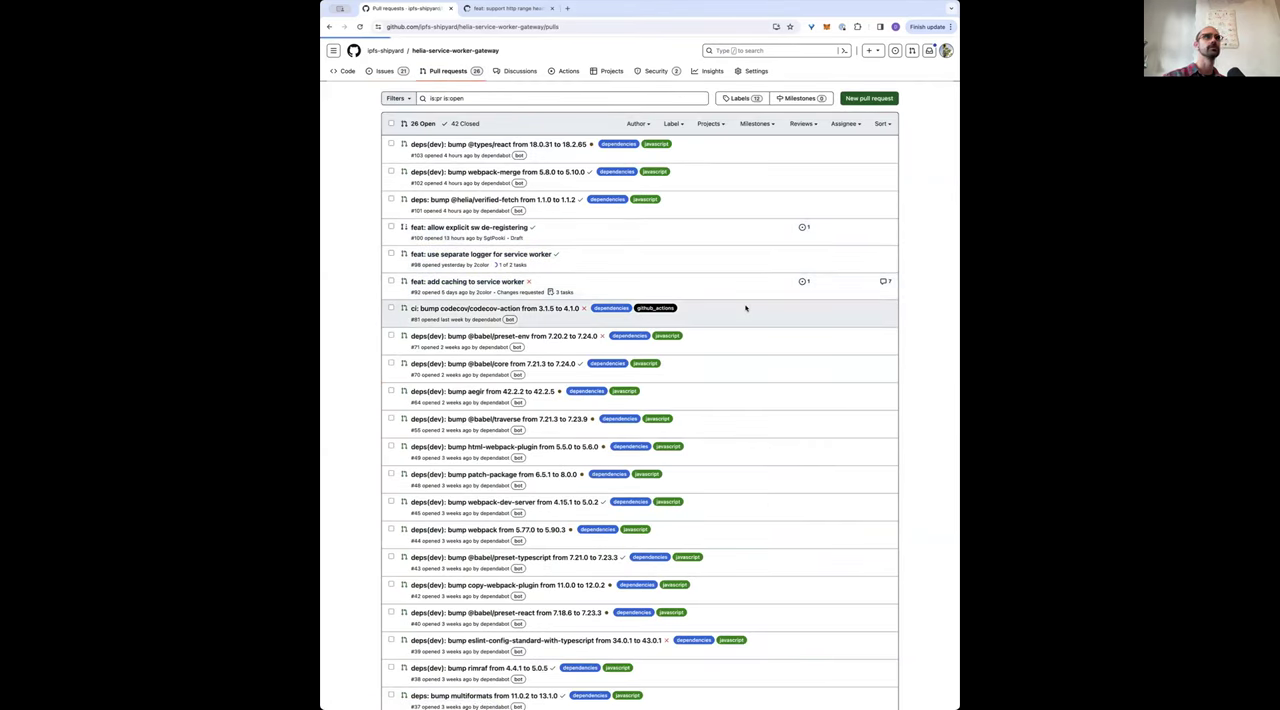
{"action": "left_click", "coordinate": [464, 280]}
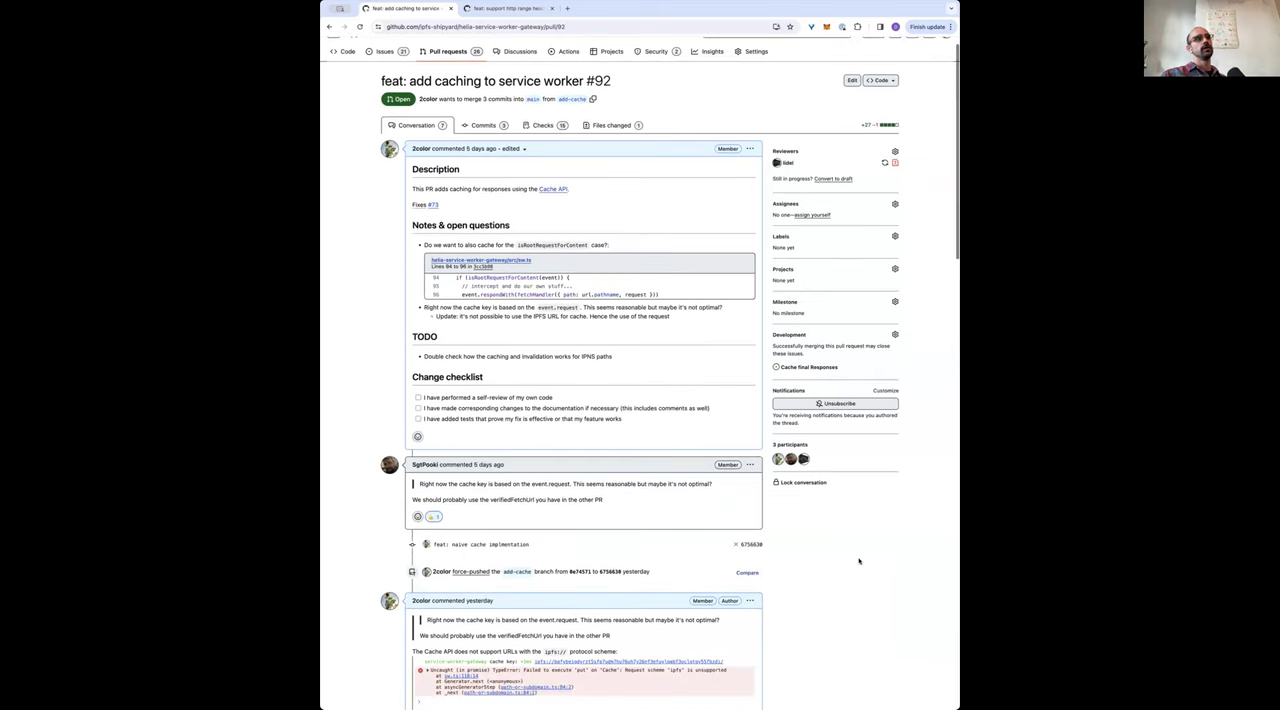
Scroll through PR #92's review threads on cache keys and mutable versus immutable responses.
{"action": "scroll", "scroll_direction": "down", "scroll_amount": 3}
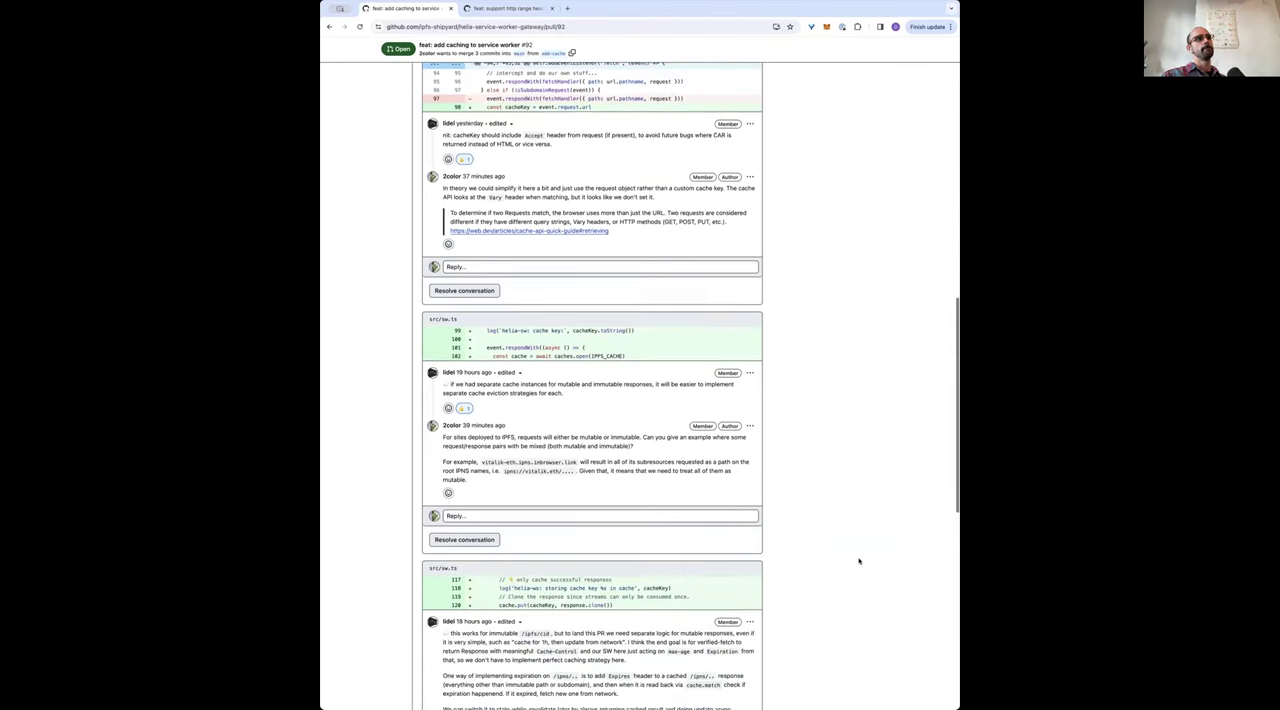
{"action": "scroll", "scroll_direction": "down", "scroll_amount": 3}
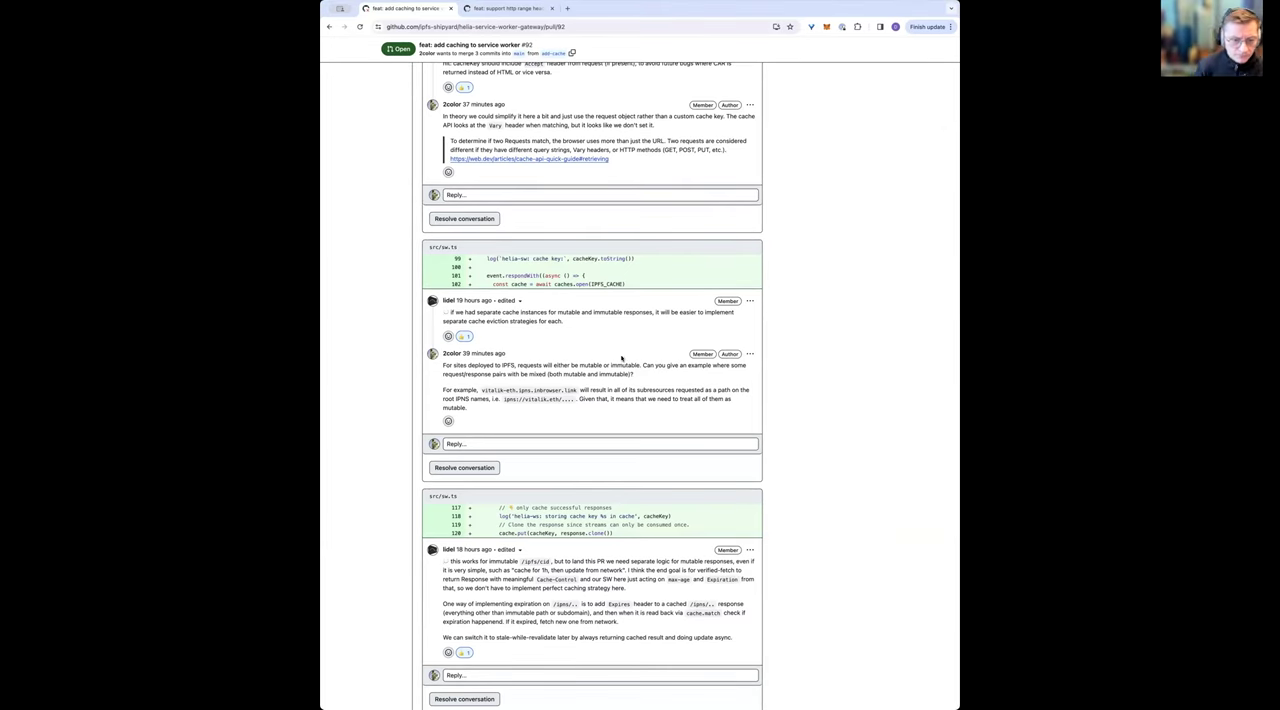
{"action": "scroll", "scroll_direction": "up", "scroll_amount": 3}
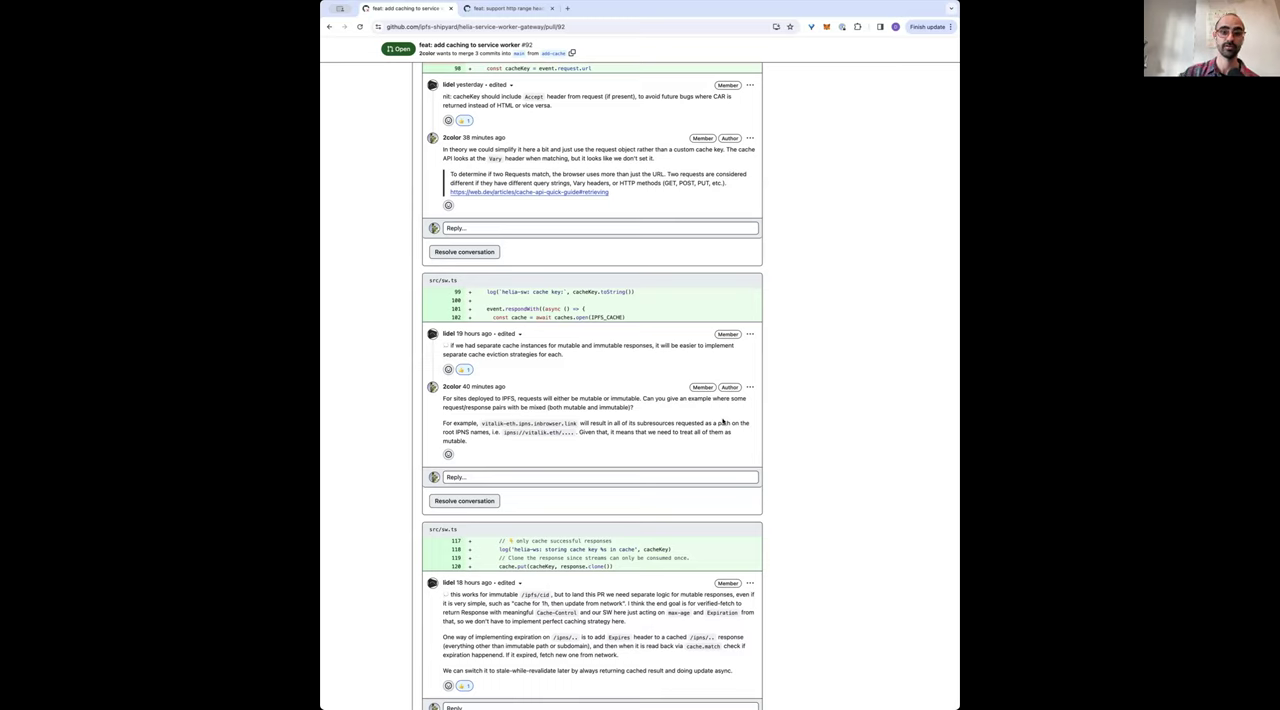
{"action": "mouse_move", "coordinate": [932, 146]}
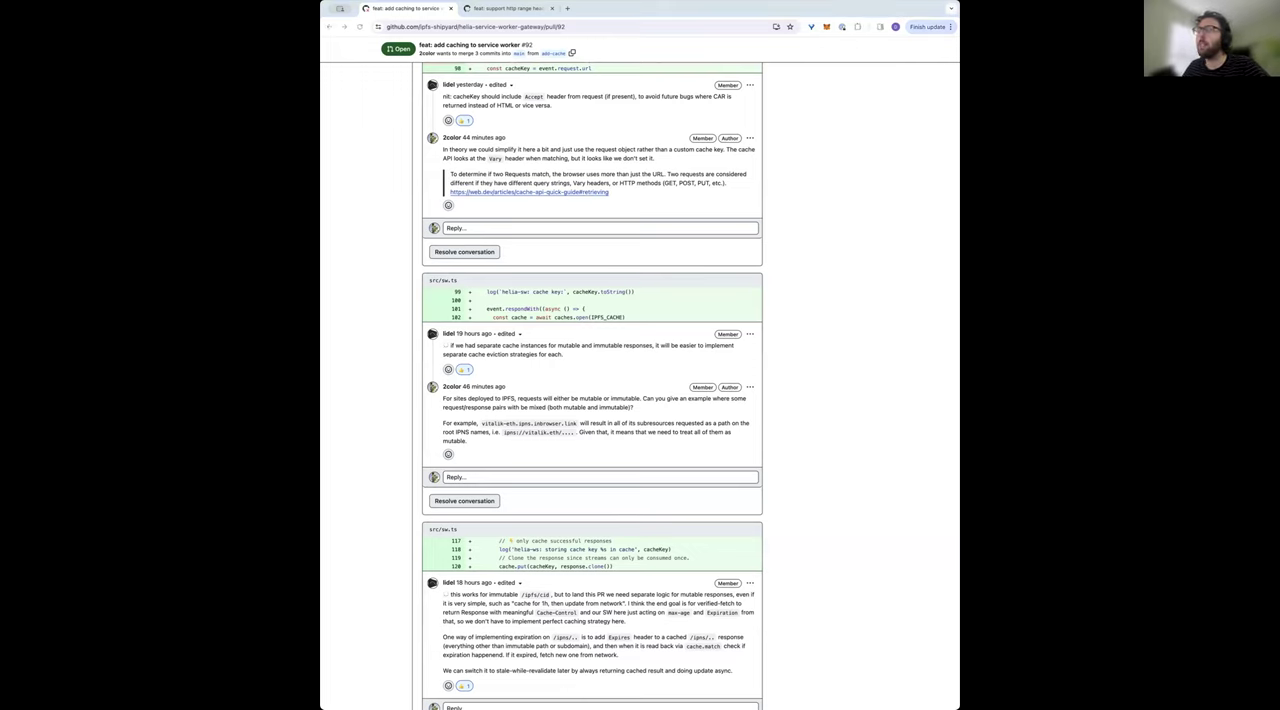
{"action": "left_click", "coordinate": [714, 8]}
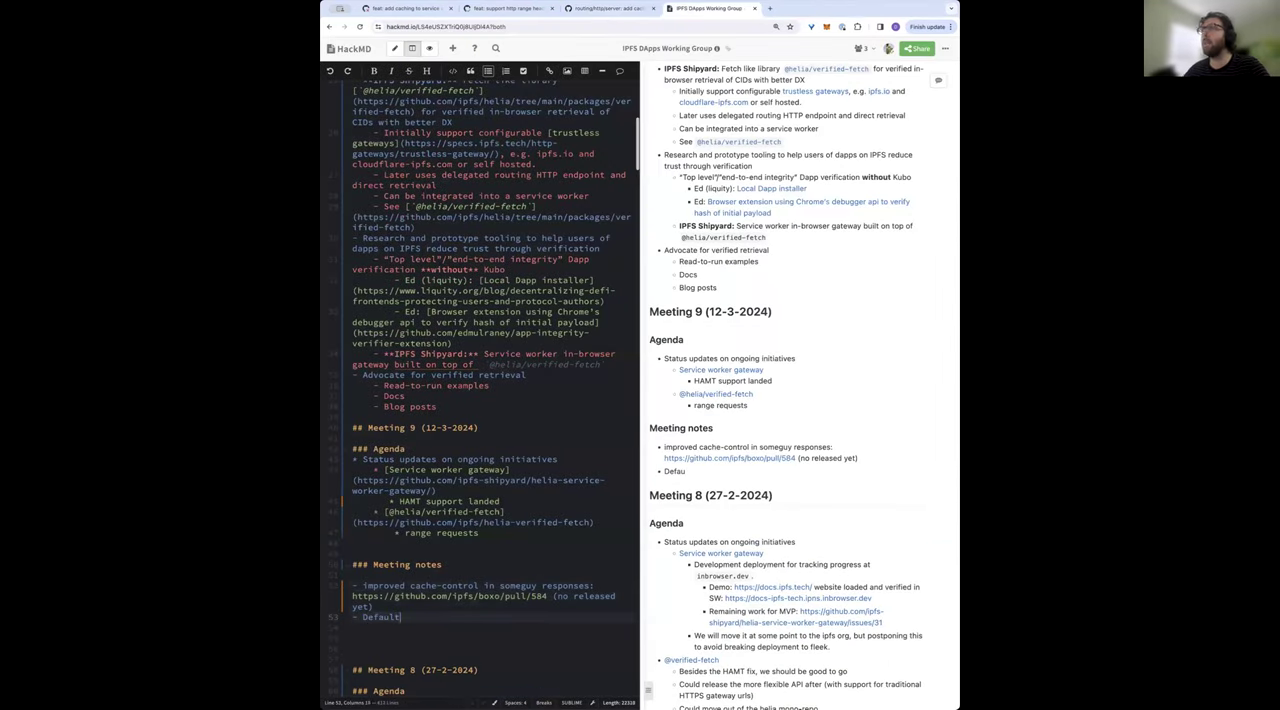
Under Default IPNS values, note 'Boxo/Kubo:' with 'lifetime: 48 hours'.
{"action": "type", "text": "IPNMS"}
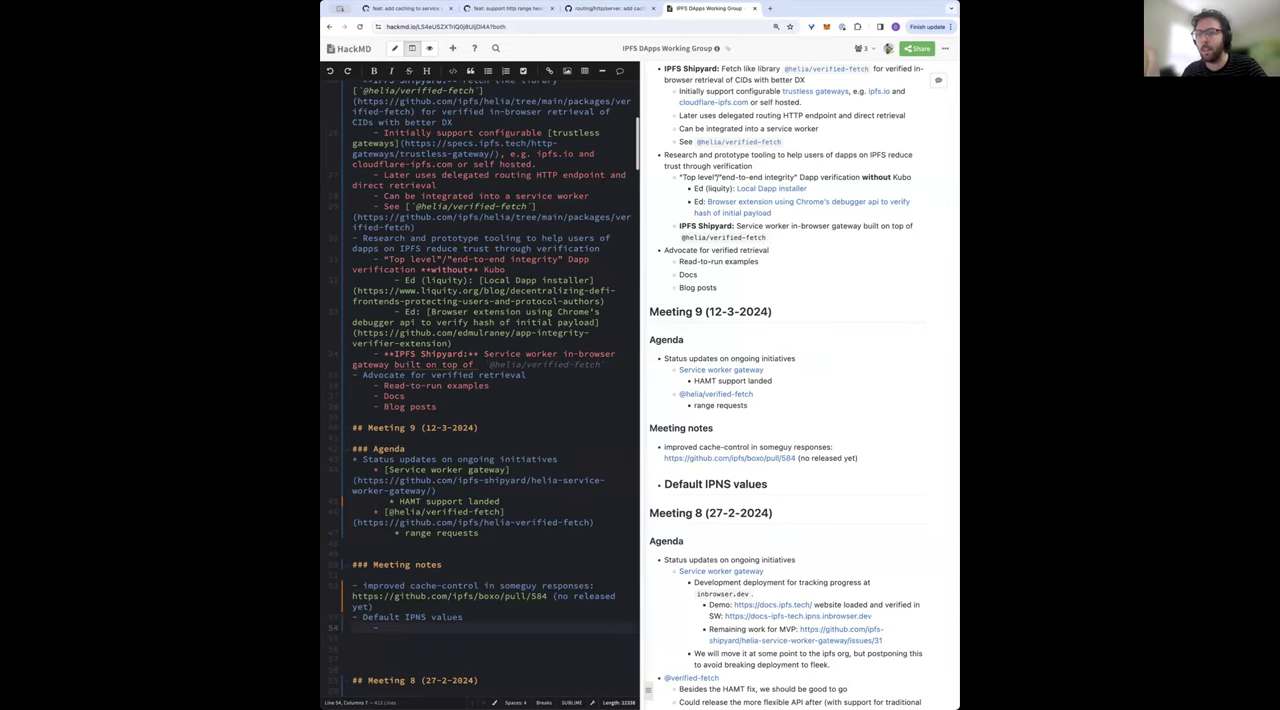
{"action": "type", "text": "1-2"}
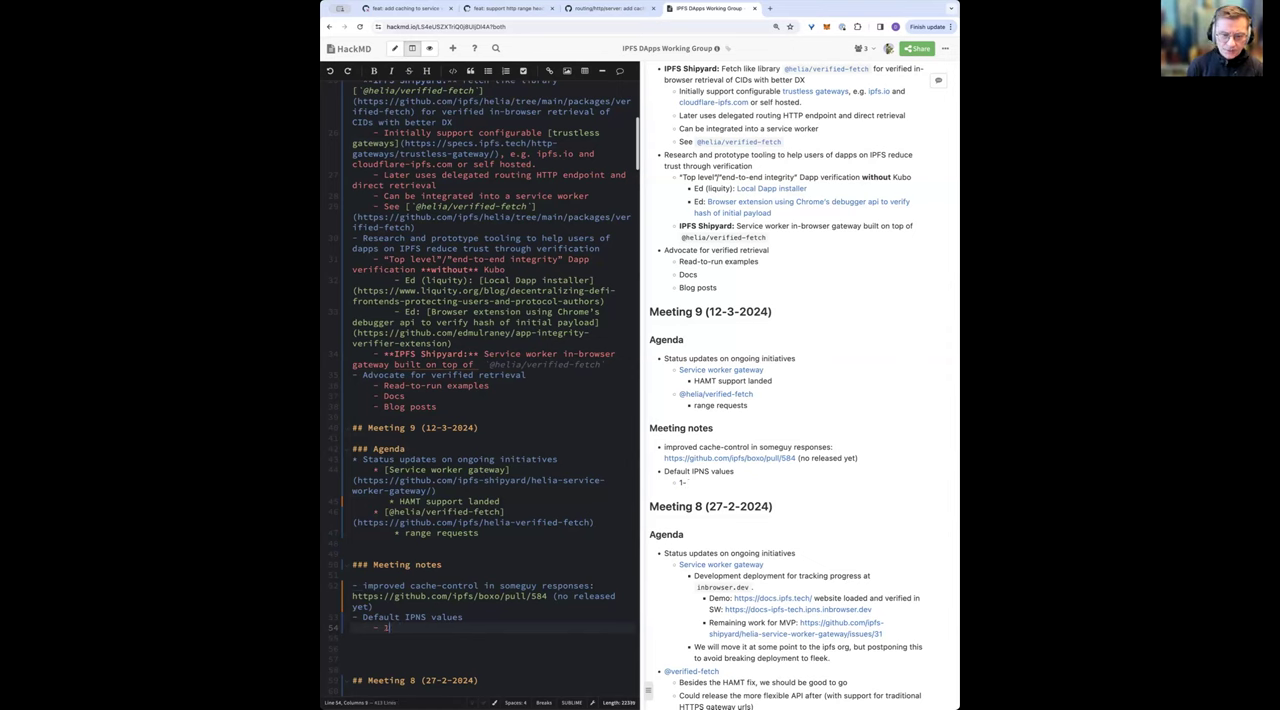
{"action": "type", "text": "Boxo"}
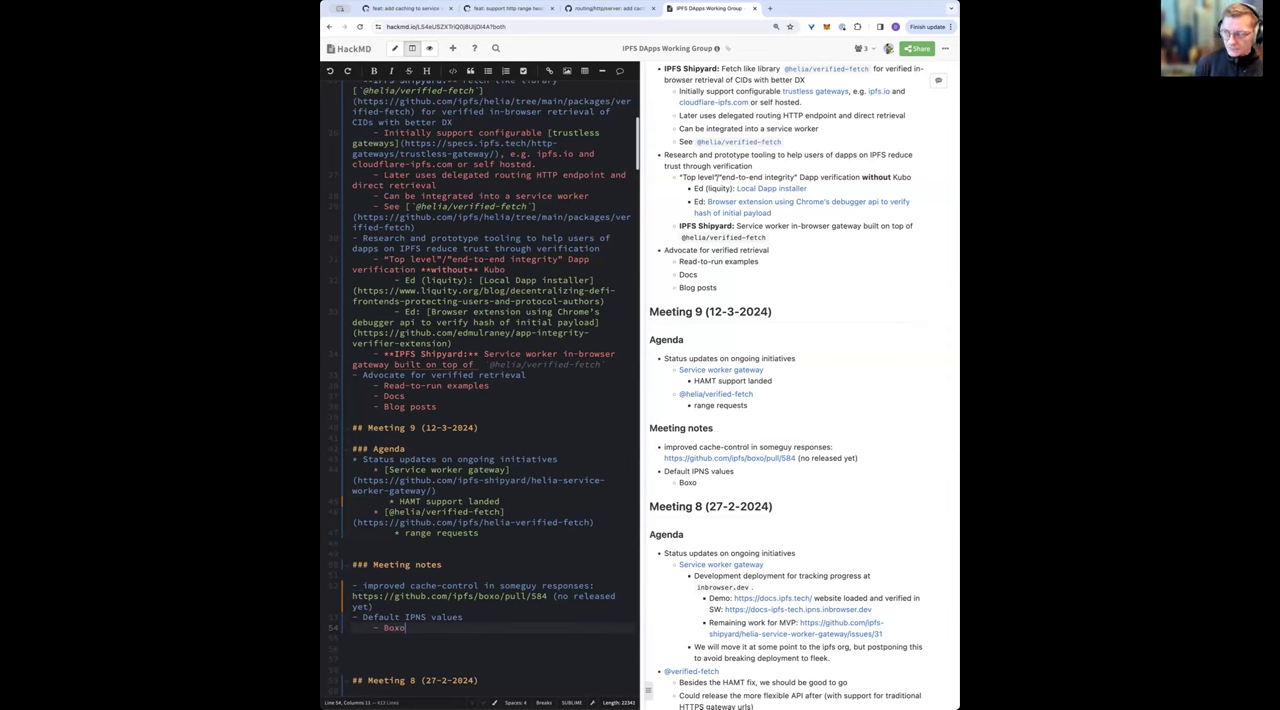
{"action": "type", "text": ":"}
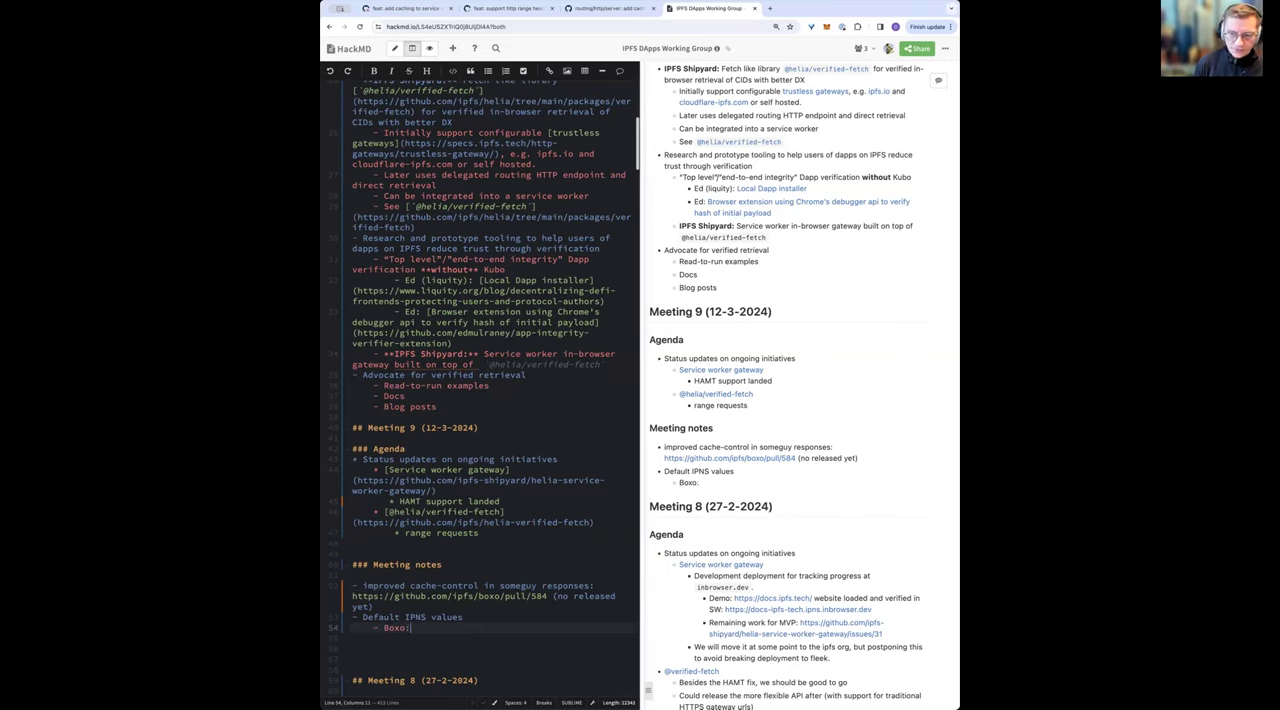
{"action": "type", "text": "/Kubo"}
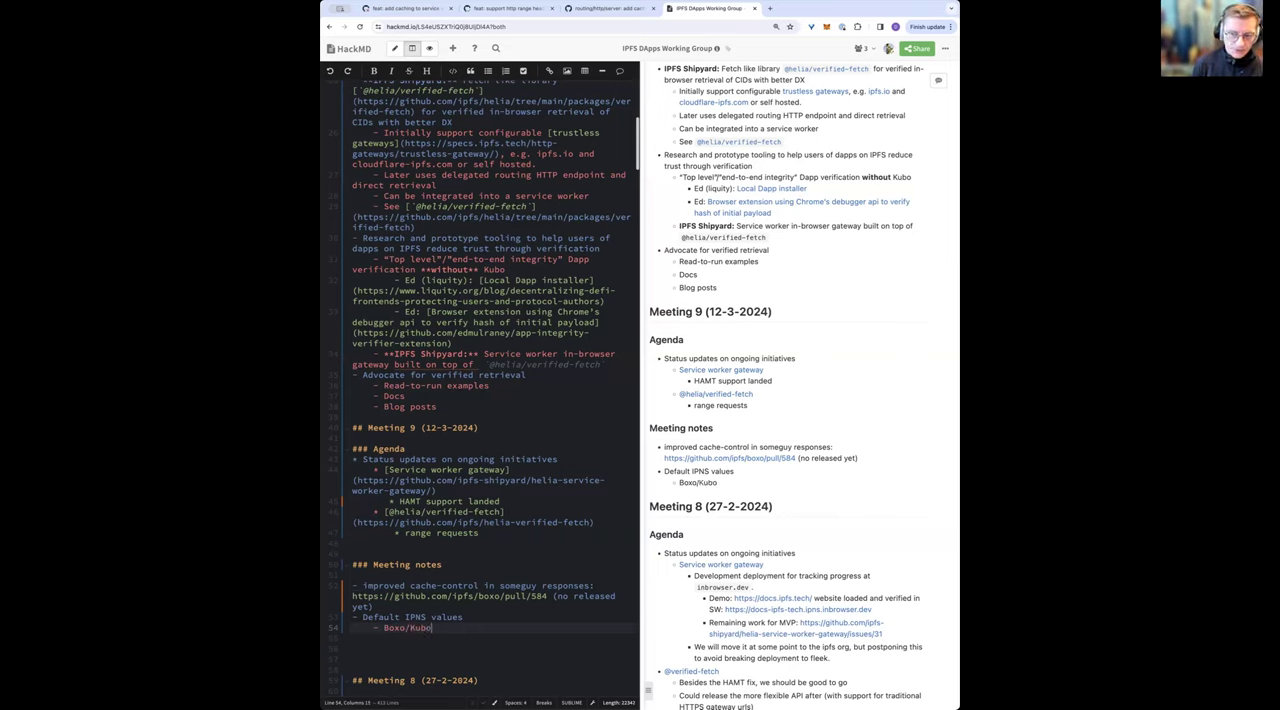
{"action": "type", "text": ": lifetime: ~"}
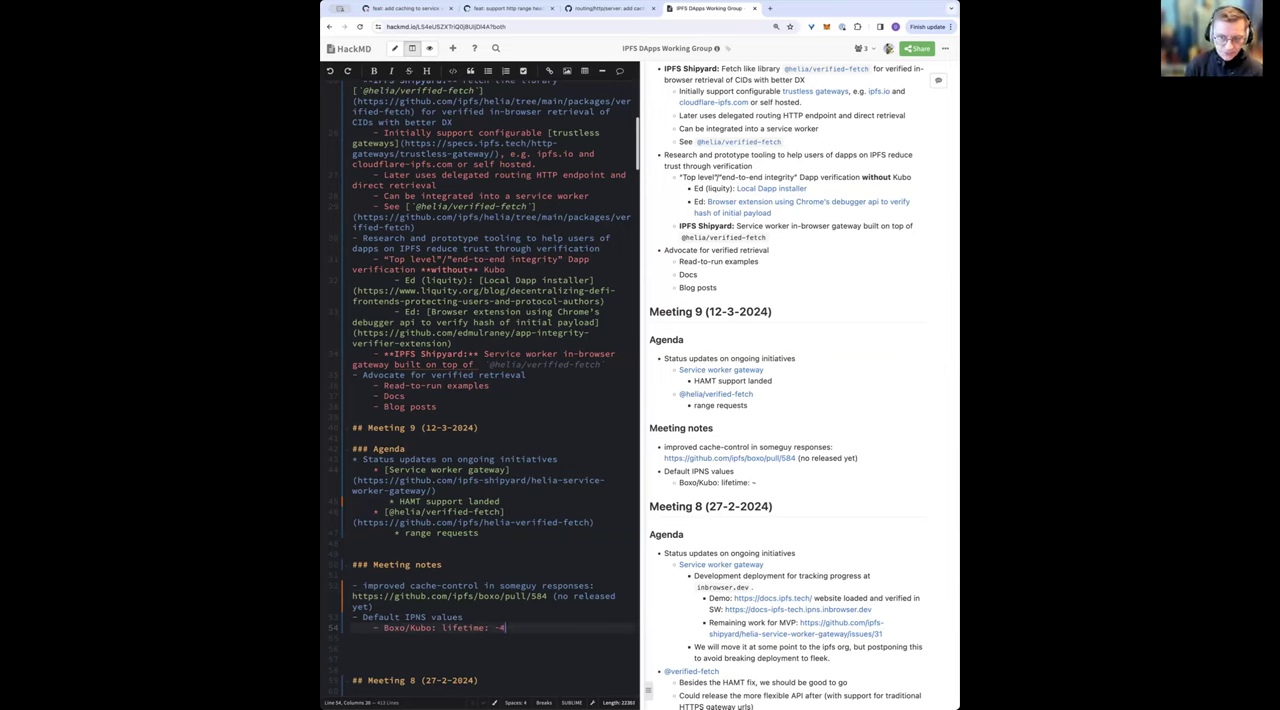
{"action": "type", "text": "48 hours"}
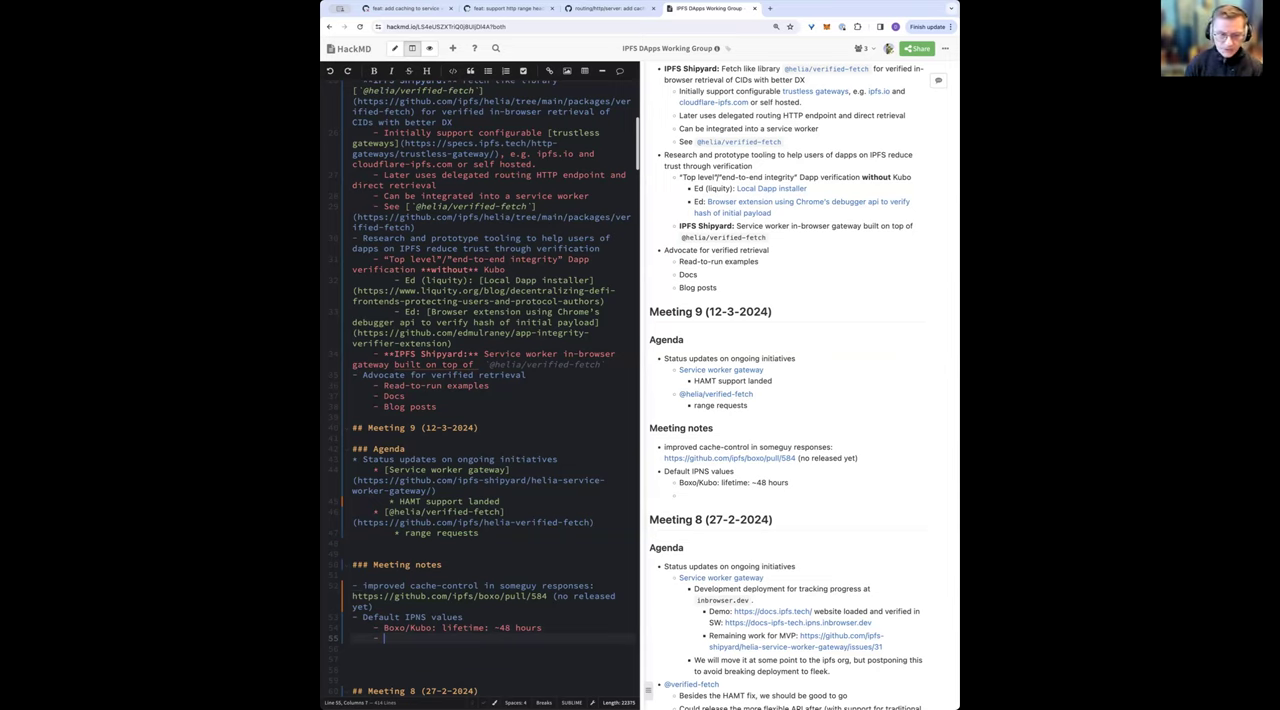
Add the default 'TTL: 1 hour' sub-bullet for Boxo/Kubo.
{"action": "type", "text": "Defau"}
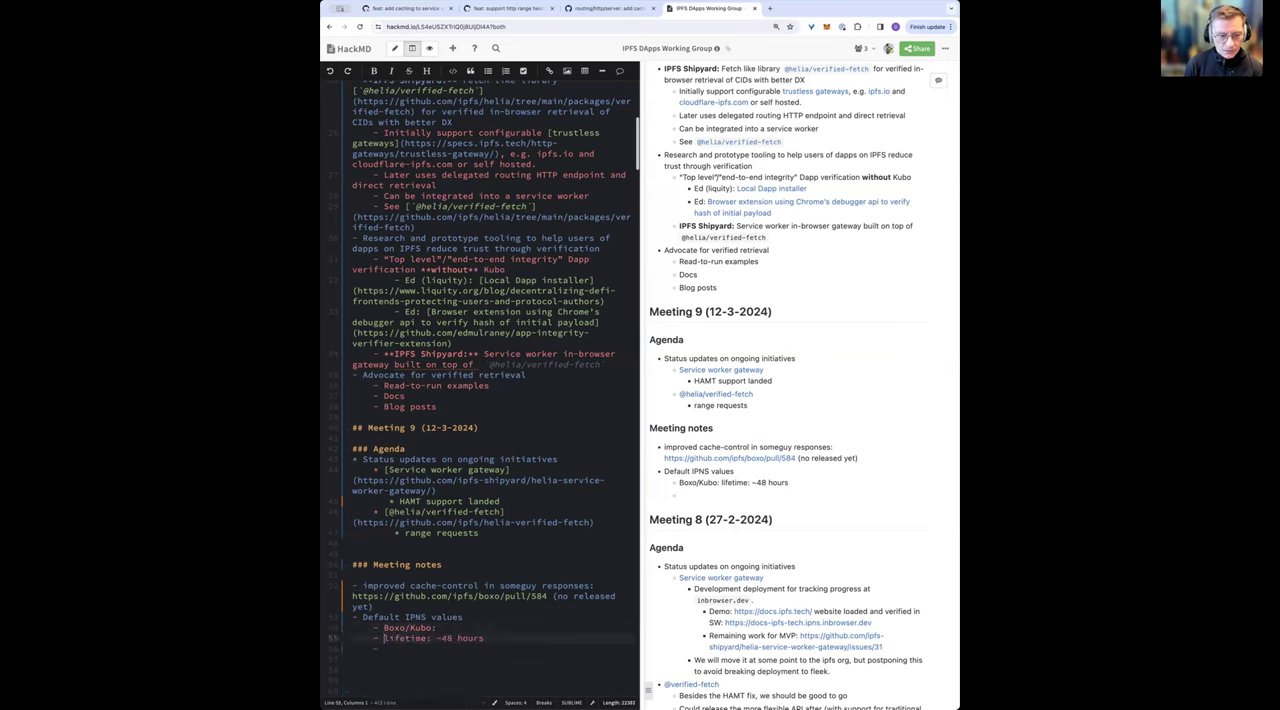
{"action": "type", "text": "TTL:"}
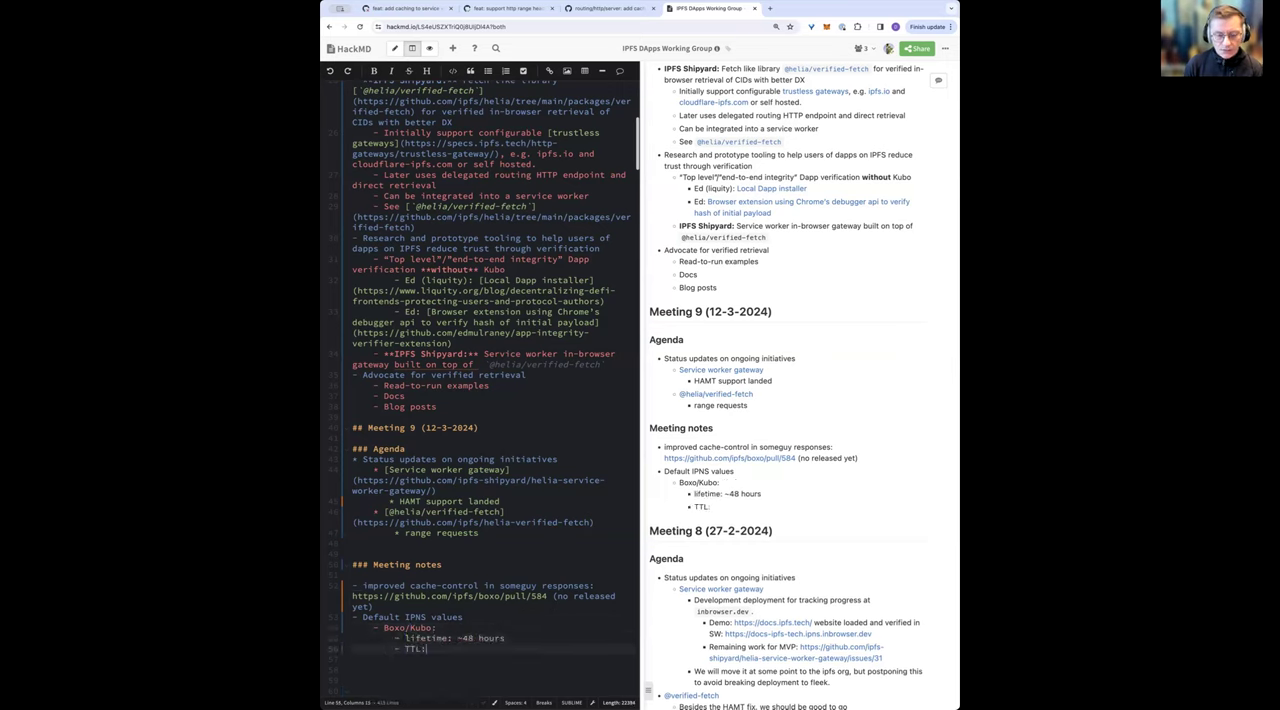
{"action": "type", "text": "1 hours"}
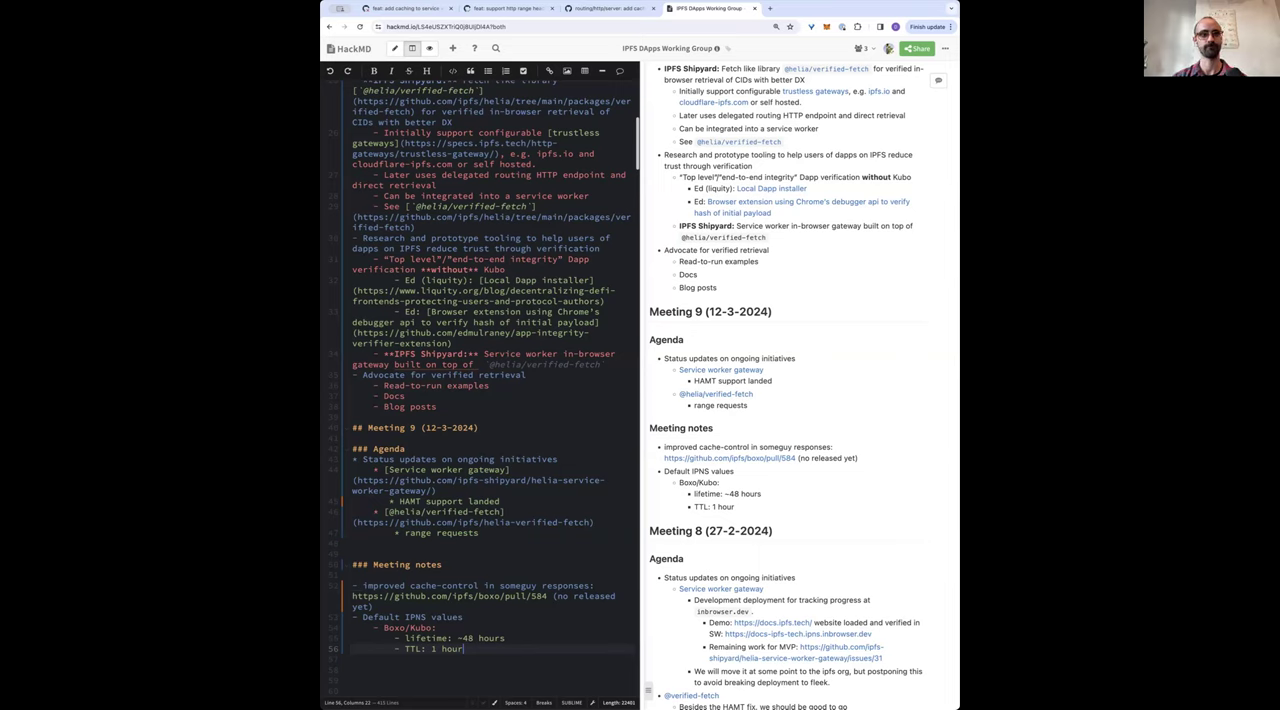
{"action": "mouse_move", "coordinate": [720, 556]}
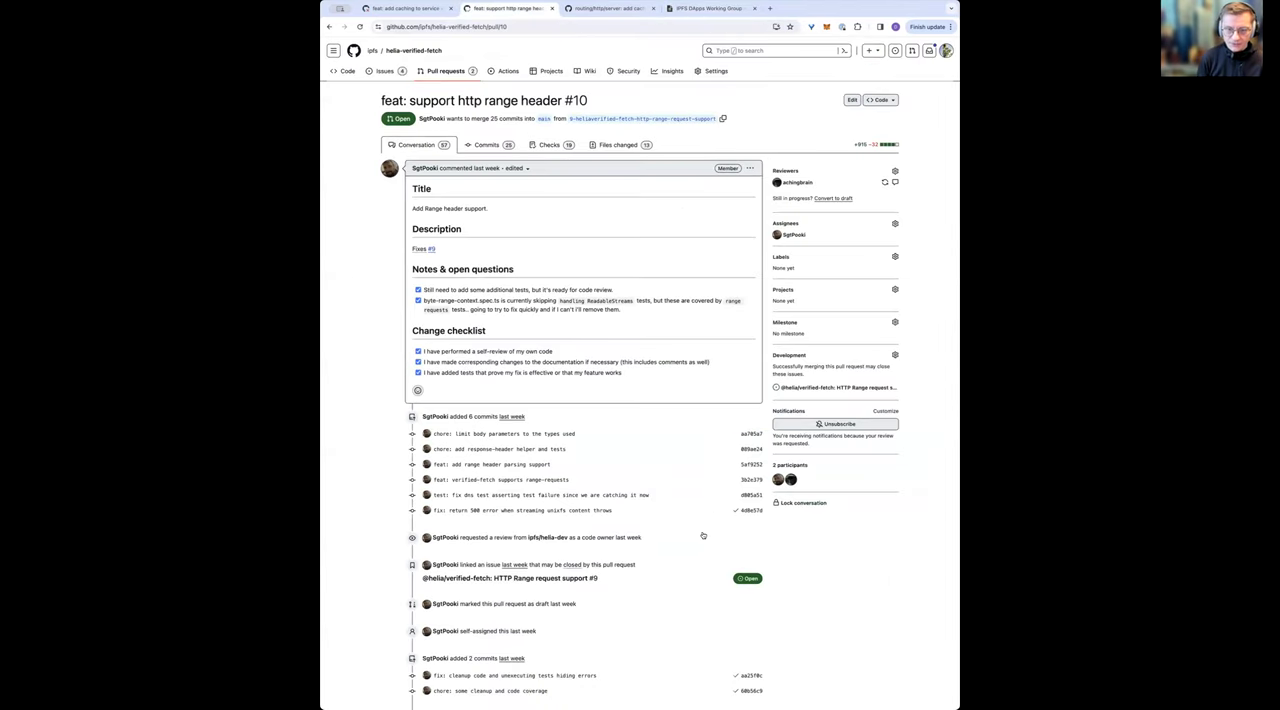
Return to the Productionisation epic #31 and open Cache final Responses issue #73.
{"action": "left_click", "coordinate": [612, 8]}
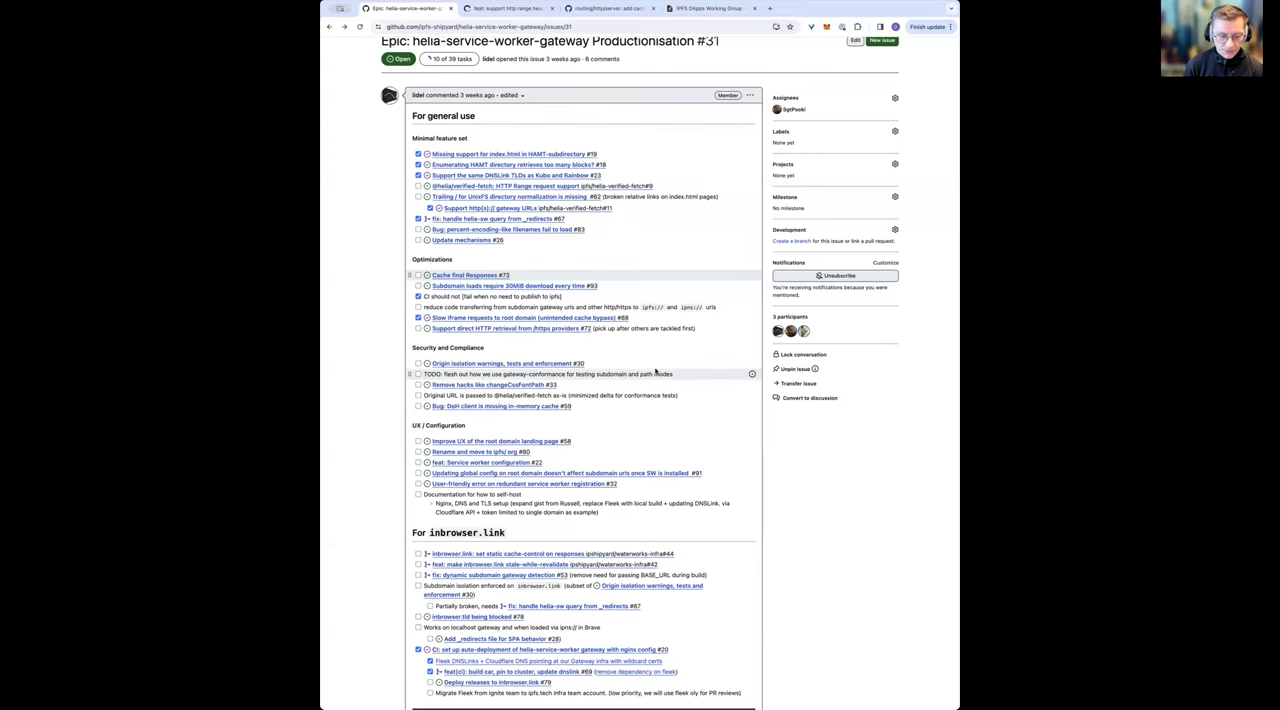
{"action": "left_click", "coordinate": [452, 274]}
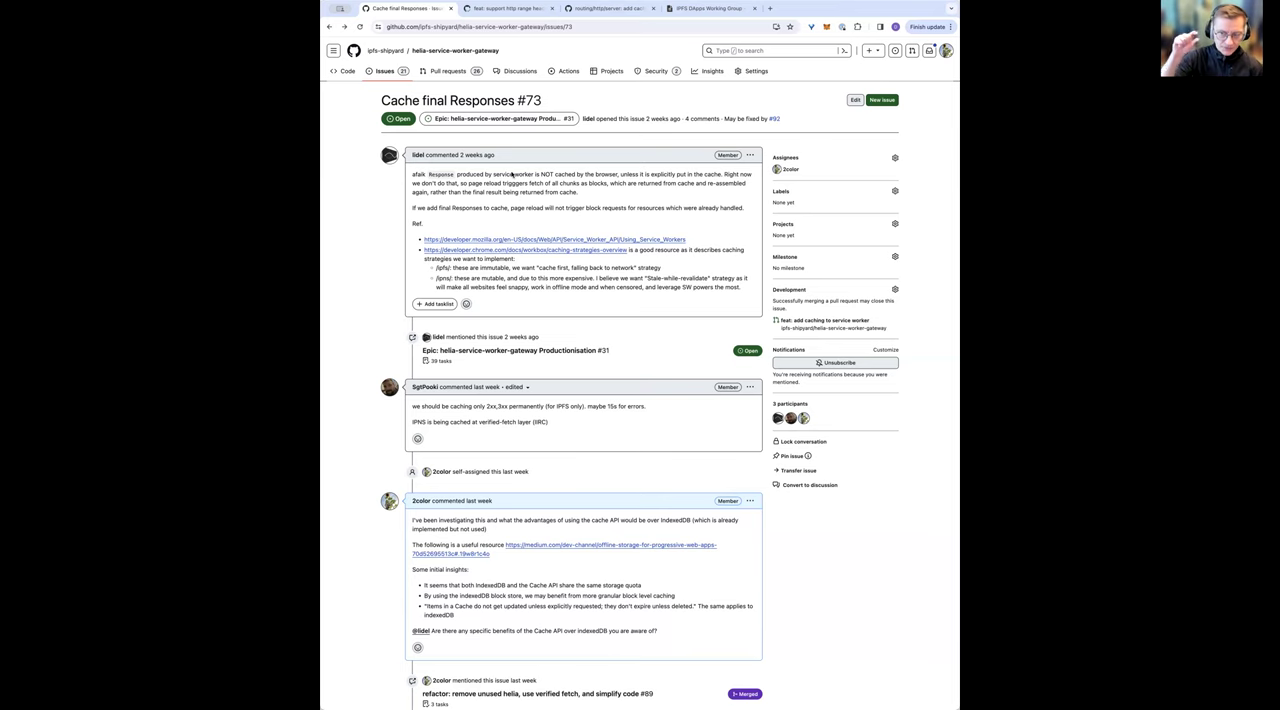
From issue #73, open linked PR #92 adding service worker caching and scroll its review comments.
{"action": "scroll", "scroll_direction": "down", "scroll_amount": 3}
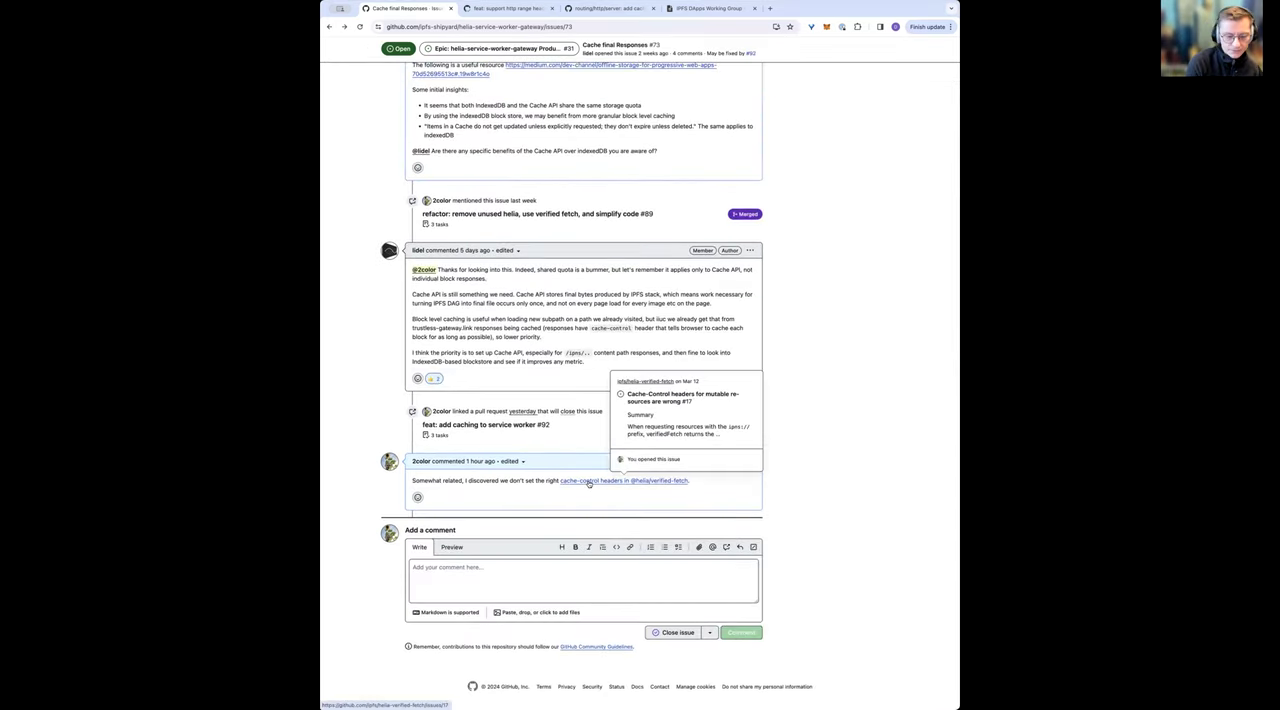
{"action": "mouse_move", "coordinate": [500, 424]}
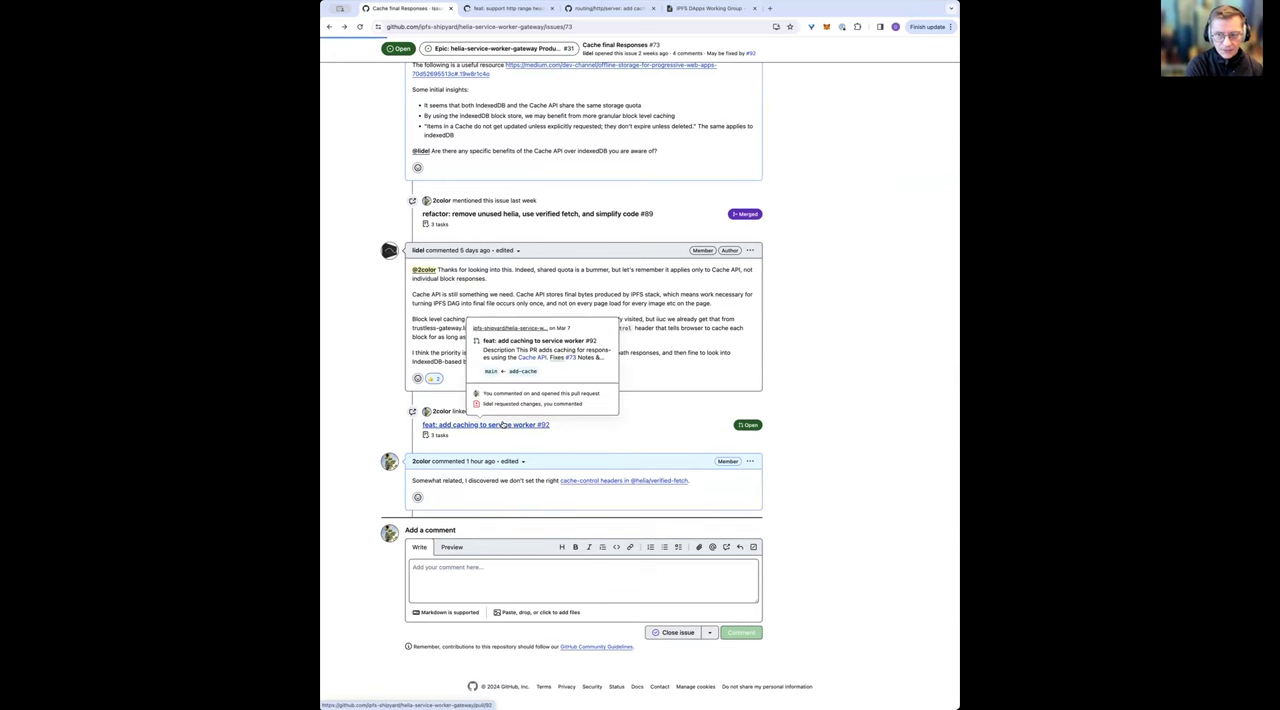
{"action": "left_click", "coordinate": [482, 426]}
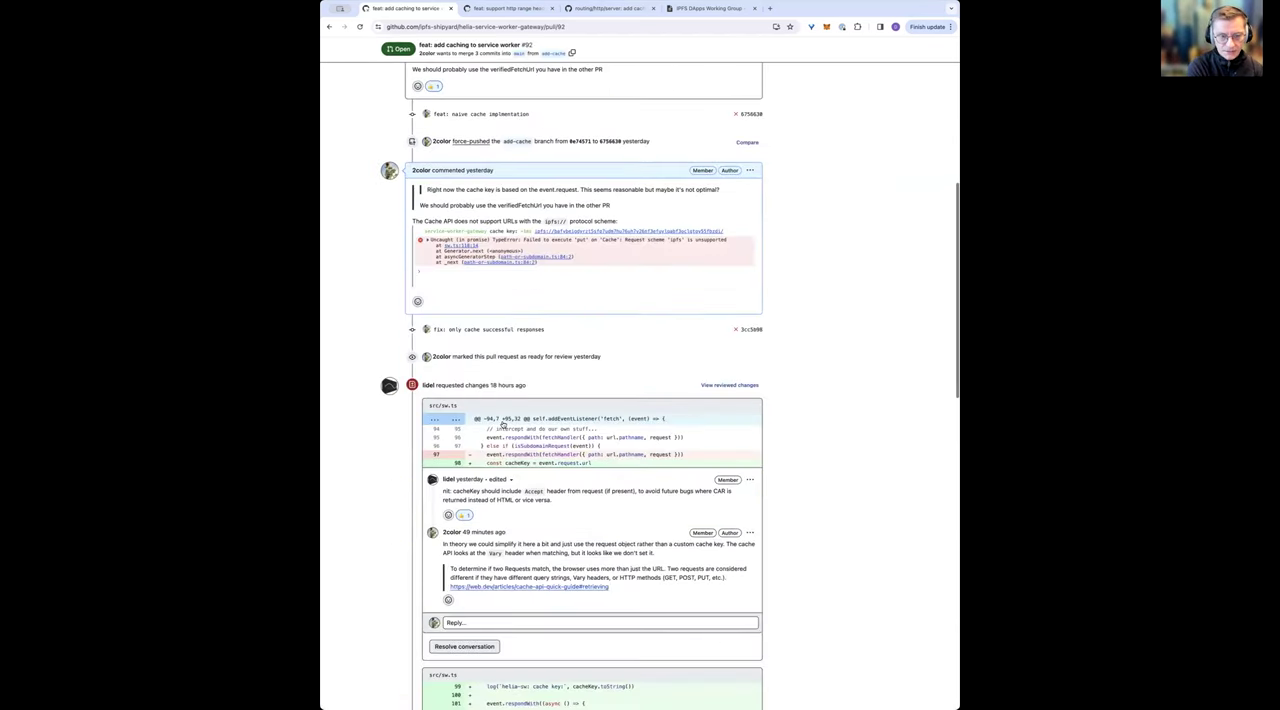
{"action": "scroll", "scroll_direction": "down", "scroll_amount": 3}
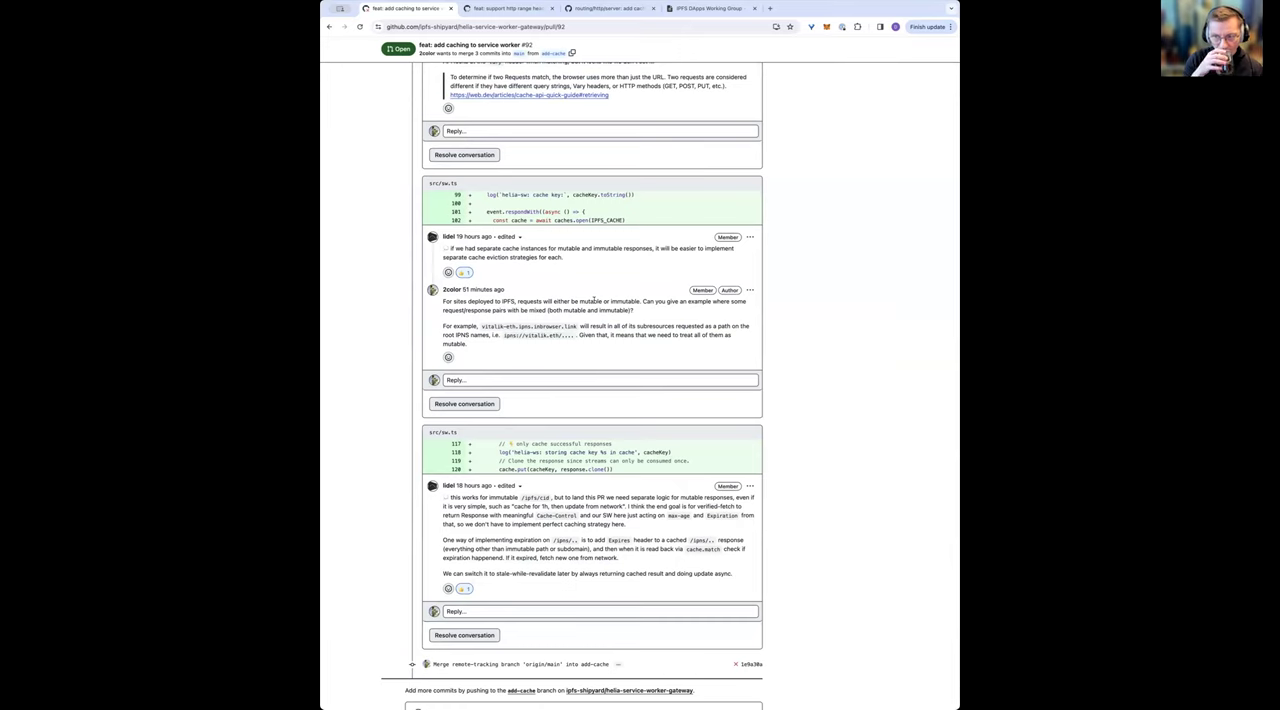
{"action": "scroll", "scroll_direction": "down", "scroll_amount": 3}
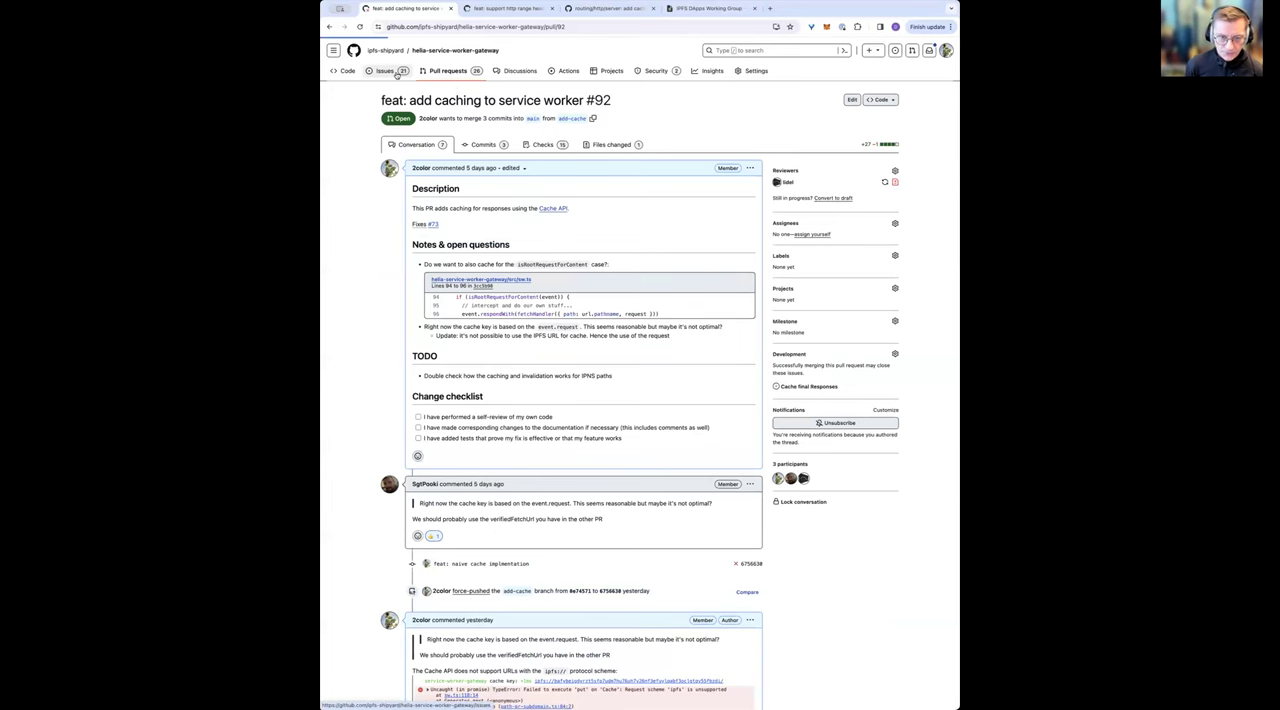
Go to the repository's Issues list and reopen the Productionisation epic #31.
{"action": "left_click", "coordinate": [380, 72]}
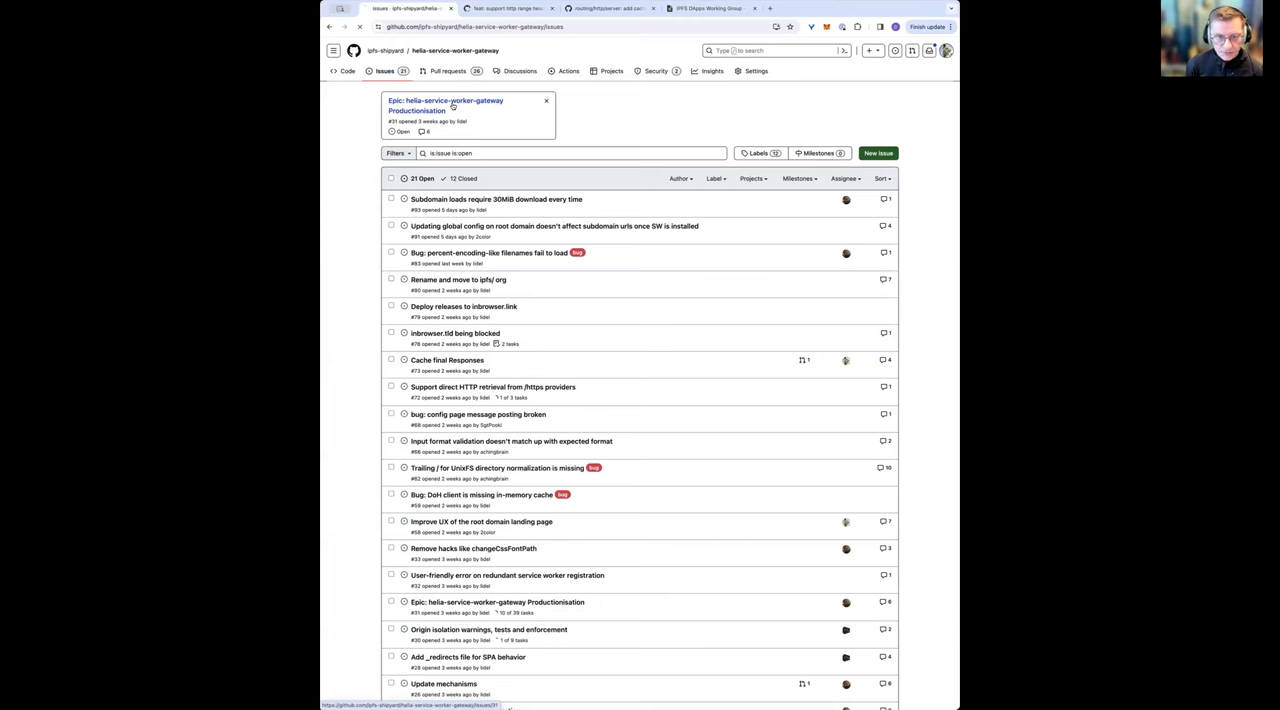
{"action": "left_click", "coordinate": [420, 100]}
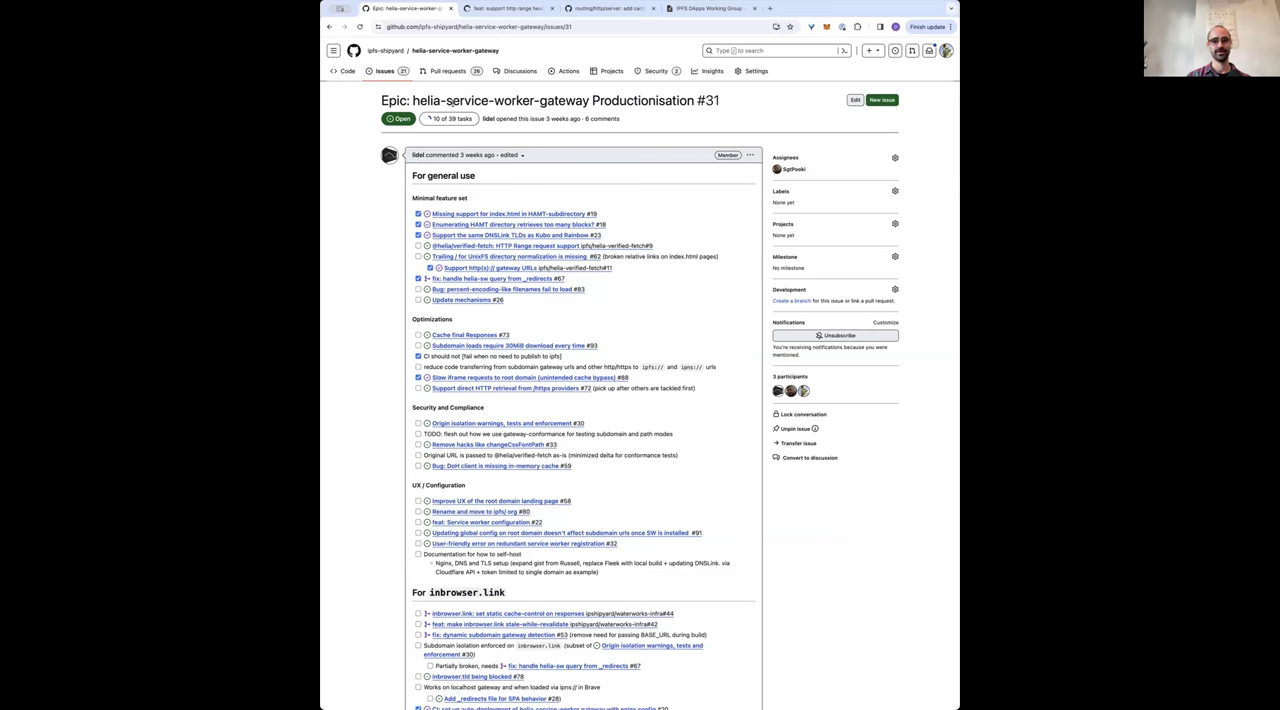
Scroll epic #31 down to the security, UI/configuration and inbrowser.link sections with the test CIDs table.
{"action": "scroll", "scroll_direction": "down", "scroll_amount": 3}
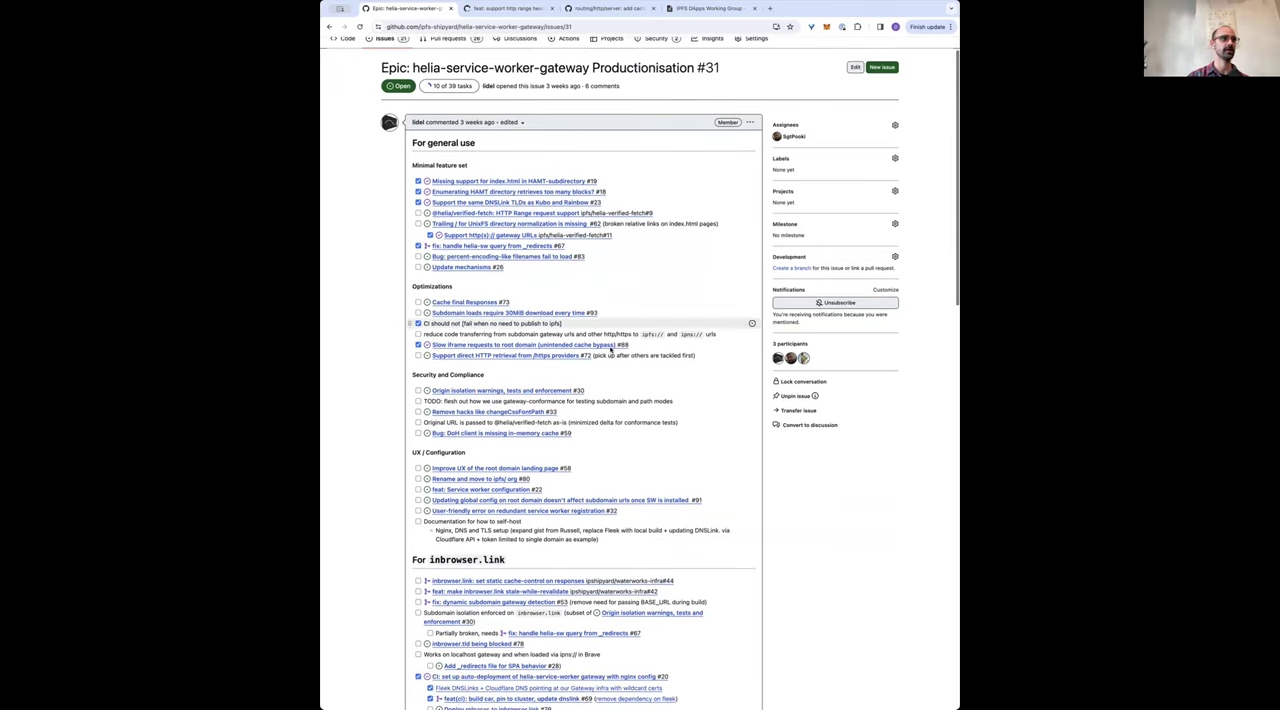
{"action": "scroll", "scroll_direction": "down", "scroll_amount": 3}
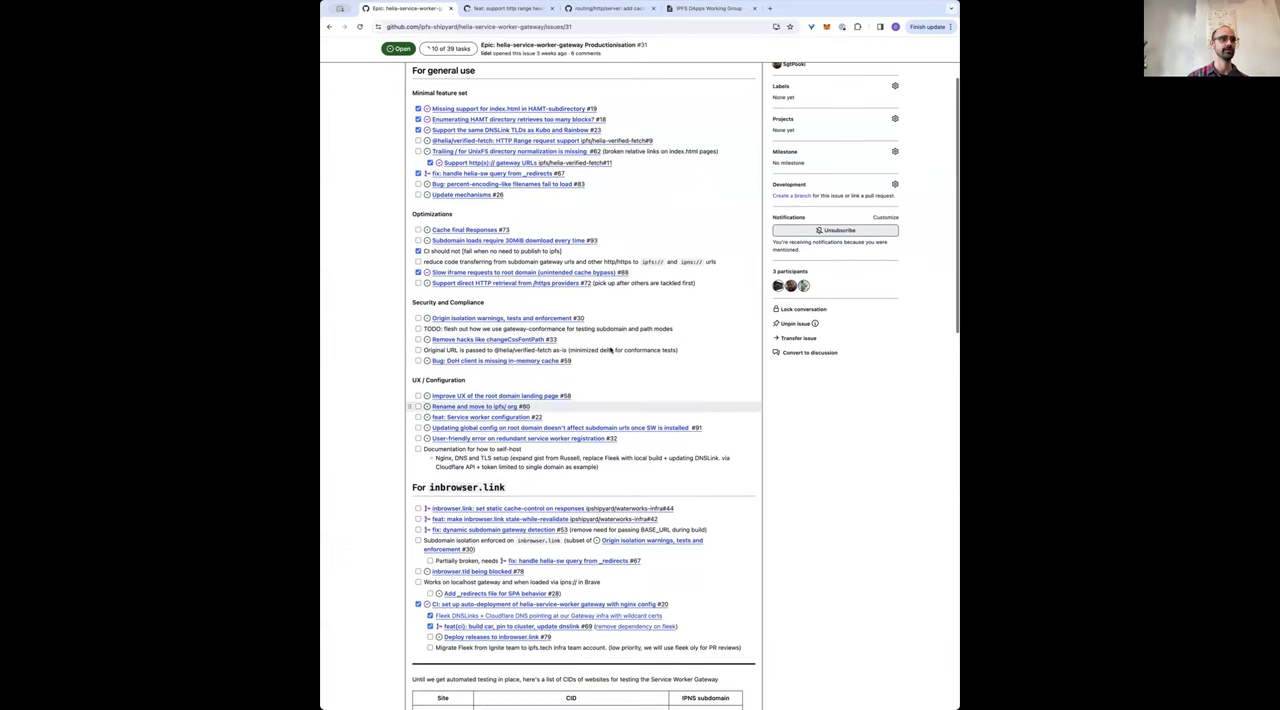
{"action": "scroll", "scroll_direction": "down", "scroll_amount": 3}
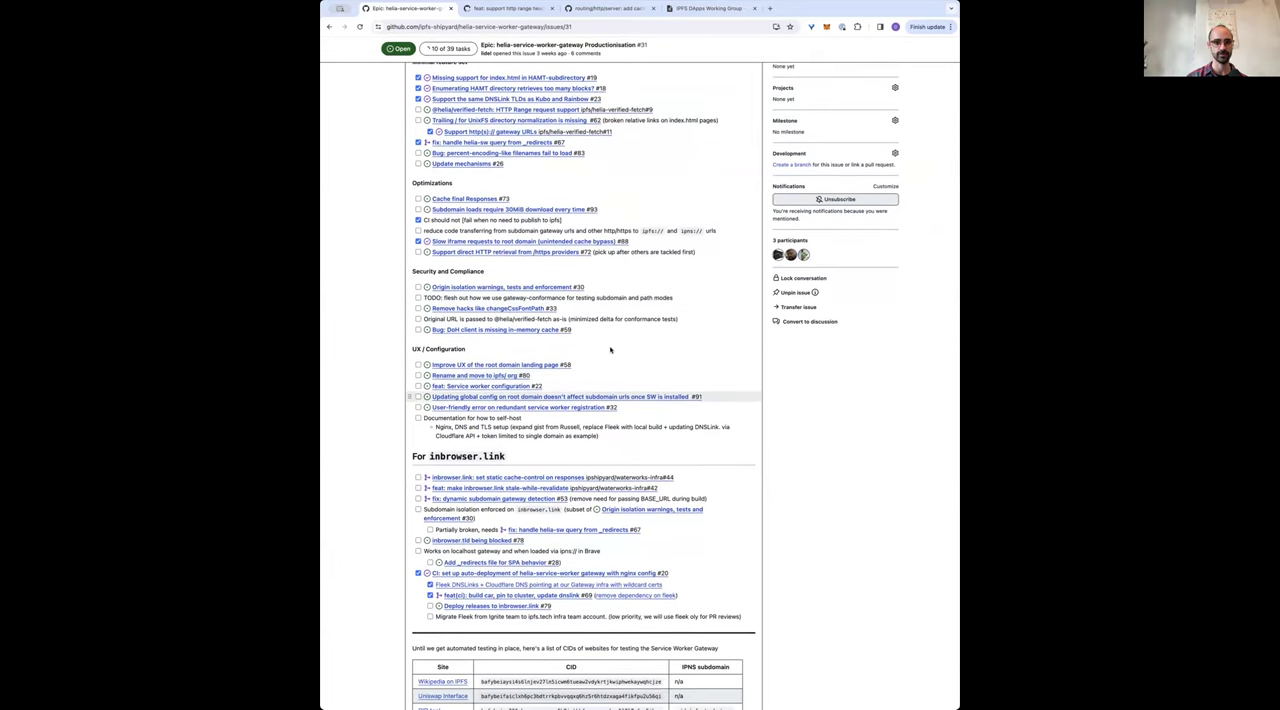
{"action": "mouse_move", "coordinate": [632, 408]}
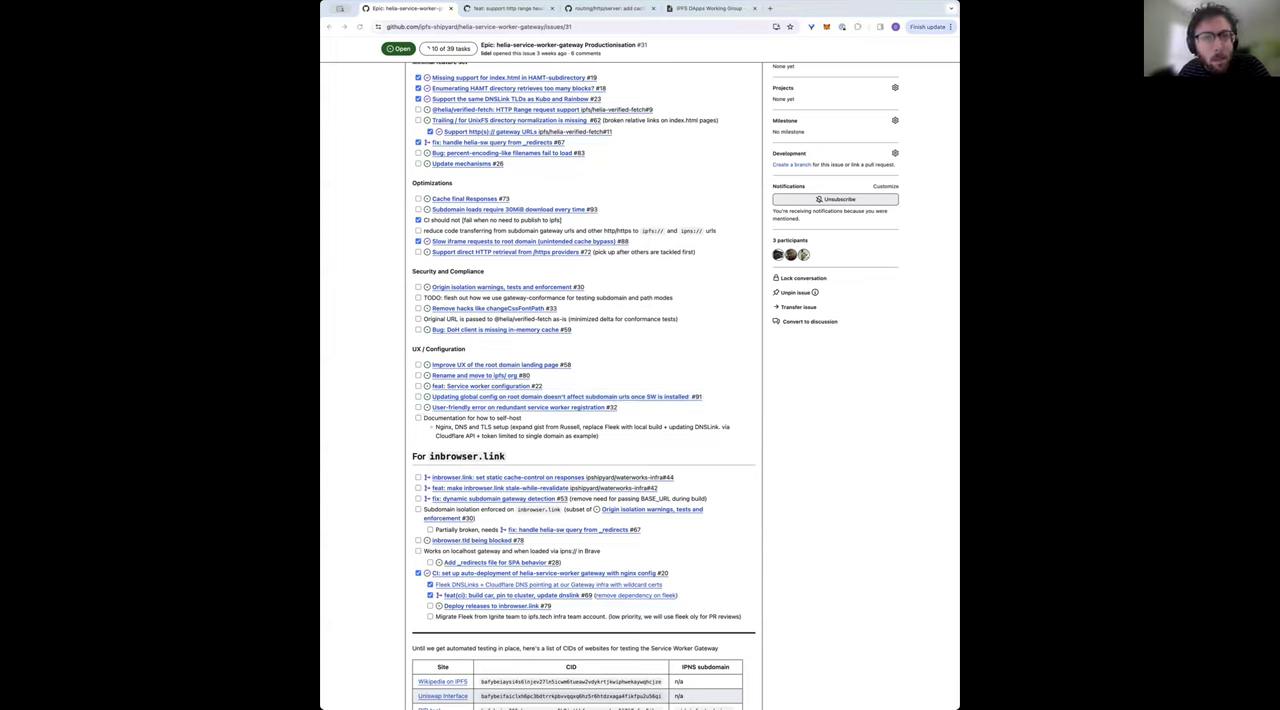
Load the inbrowser.link gateway address in a new tab and retry after the error, reaching a 504 Gateway Time-out.
{"action": "left_click", "coordinate": [864, 8]}
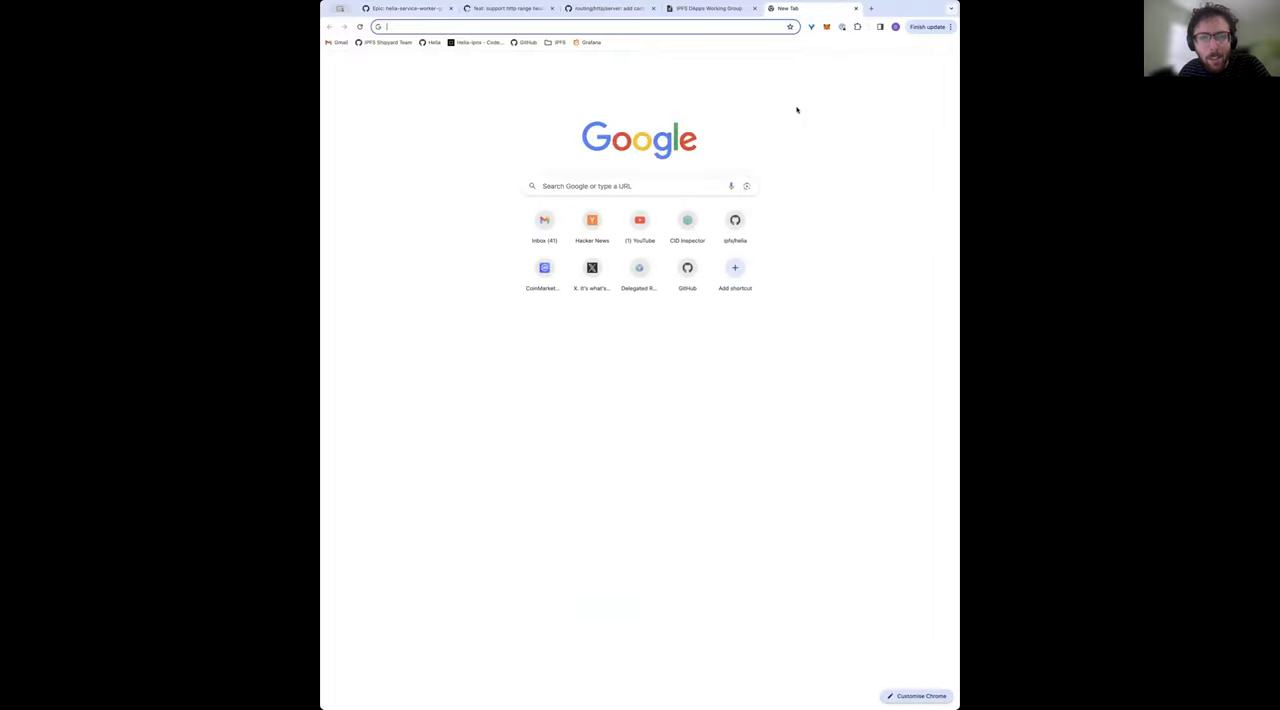
{"action": "type", "text": "inbrowser.link."}
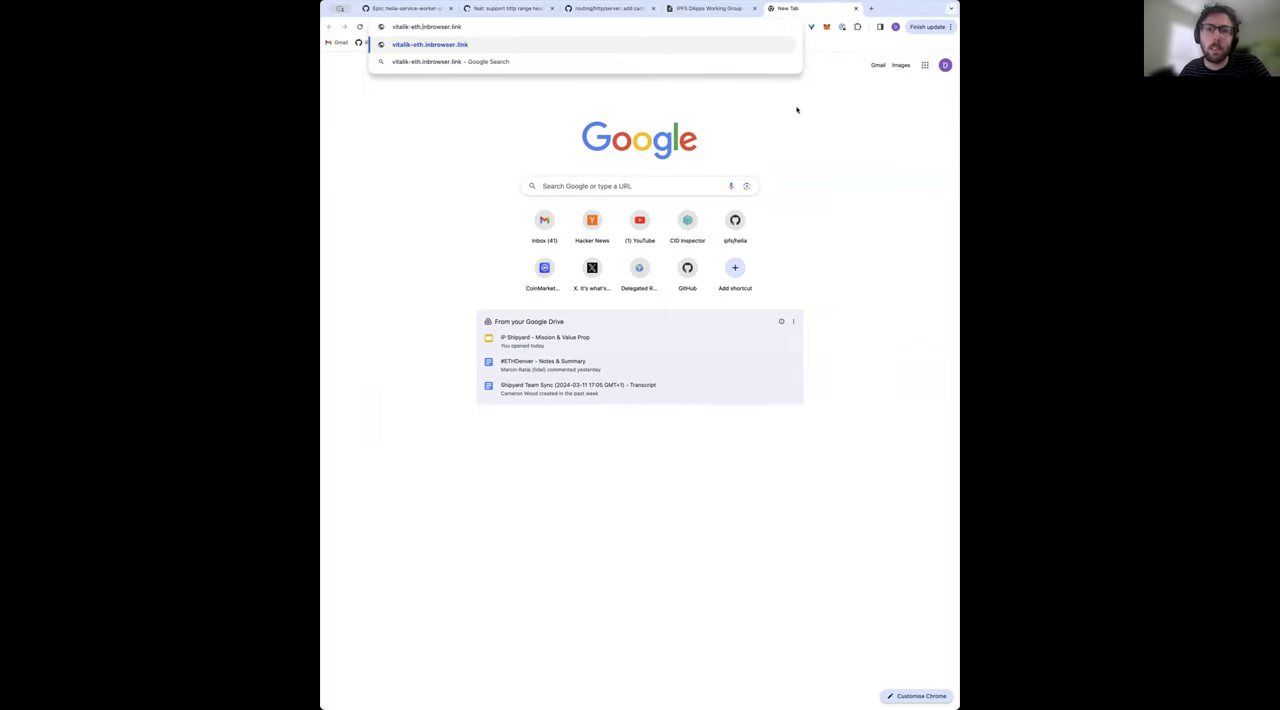
{"action": "type", "text": "ipns"}
{"action": "key", "text": "Enter"}
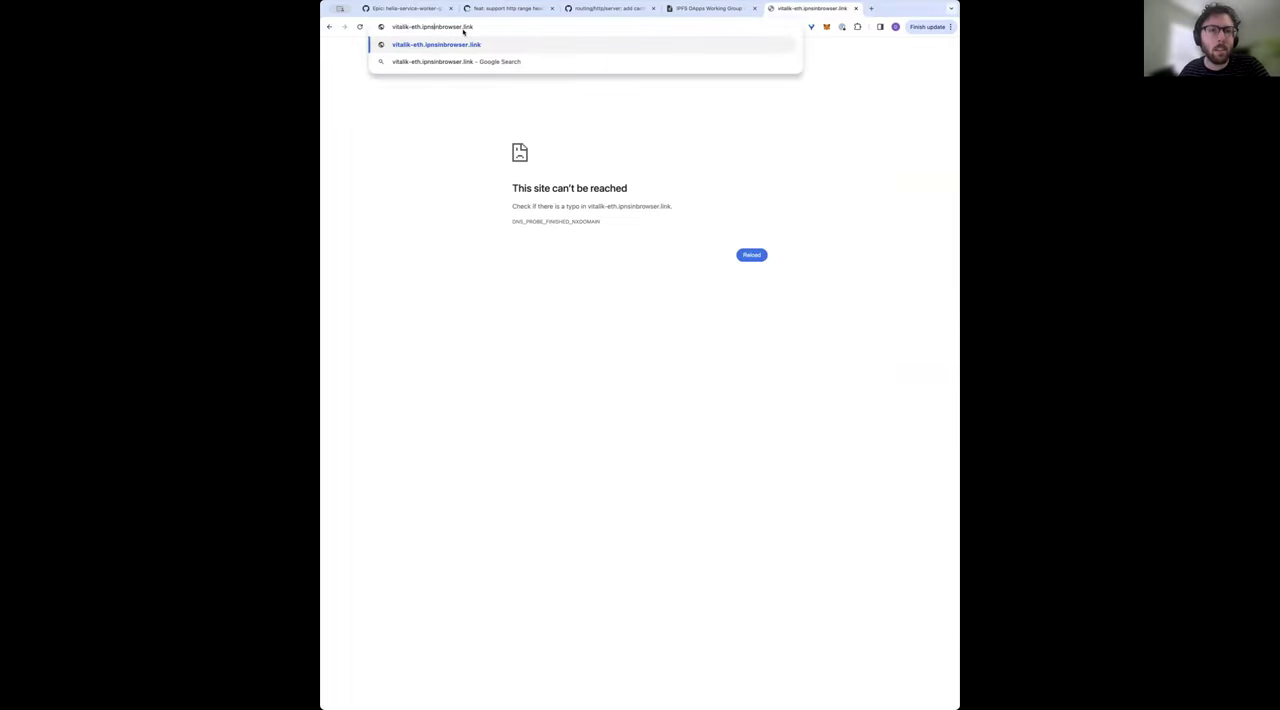
{"action": "key", "text": "Enter"}
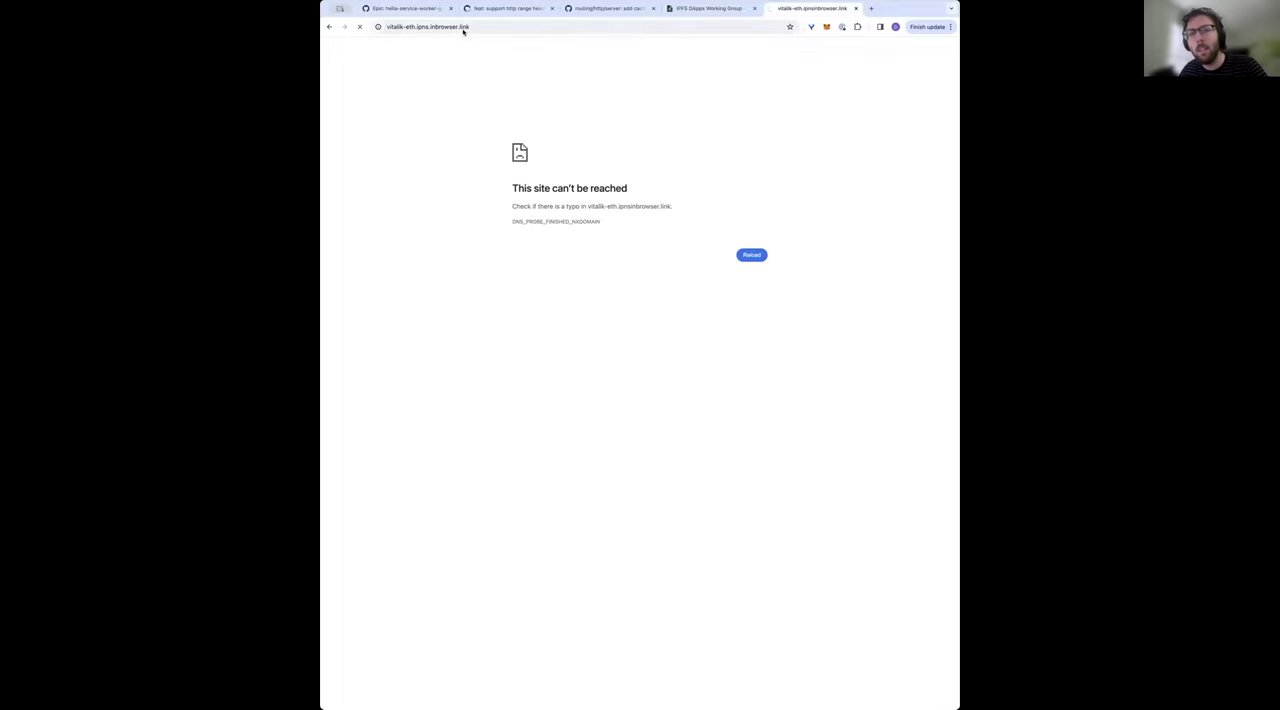
{"action": "left_click", "coordinate": [464, 28]}
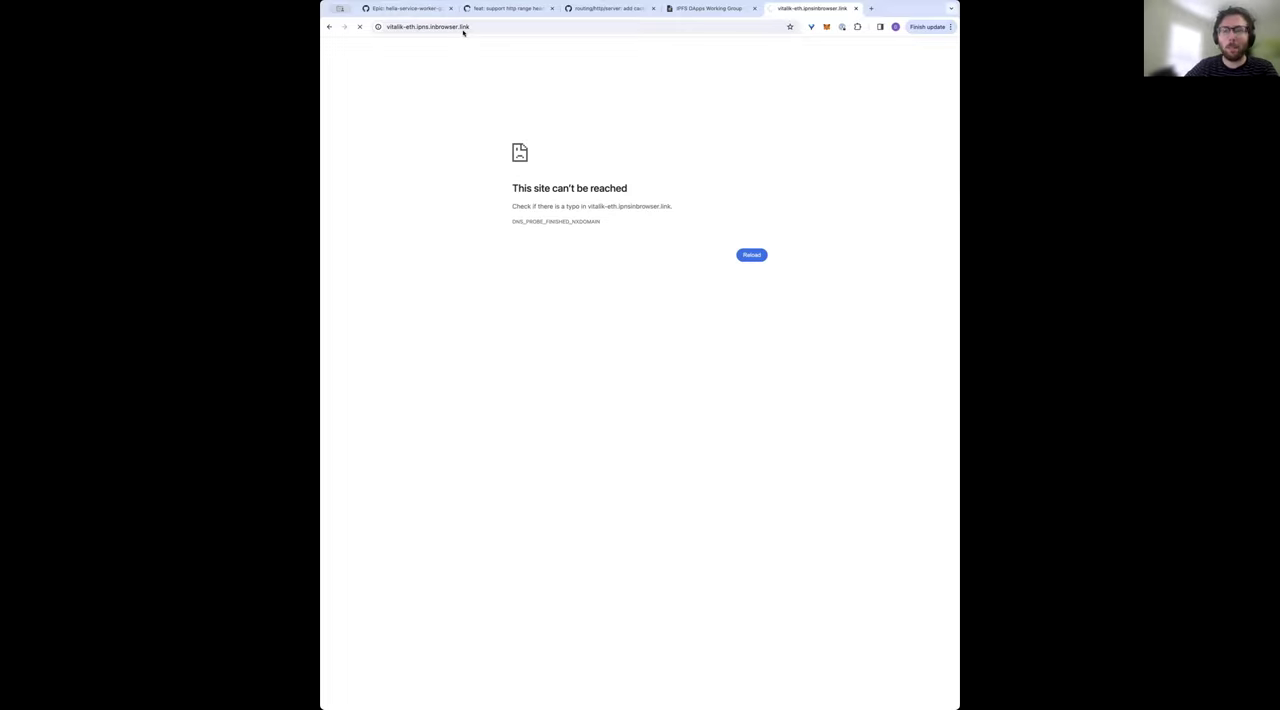
{"action": "left_click", "coordinate": [460, 28]}
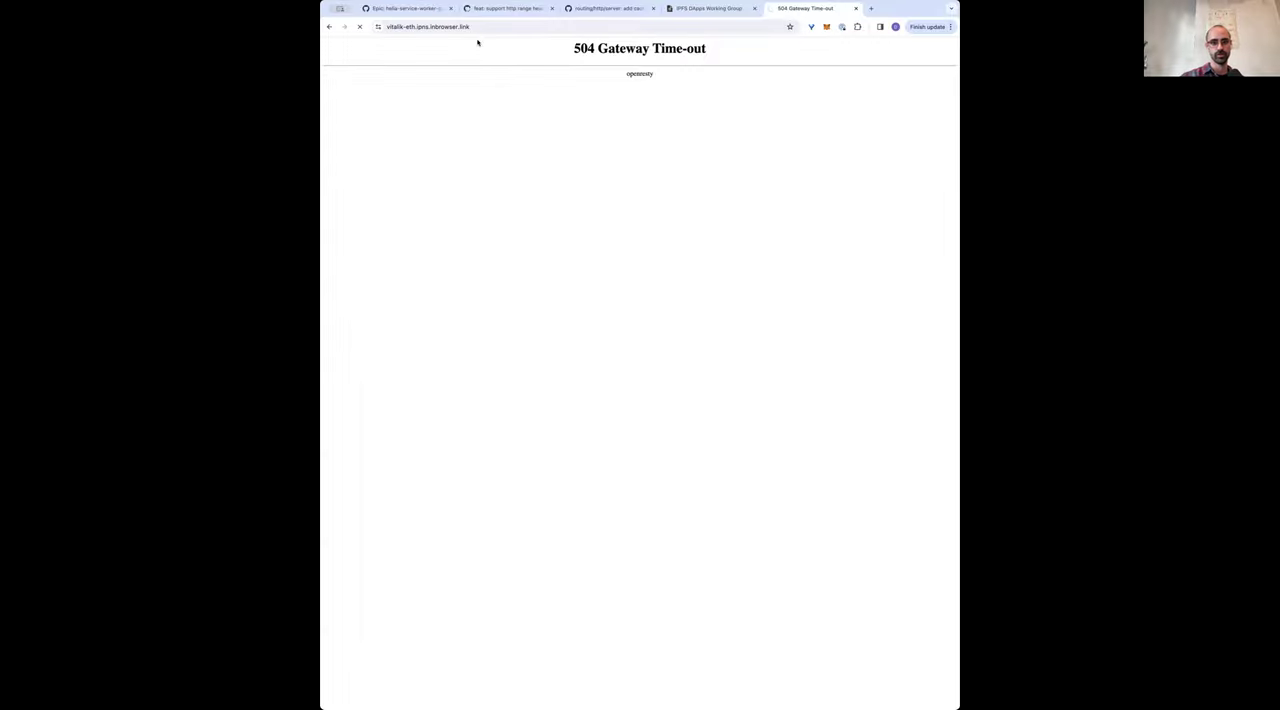
Switch back to the HackMD meeting notes tab.
{"action": "left_click", "coordinate": [716, 8]}
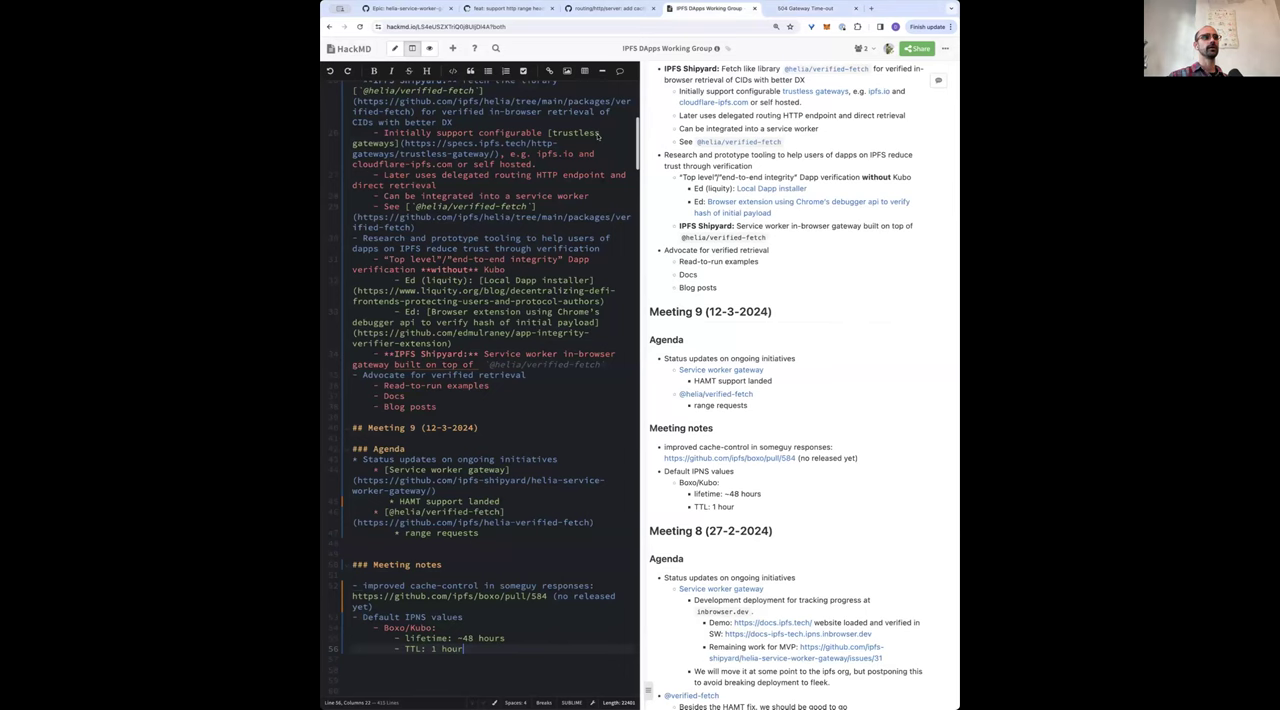
{"action": "mouse_move", "coordinate": [702, 8]}
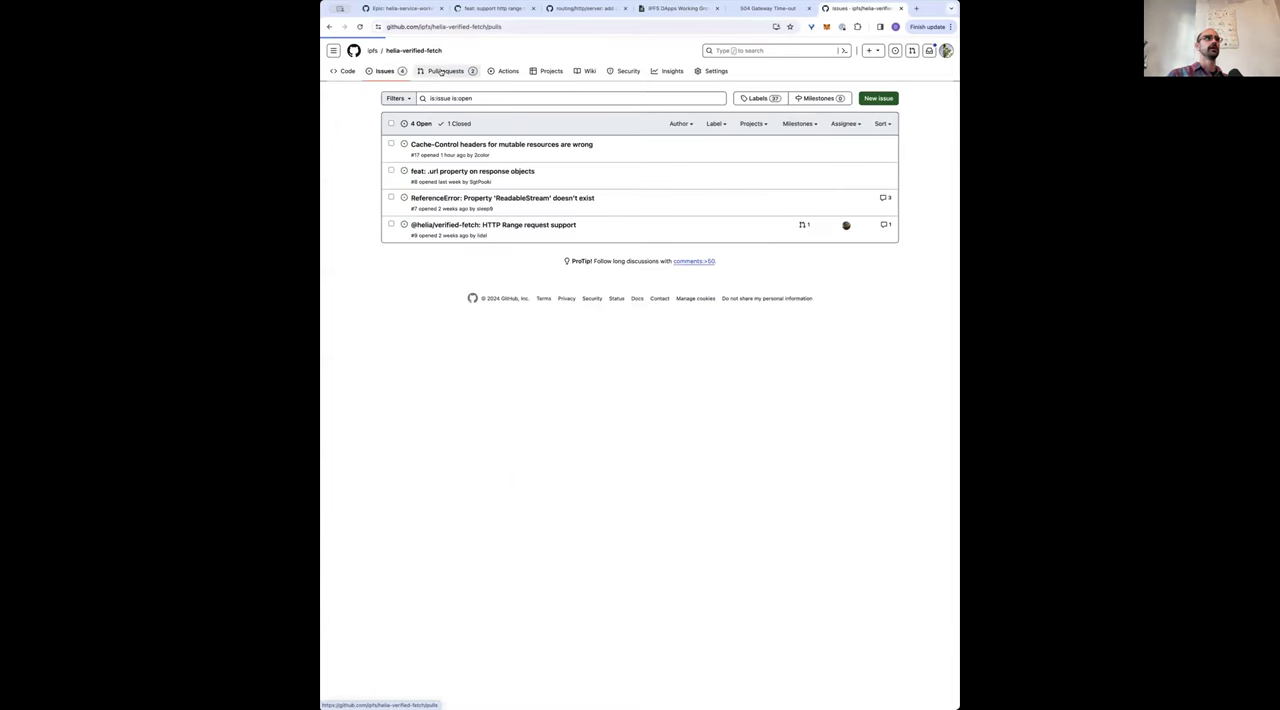
From the repository's pull requests, bring up PR #13 'fix!: move dnsResolvers to options'.
{"action": "left_click", "coordinate": [444, 72]}
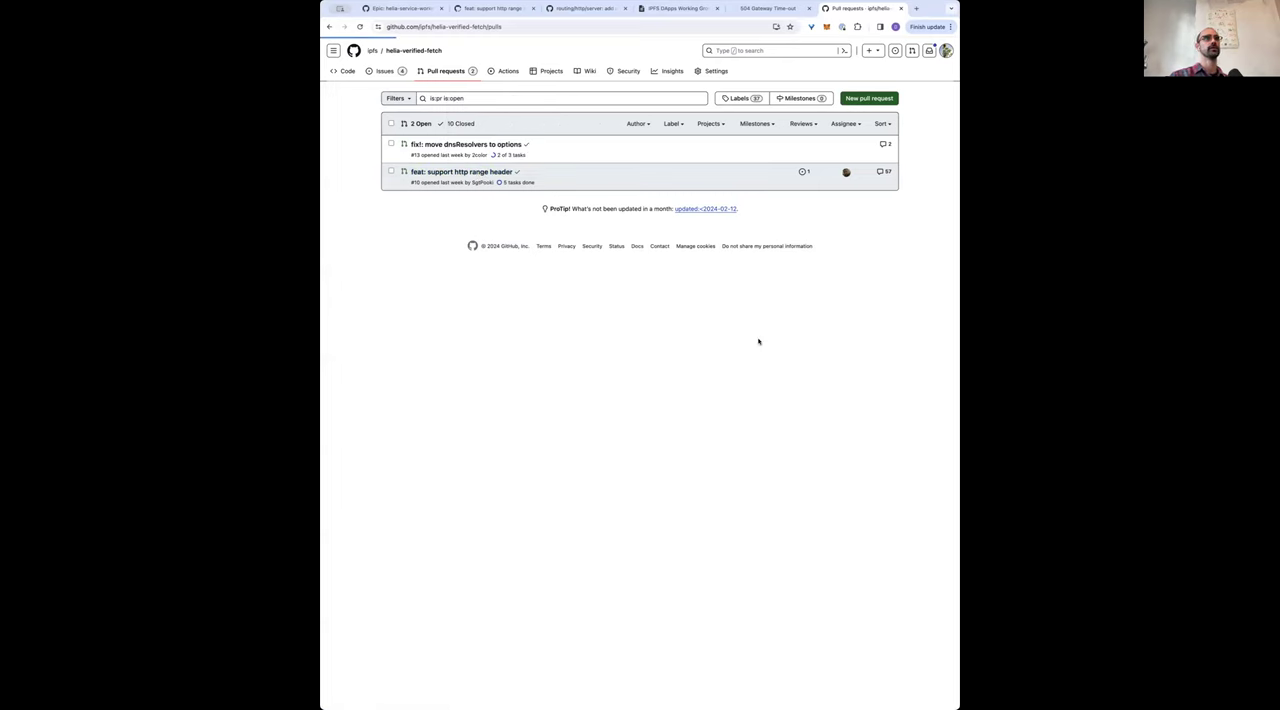
{"action": "mouse_move", "coordinate": [806, 374]}
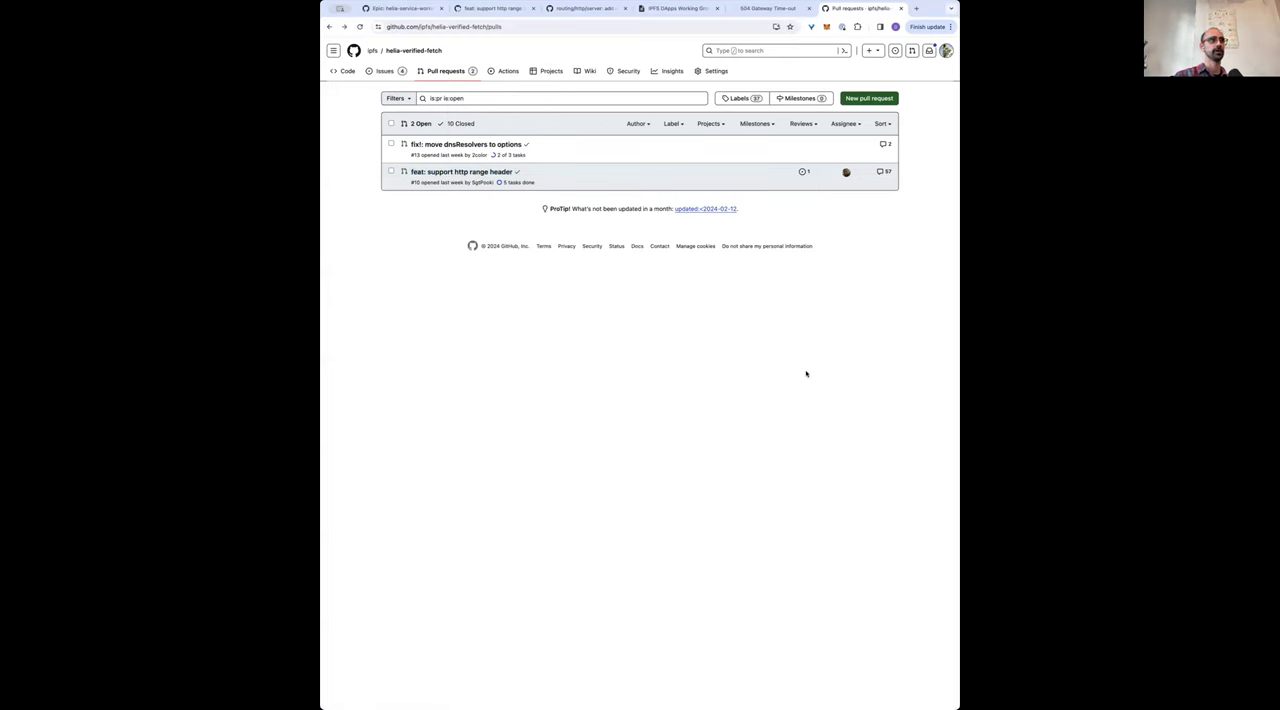
{"action": "mouse_move", "coordinate": [468, 144]}
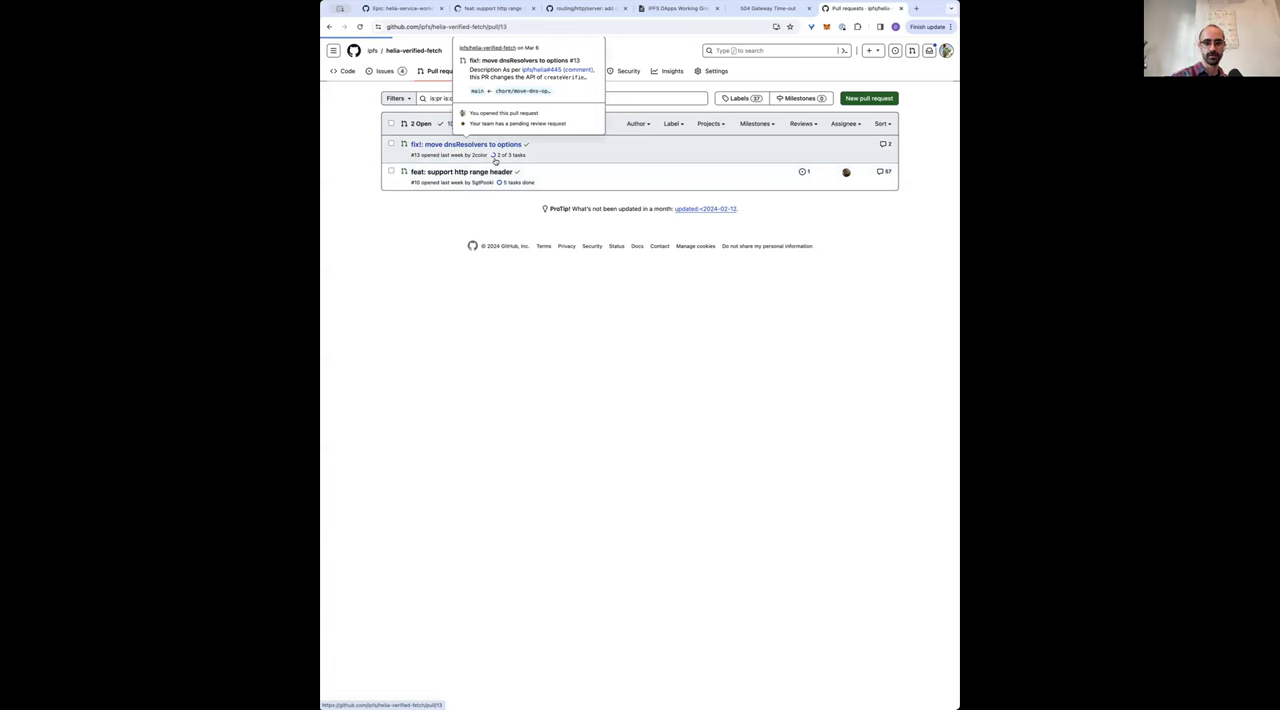
{"action": "left_click", "coordinate": [464, 144]}
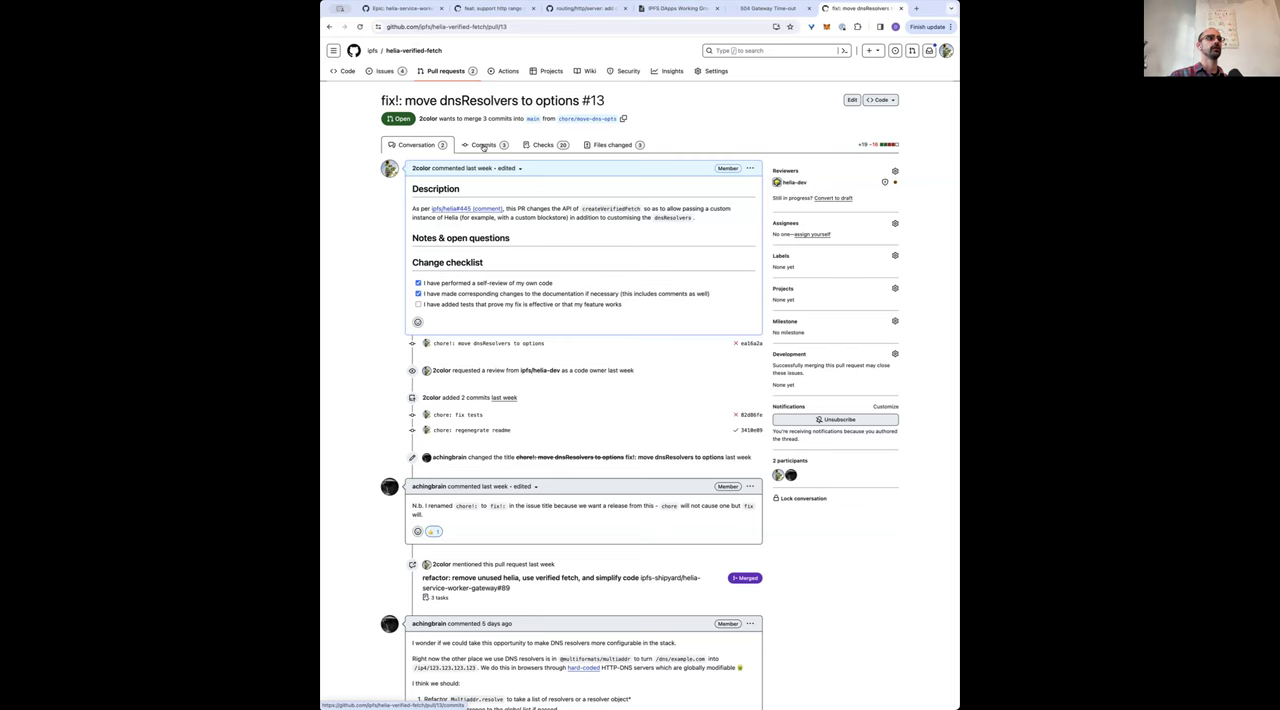
{"action": "scroll", "scroll_direction": "down", "scroll_amount": 3}
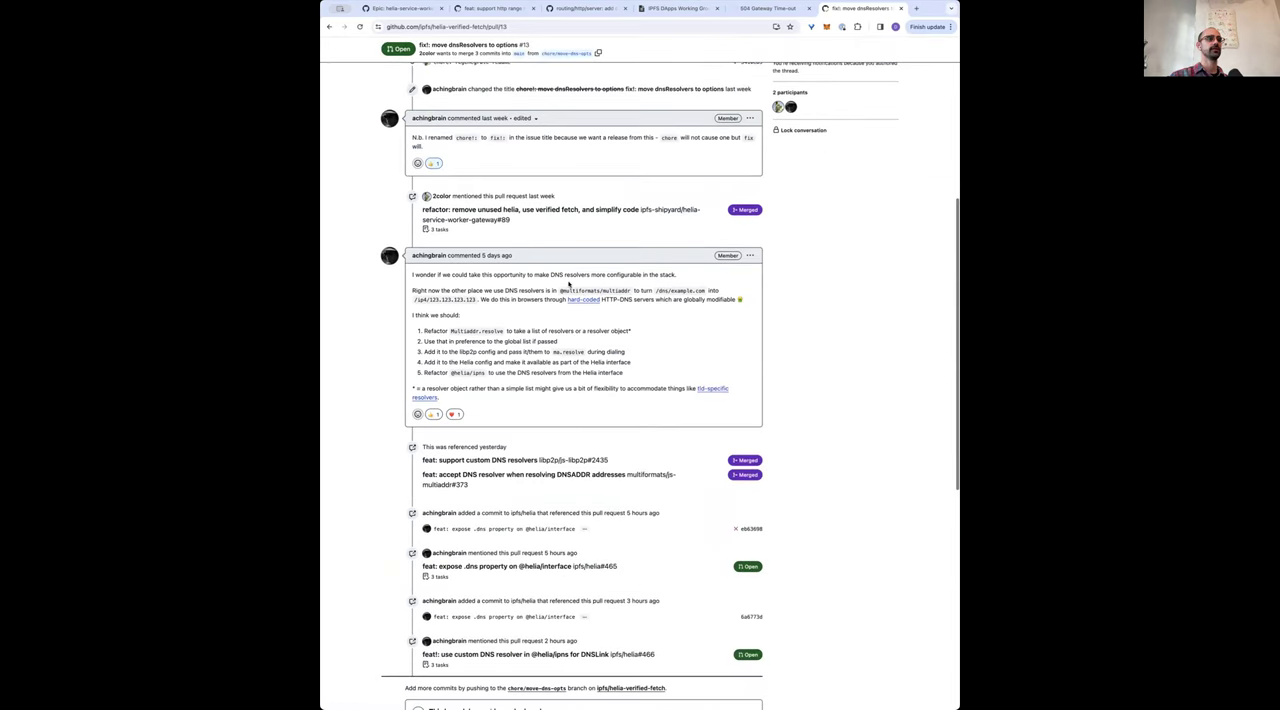
Read through PR #13's conversation on configurable DNS resolvers, then return to the HackMD notes.
{"action": "scroll", "scroll_direction": "down", "scroll_amount": 3}
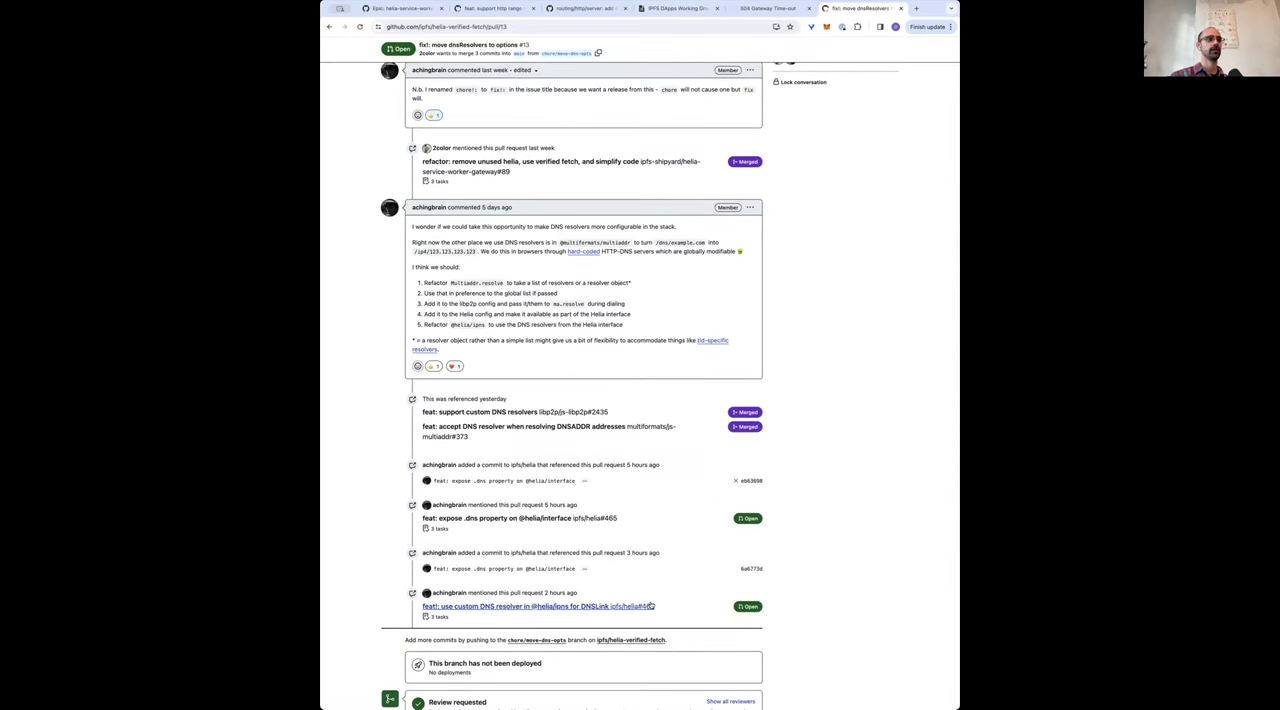
{"action": "scroll", "scroll_direction": "up", "scroll_amount": 3}
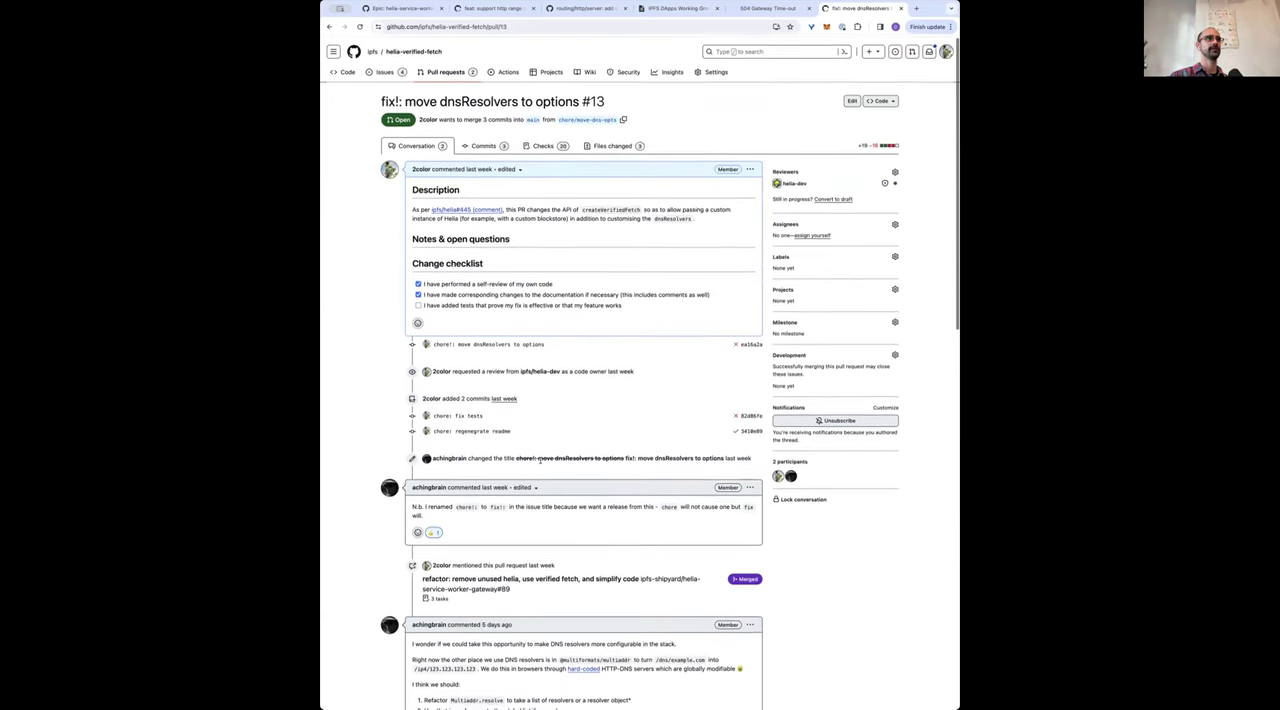
{"action": "left_click", "coordinate": [416, 294]}
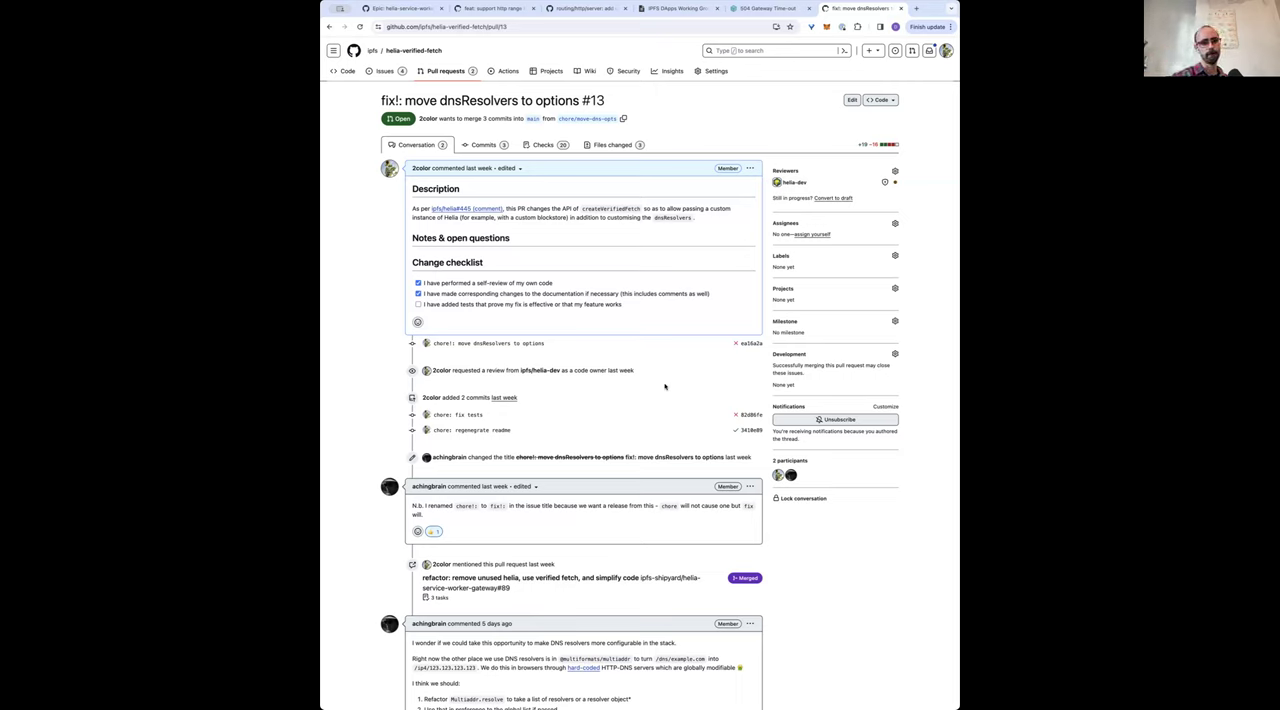
{"action": "scroll", "scroll_direction": "down", "scroll_amount": 3}
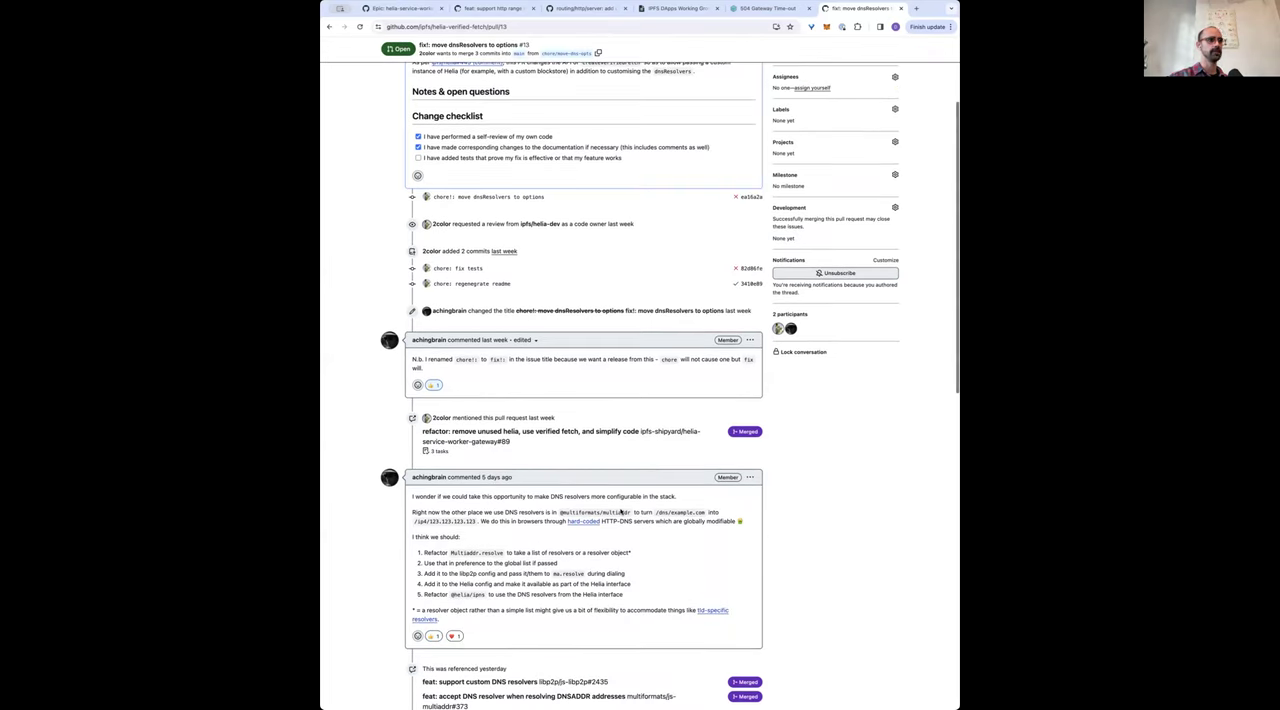
{"action": "scroll", "scroll_direction": "down", "scroll_amount": 3}
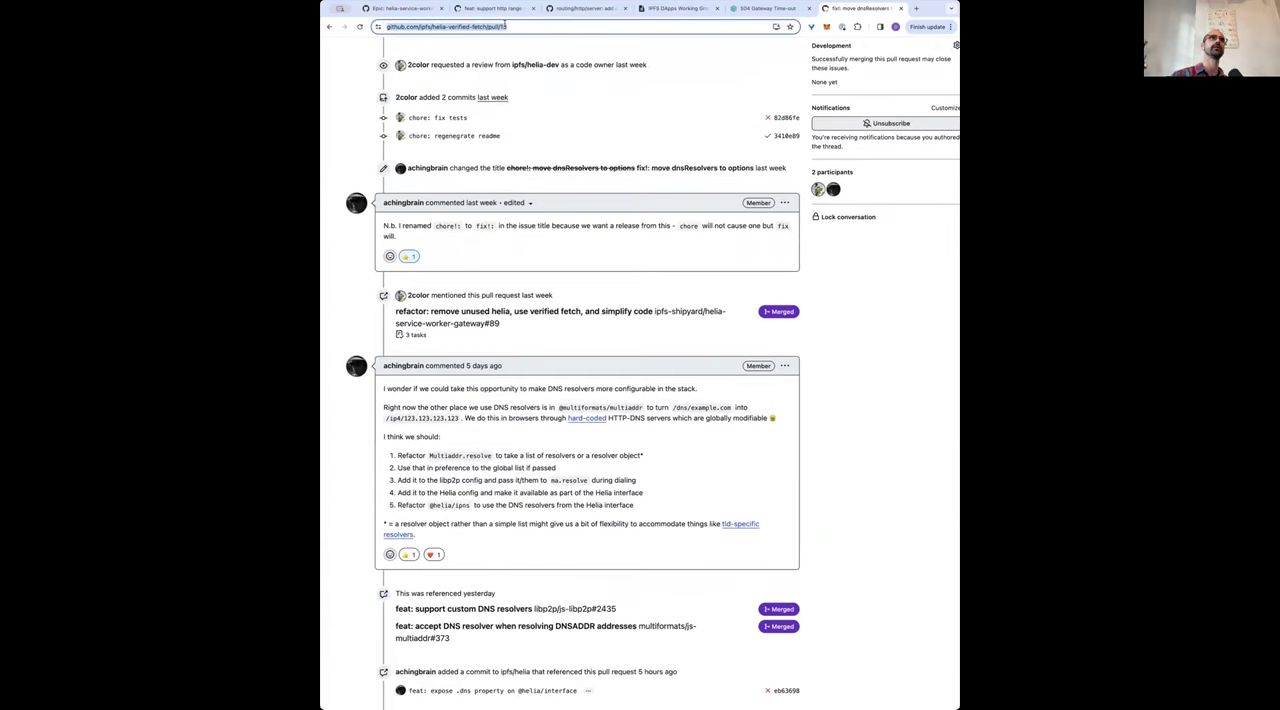
{"action": "left_click", "coordinate": [676, 16]}
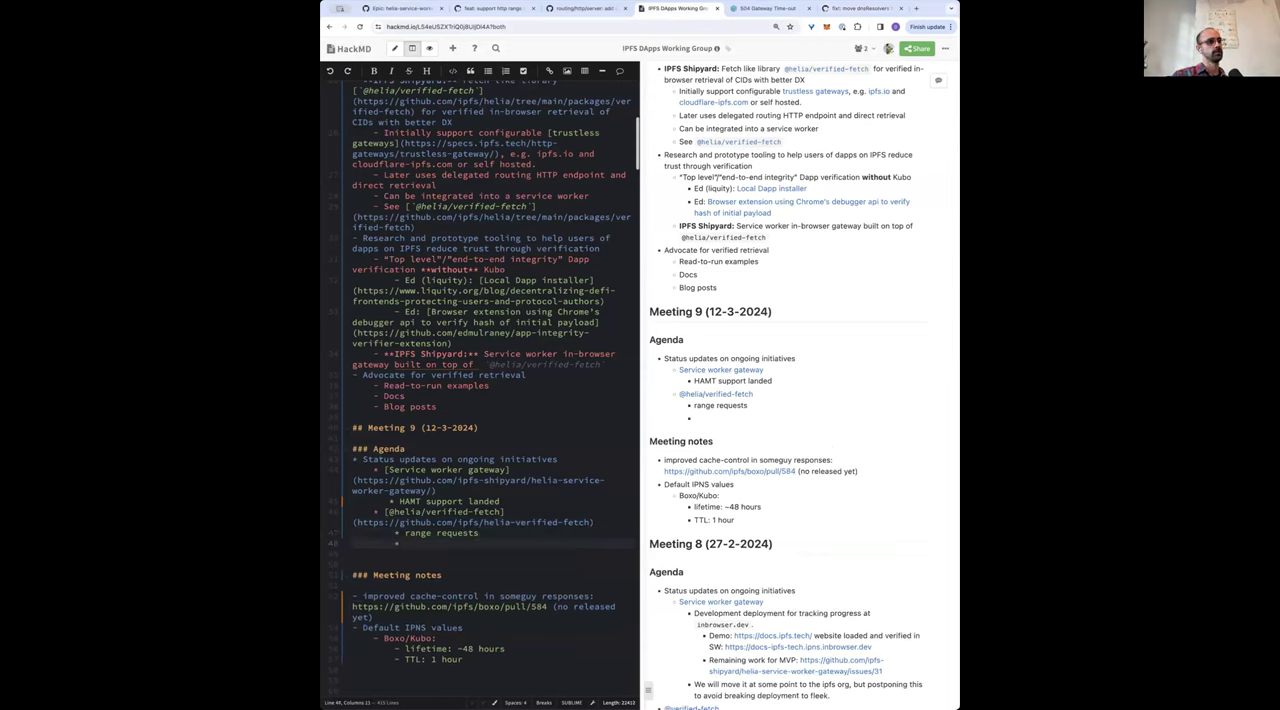
Add 'DNS over HTTPS endpoints in Helia' under verified-fetch with the helia-verified-fetch pull/13 link.
{"action": "type", "text": "DNS over HTTPS endpoints in Heal"}
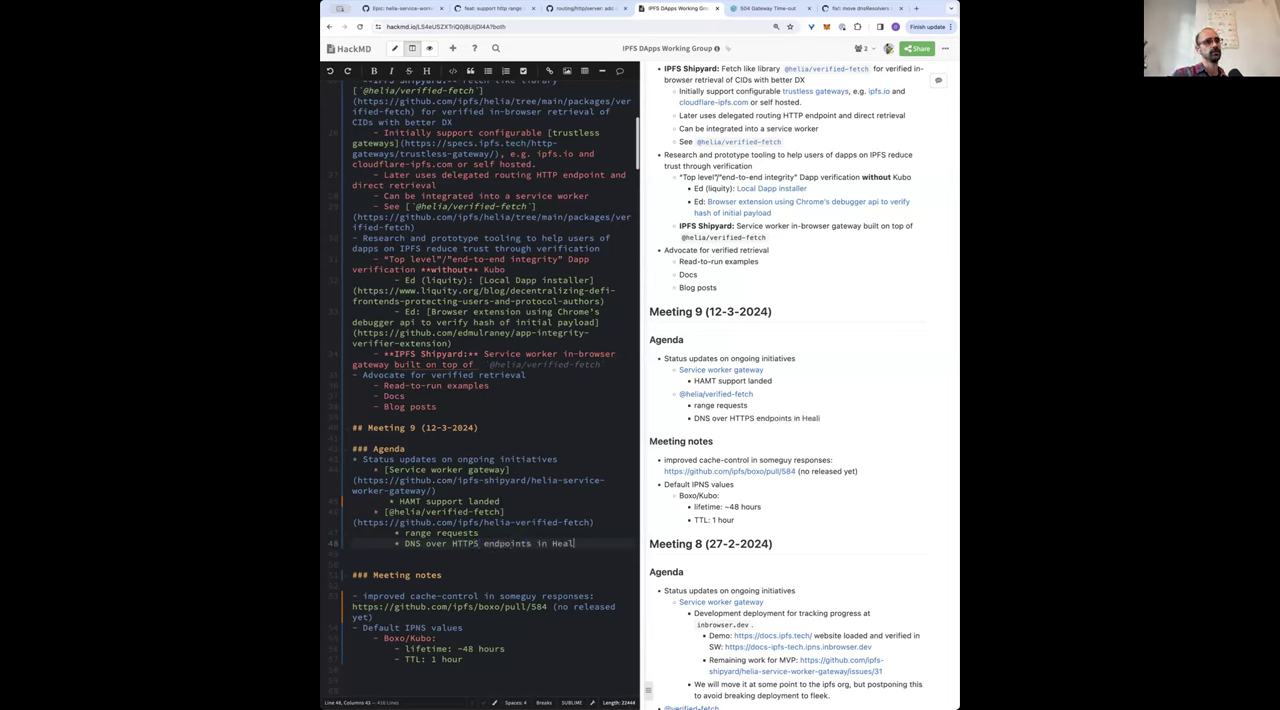
{"action": "type", "text": "(https://github.com/ipfs/helia-verified-fetch/pull/13)"}
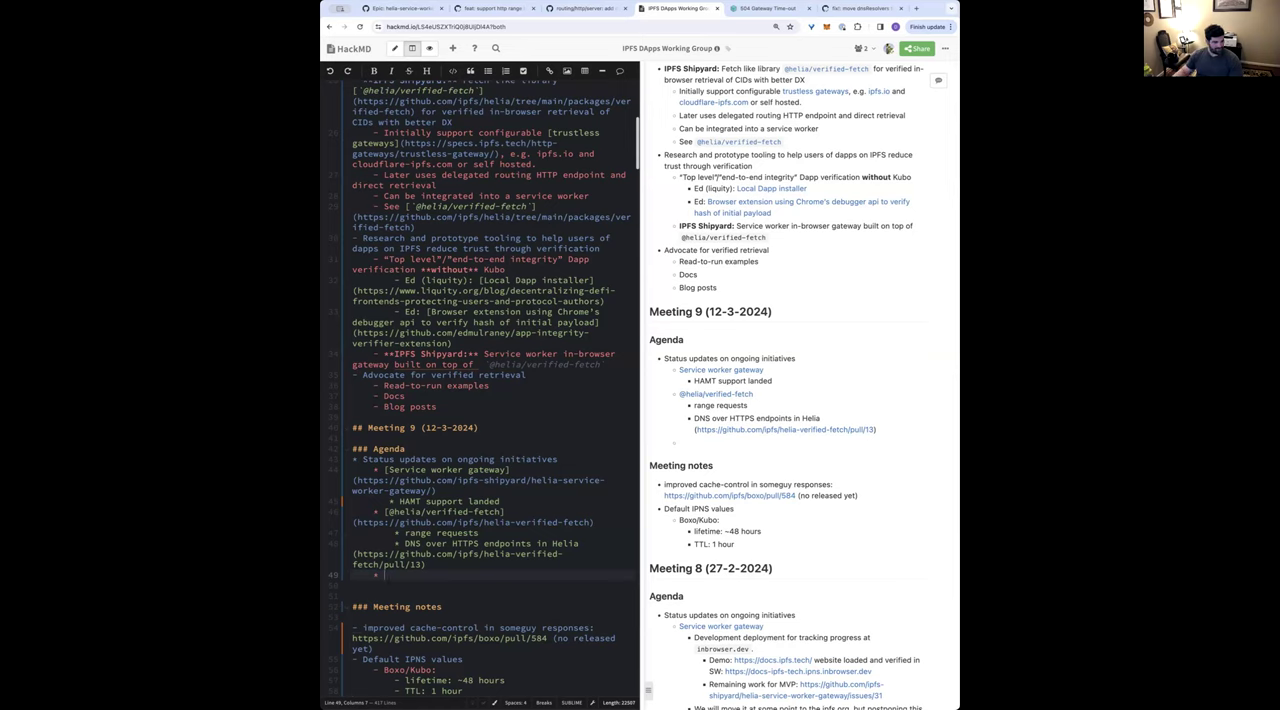
{"action": "mouse_move", "coordinate": [948, 274]}
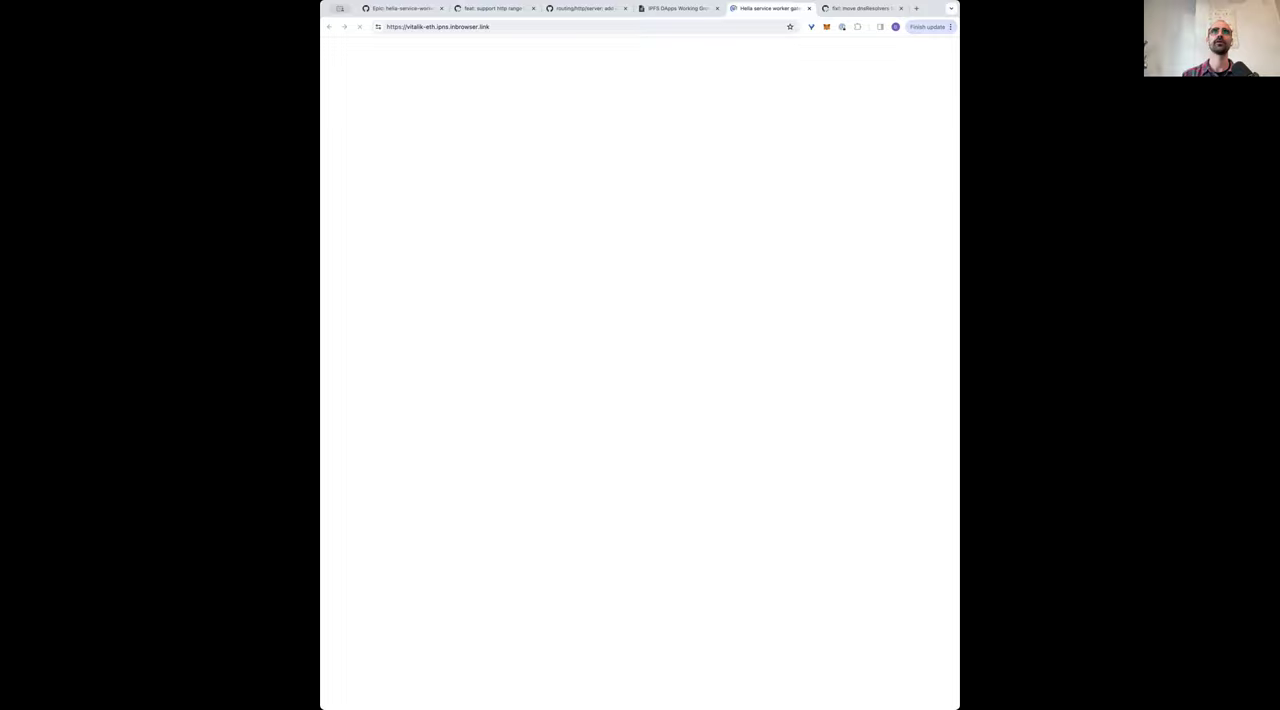
Load vitalik-eth.ipns.gateway.localhost:3000 in a new tab, which fails with a secure-connection error.
{"action": "left_click", "coordinate": [916, 8]}
{"action": "type", "text": "https://vitalik-eth.ipns."}
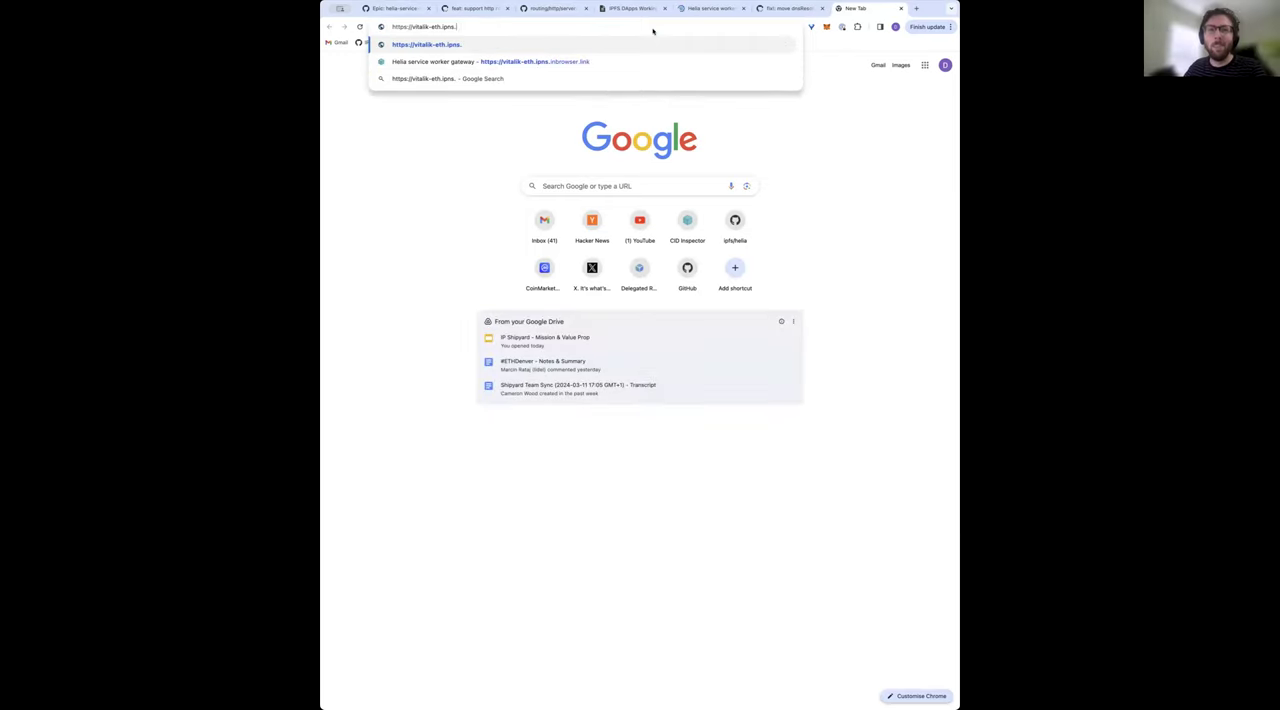
{"action": "type", "text": "gateway.o"}
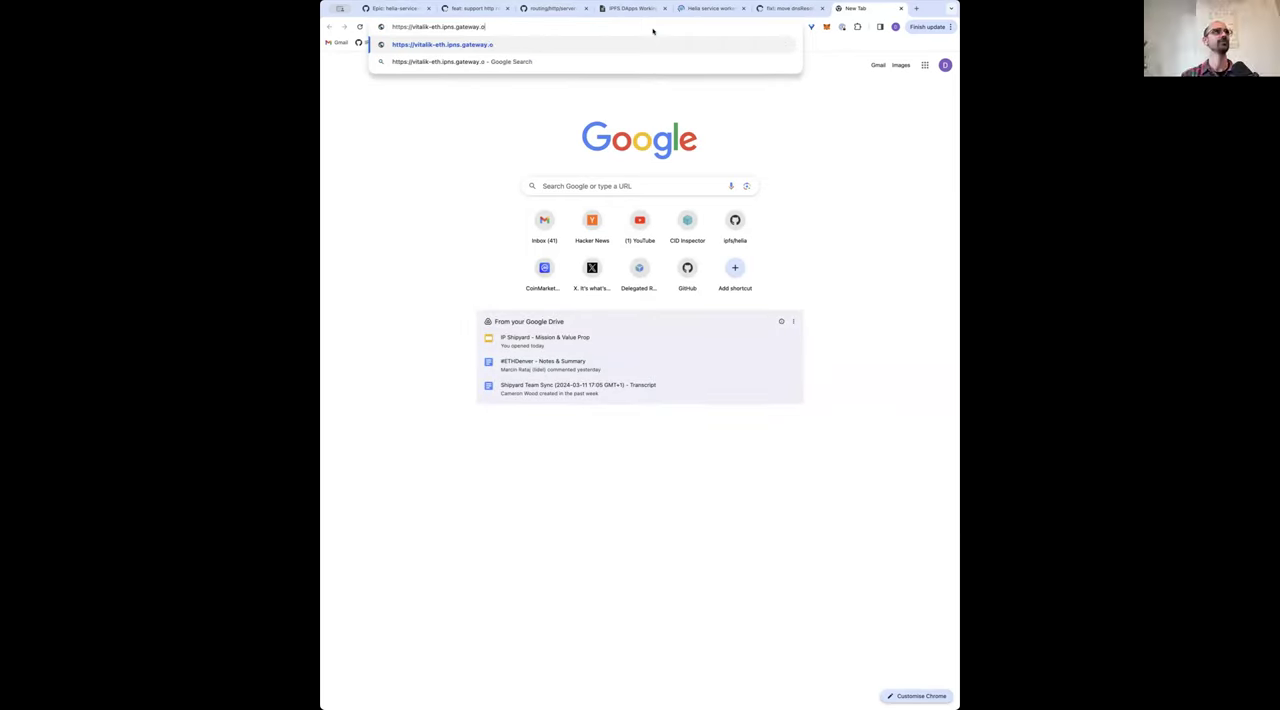
{"action": "type", "text": "localhost:3000"}
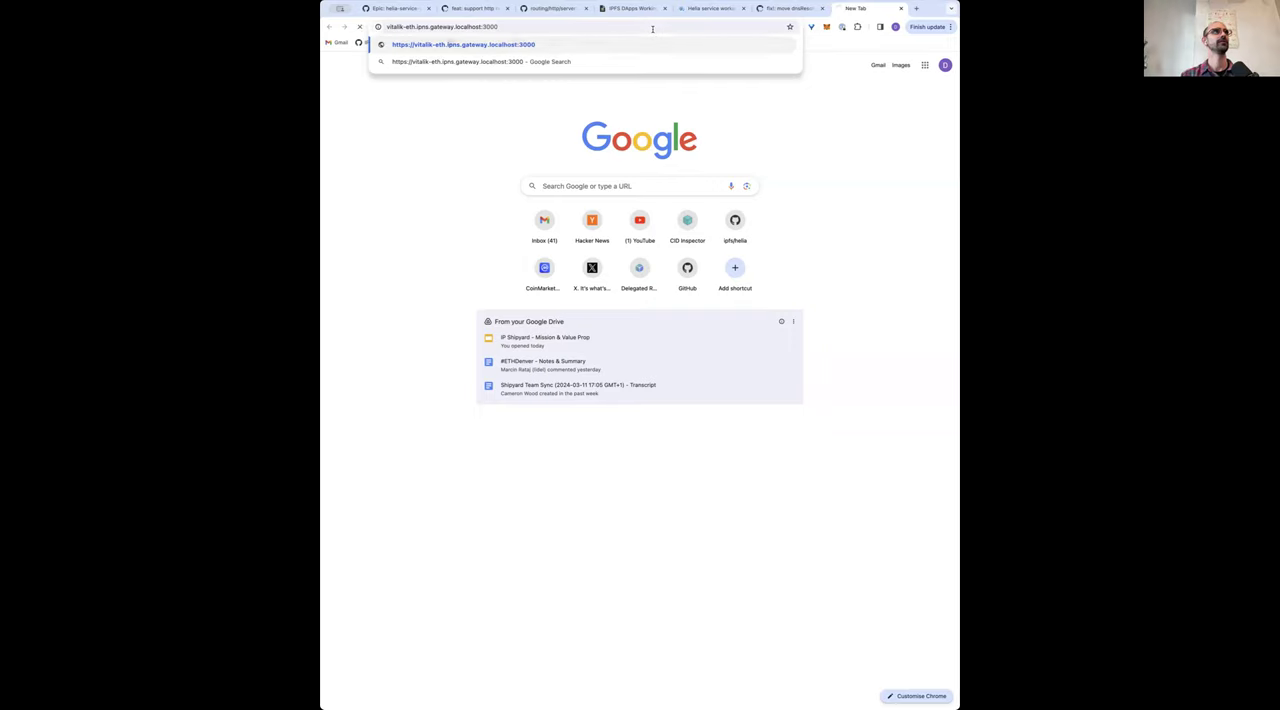
{"action": "key", "text": "Enter"}
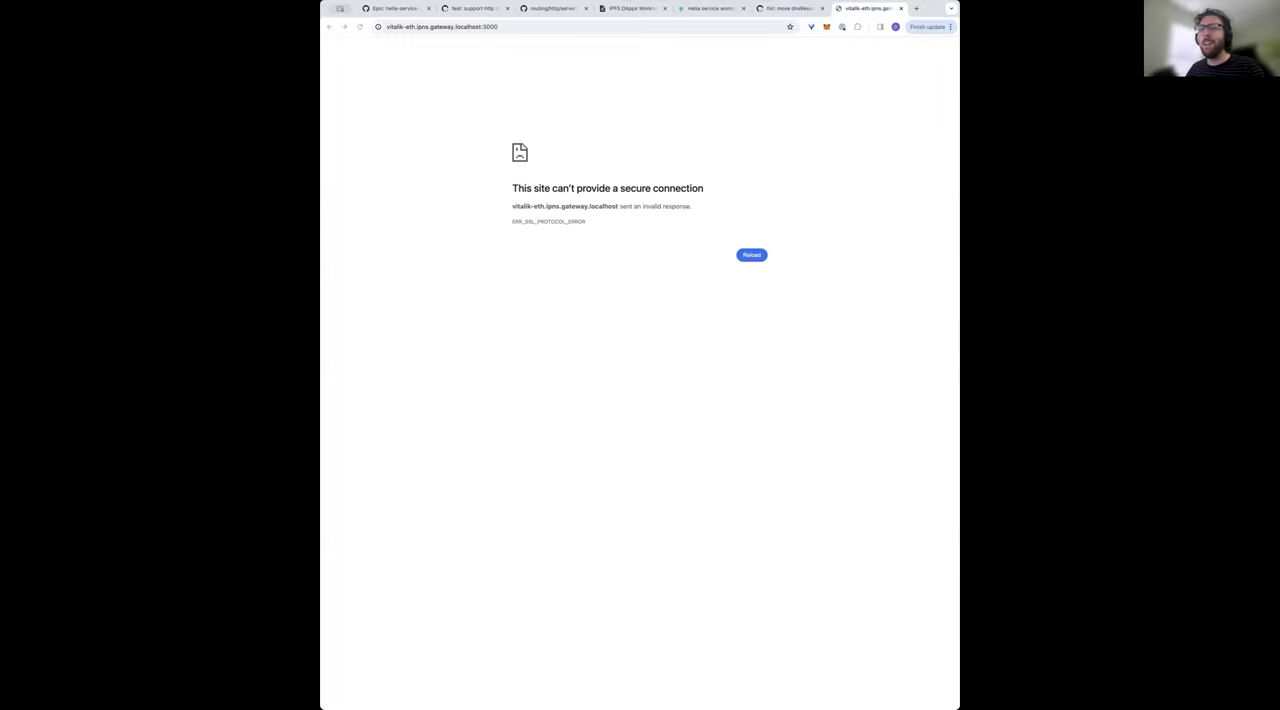
{"action": "mouse_move", "coordinate": [596, 476]}
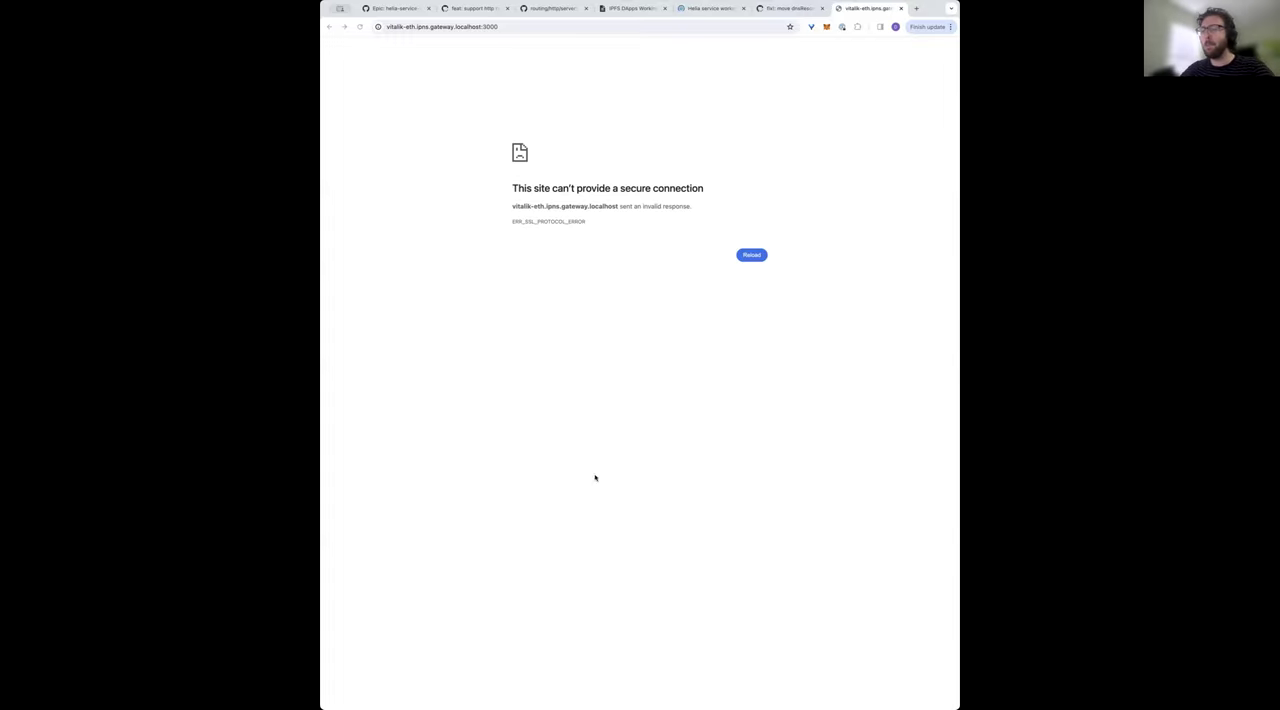
Leave the localhost error page and return to the GitHub dnsResolvers pull request discussion.
{"action": "left_click", "coordinate": [752, 254]}
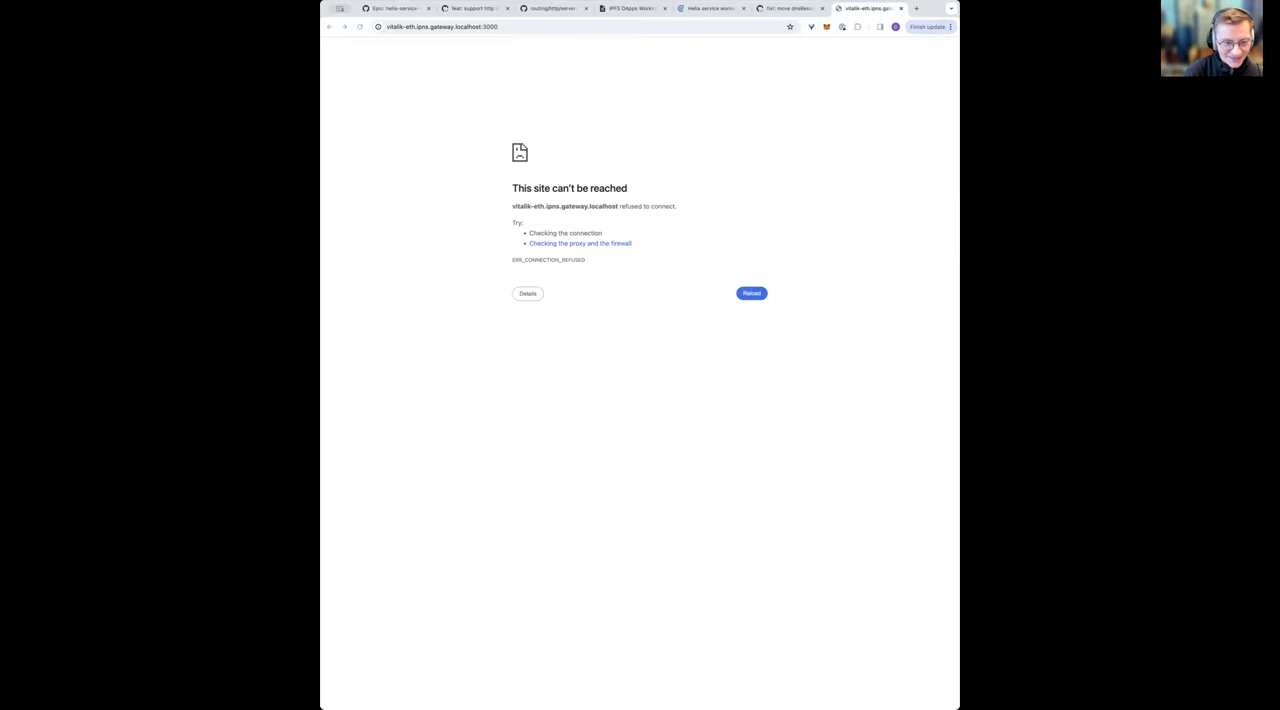
{"action": "mouse_move", "coordinate": [676, 472]}
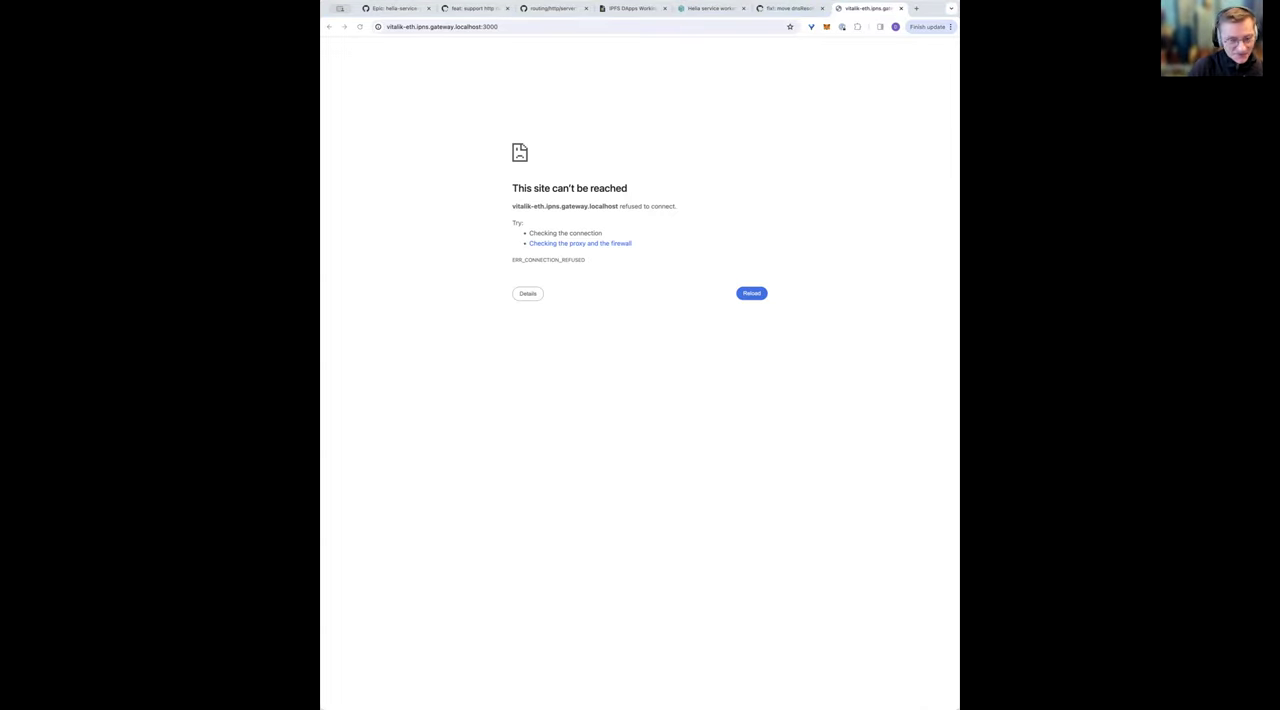
{"action": "mouse_move", "coordinate": [604, 120]}
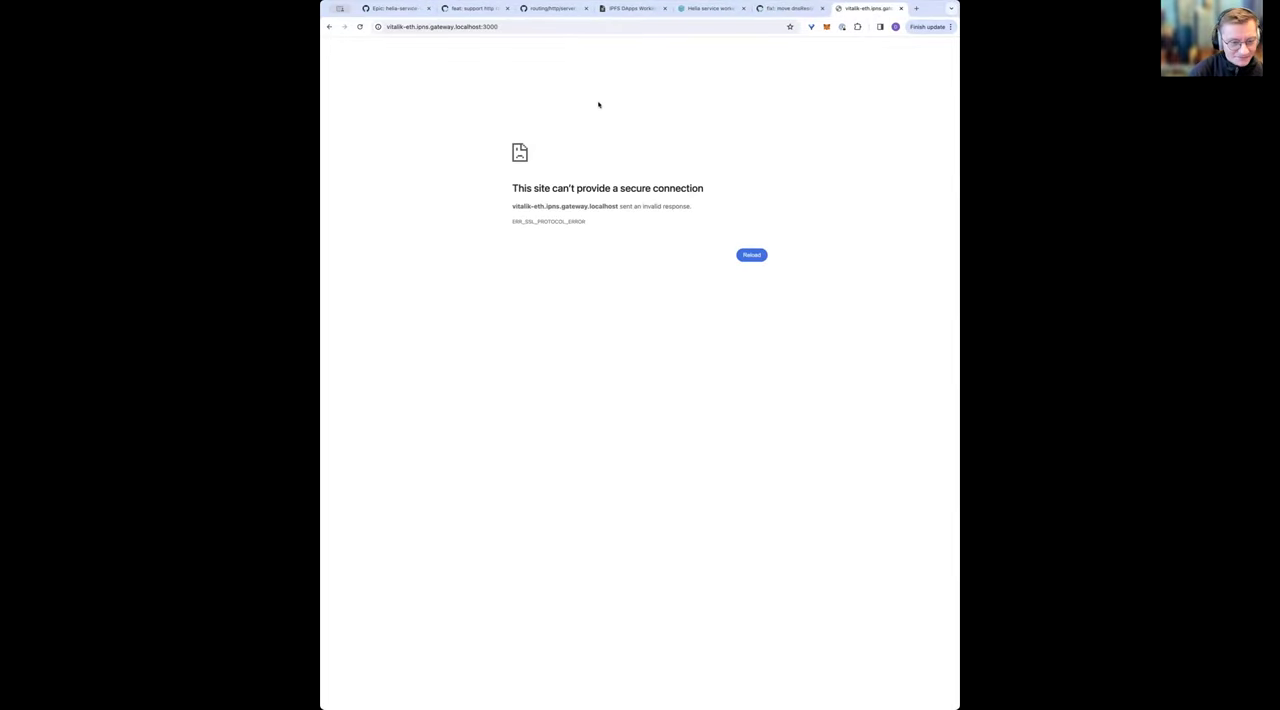
{"action": "left_click", "coordinate": [800, 8]}
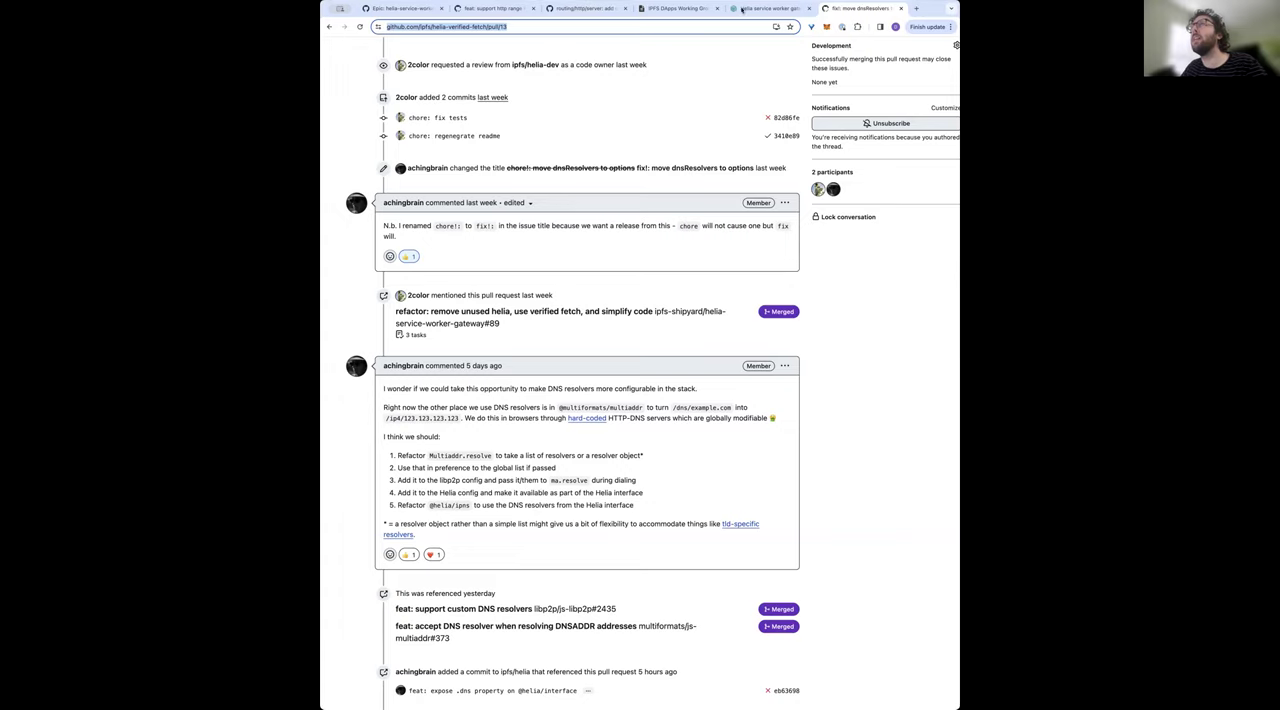
Open a fresh browser tab showing the Google start page.
{"action": "left_click", "coordinate": [758, 8]}
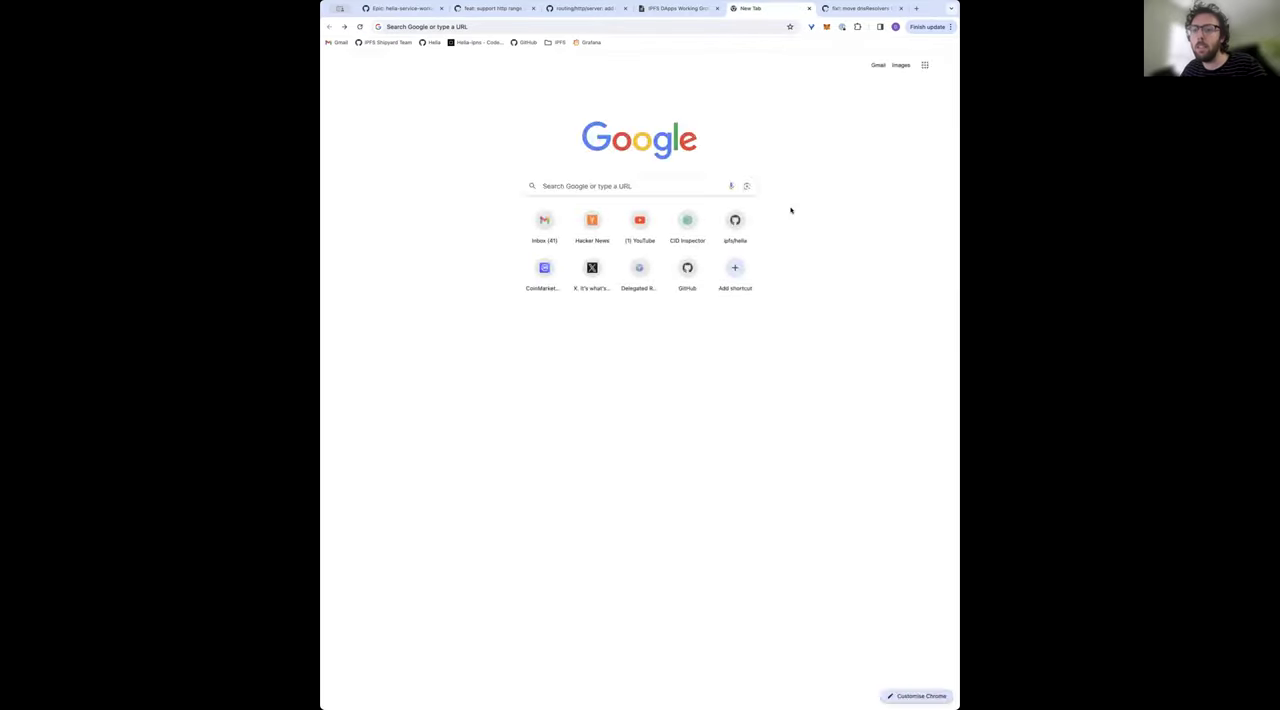
{"action": "type", "text": "https://vitalik-eth.ipns.inbrowser.link/"}
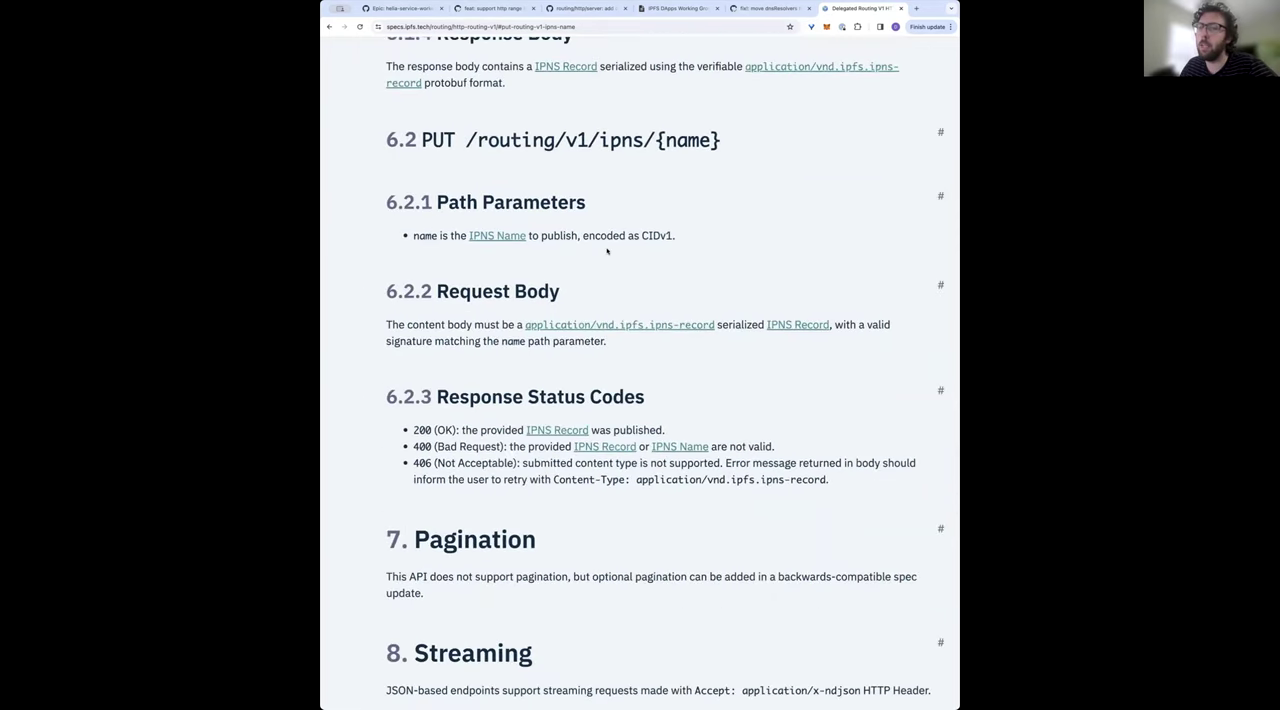
Scroll the Delegated Routing spec to section 6.2 PUT /routing/v1/ipns/{name} and its status codes.
{"action": "scroll", "scroll_direction": "down", "scroll_amount": 3}
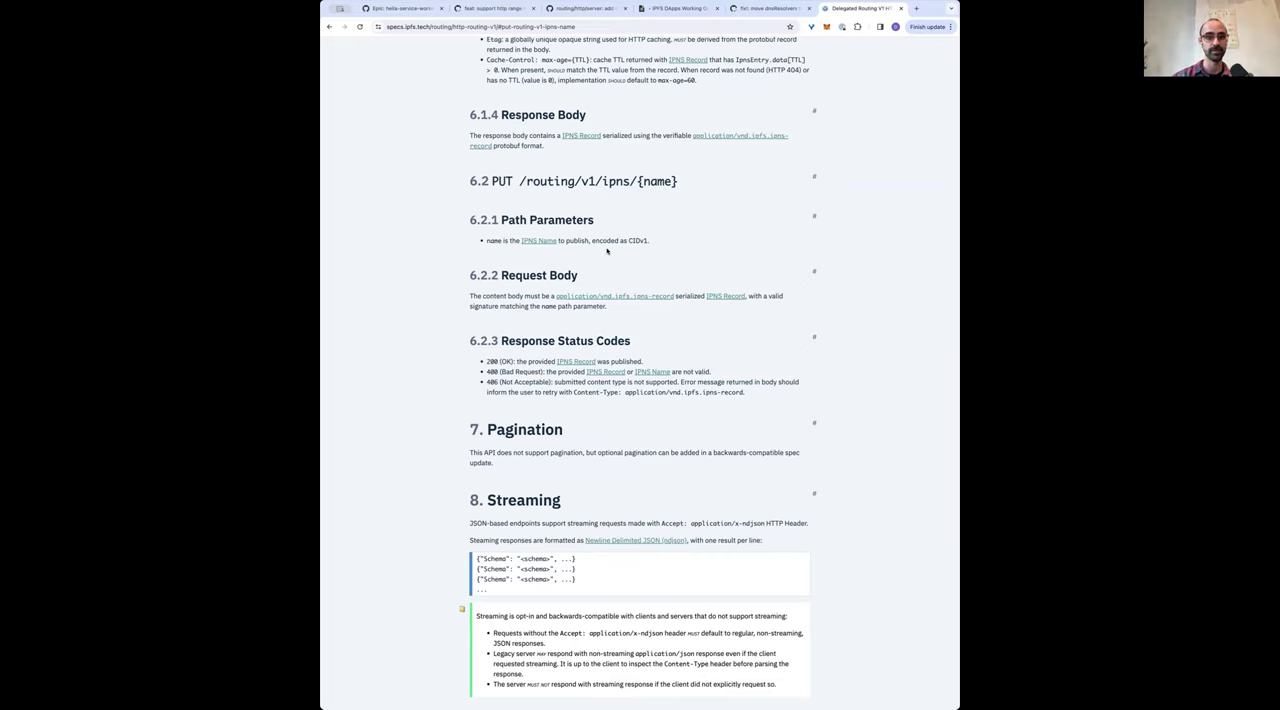
Start a new blank browser tab, leaving the Delegated Routing spec open.
{"action": "left_click", "coordinate": [916, 8]}
{"action": "type", "text": "github.com/ipfs-shipyard/someguy/issues/28"}
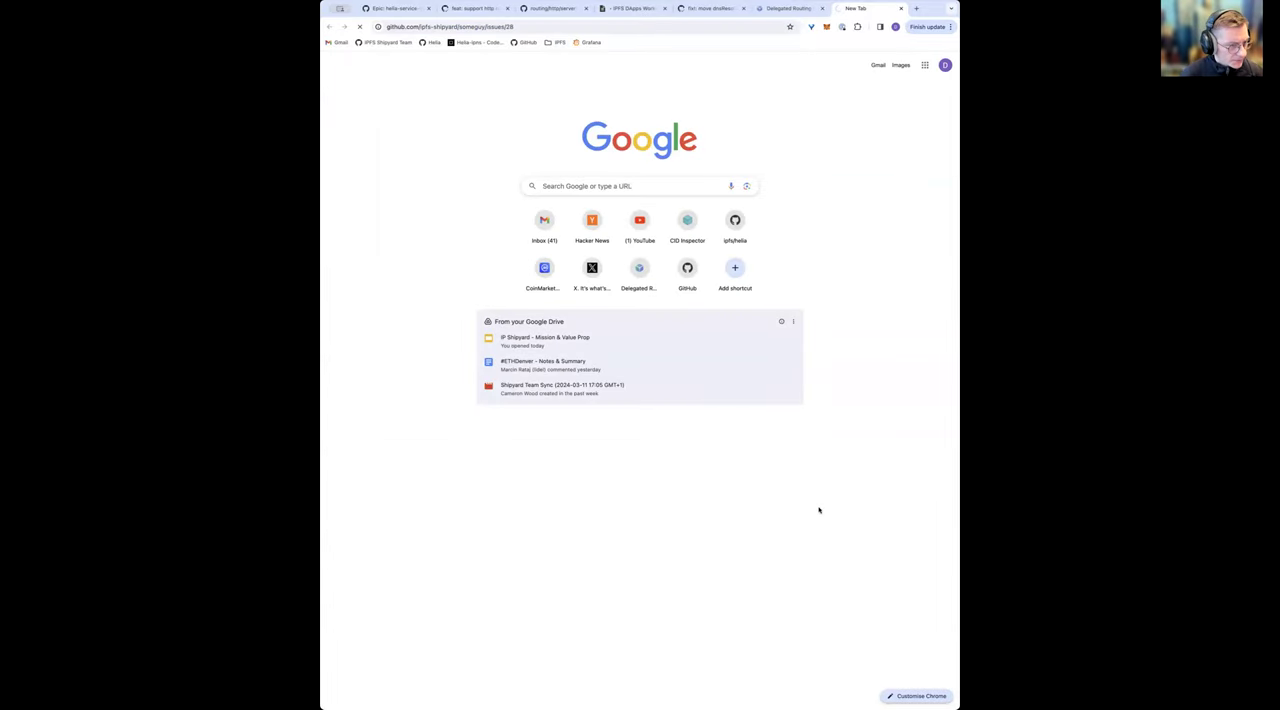
Review the helia-service-worker-gateway Productionisation epic #31, then load Vitalik Buterin's site via inbrowser.dev.
{"action": "left_click", "coordinate": [390, 8]}
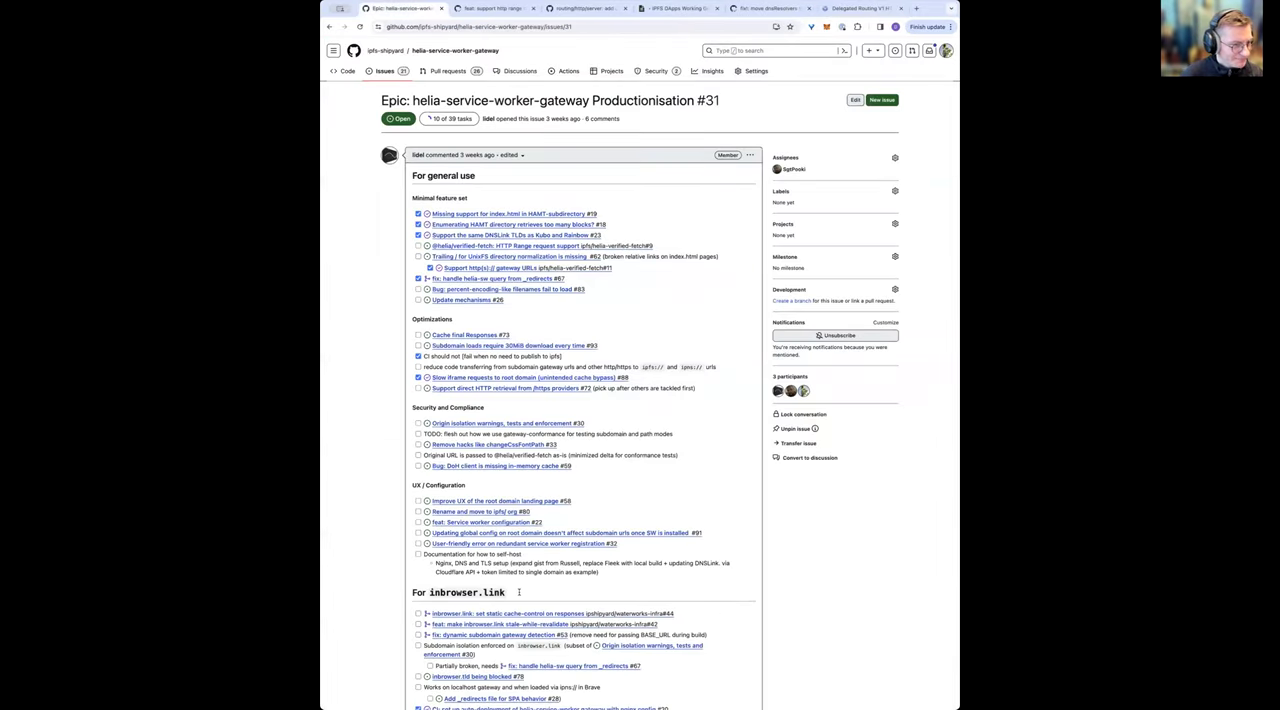
{"action": "left_click", "coordinate": [700, 8]}
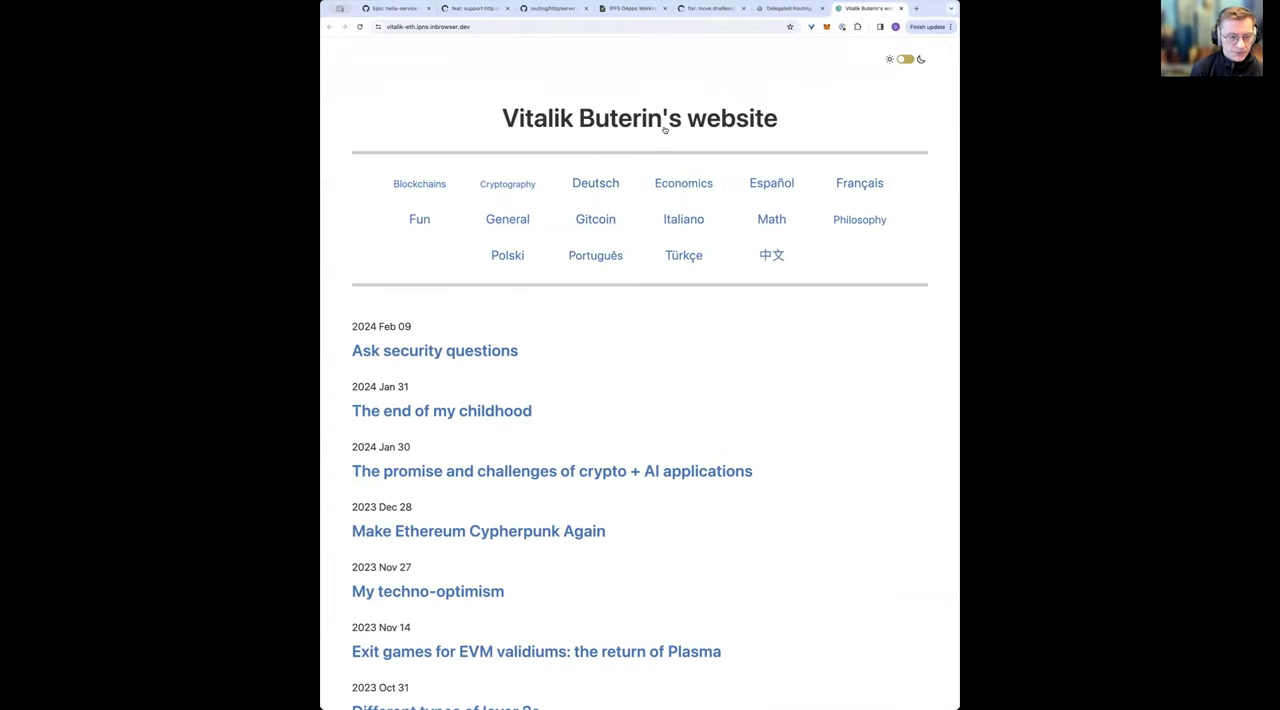
Inspect network requests while loading 'The end of my childhood', then return to the spec.
{"action": "key", "text": "F12"}
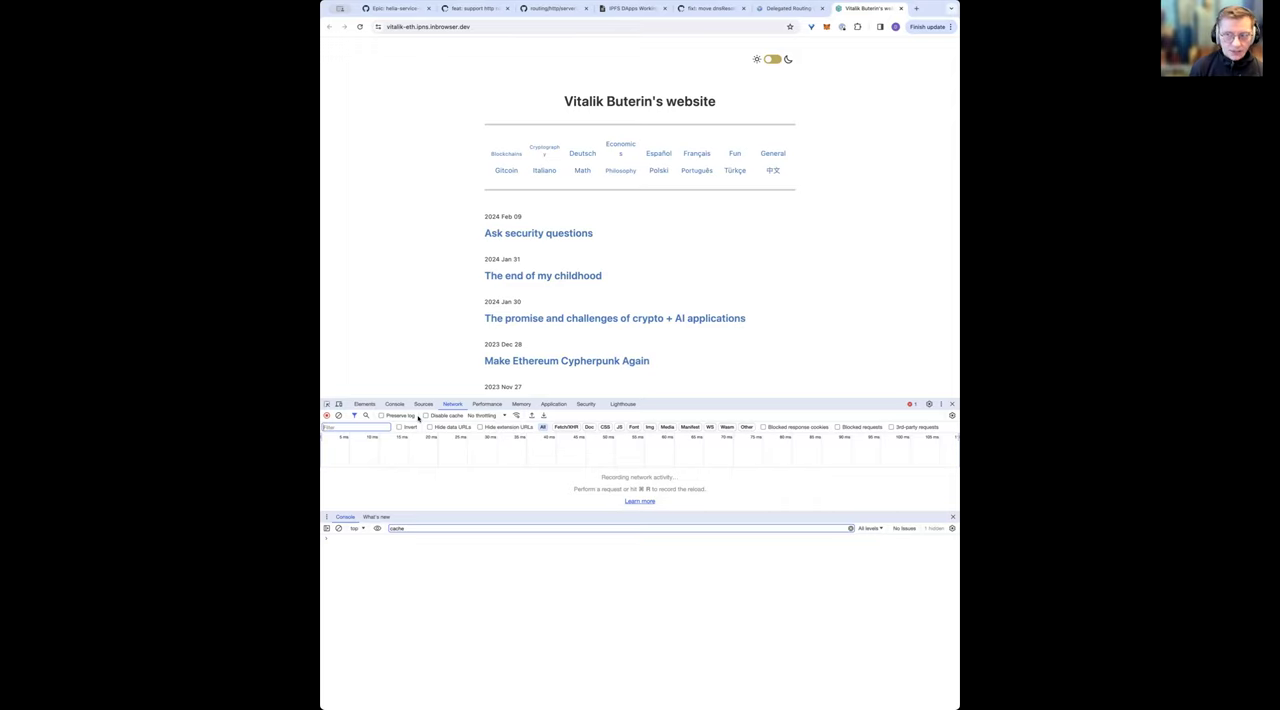
{"action": "mouse_move", "coordinate": [508, 408]}
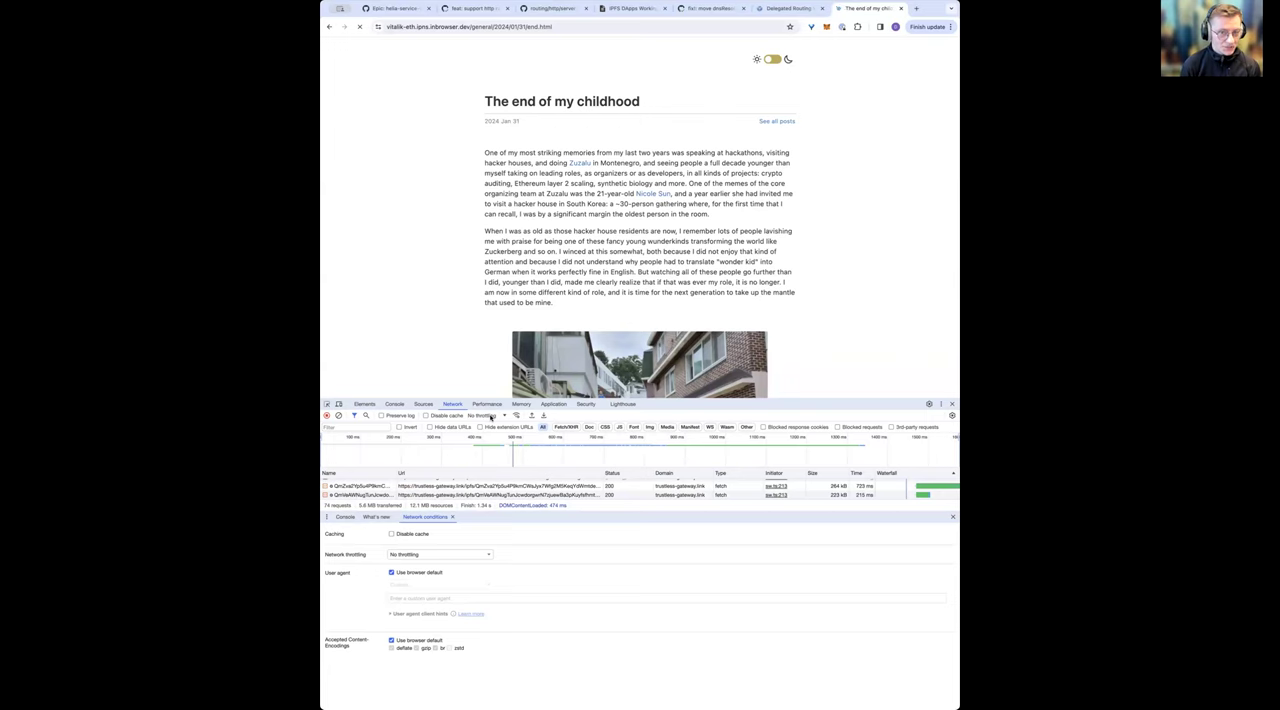
{"action": "left_click", "coordinate": [438, 554]}
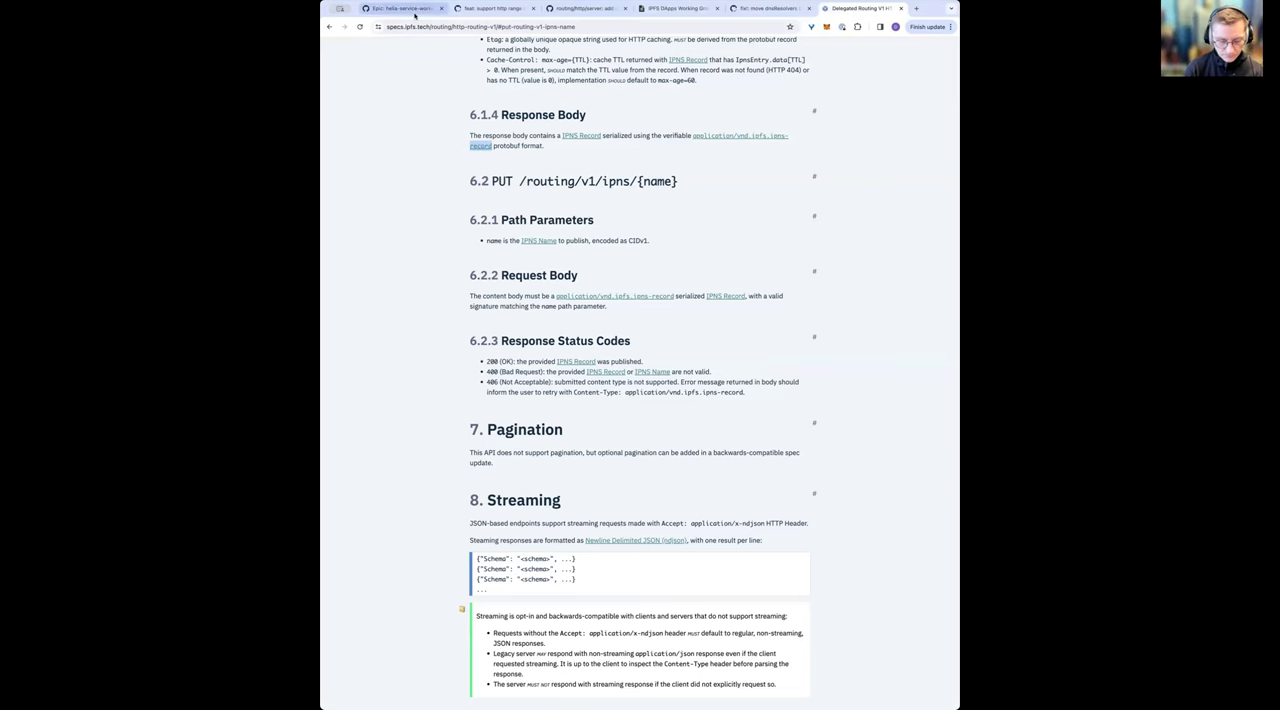
Bring up merged PR IPIP-379: Delegated IPNS HTTP API and read its discussion.
{"action": "left_click", "coordinate": [684, 16]}
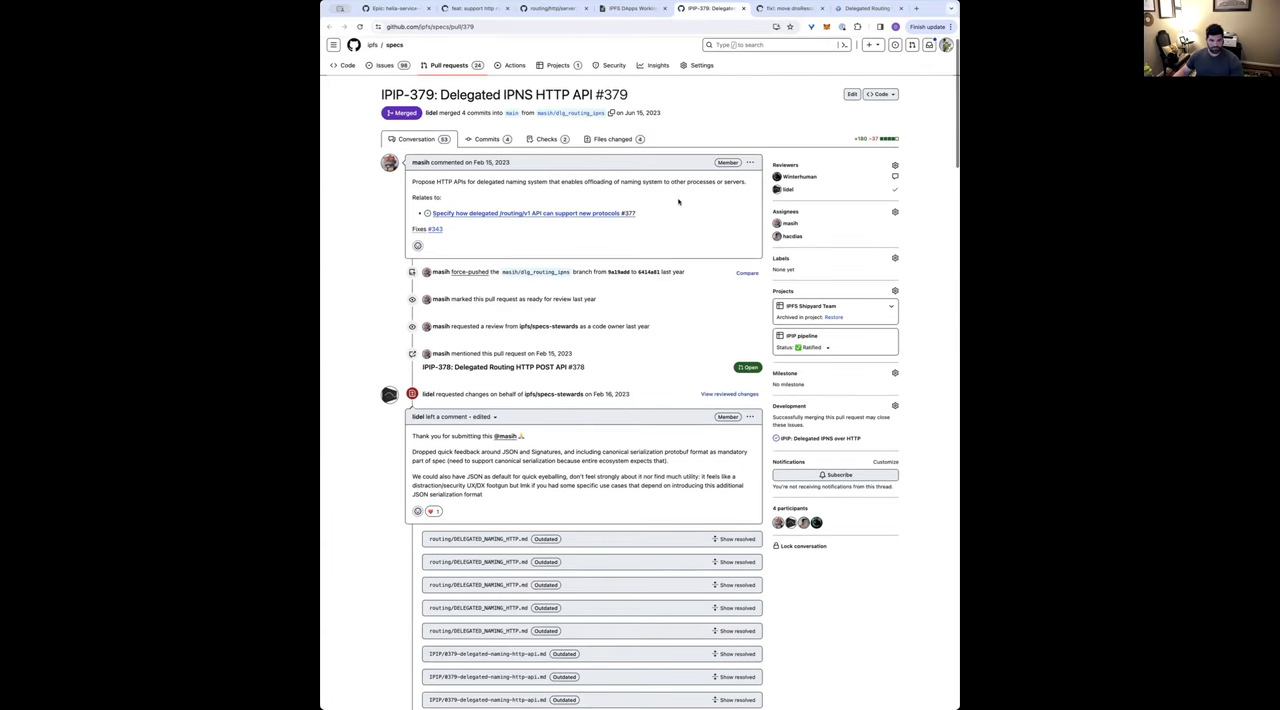
{"action": "scroll", "scroll_direction": "down", "scroll_amount": 3}
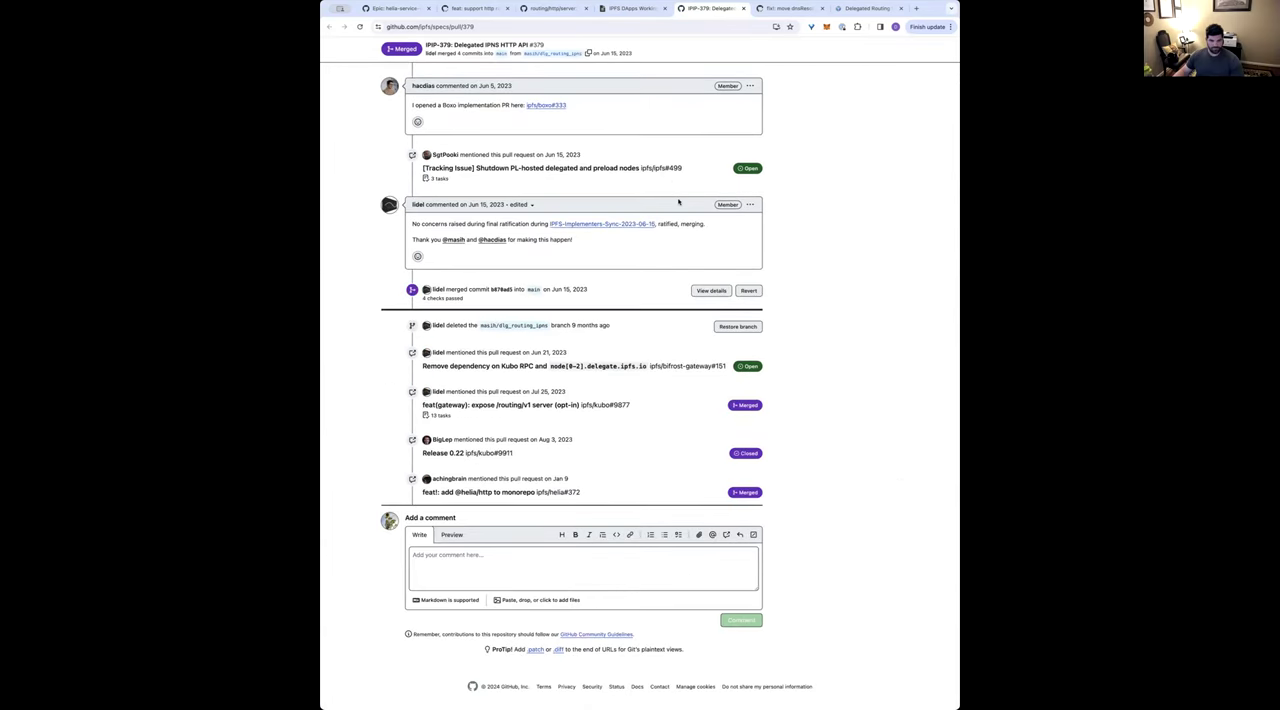